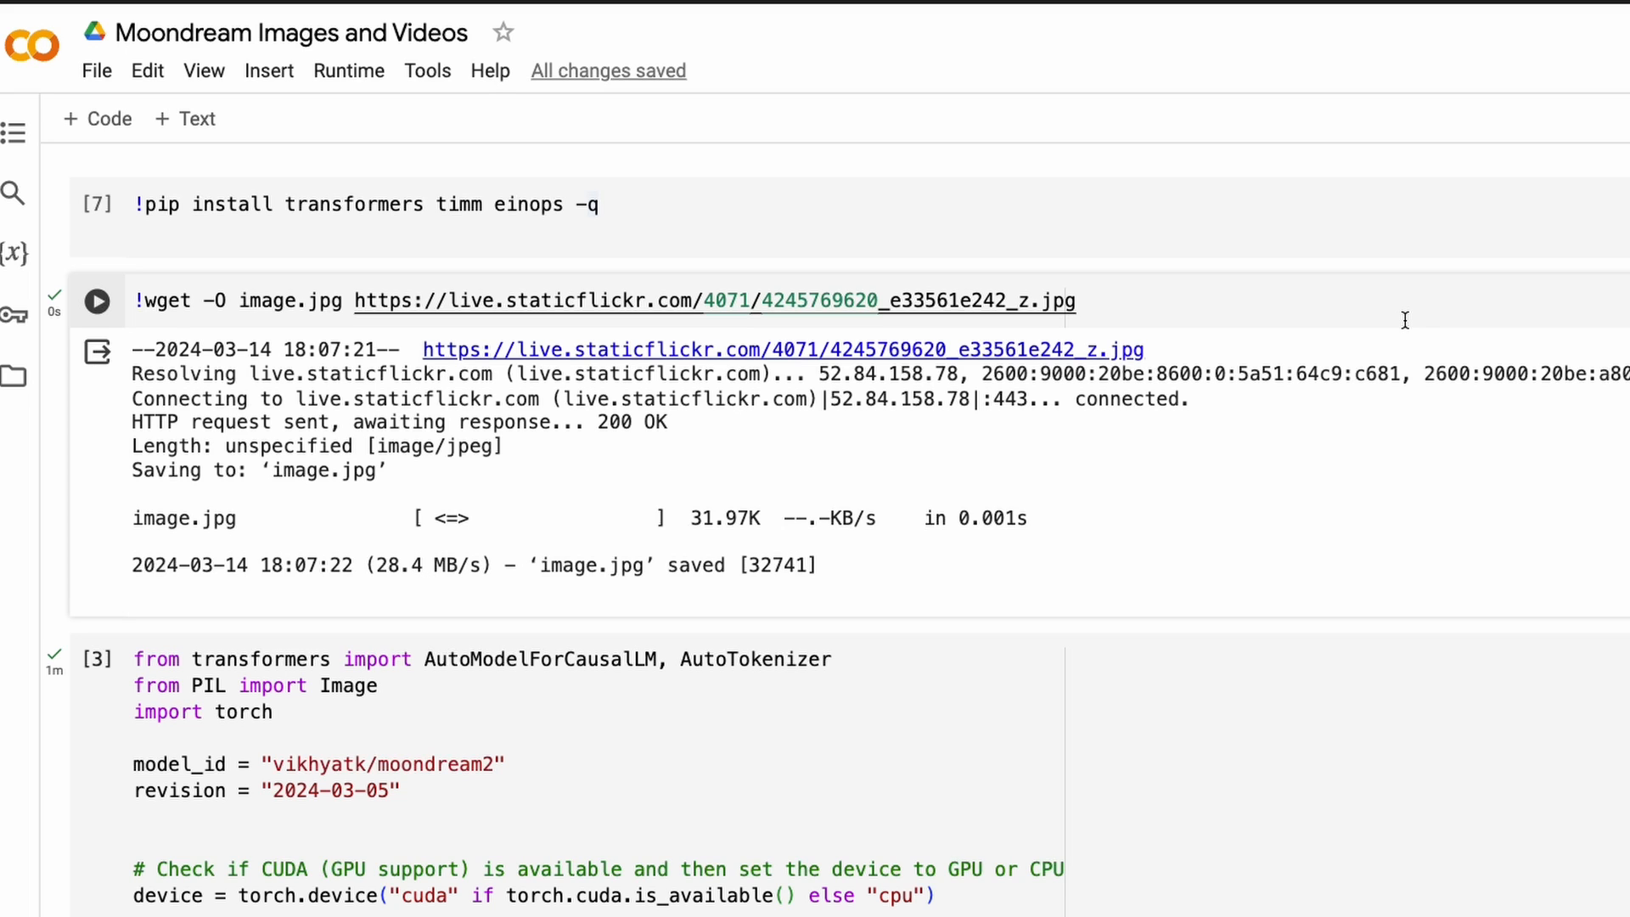
- Run the pip install cell for transformers, timm and einops, highlighting the package names
click(96, 204)
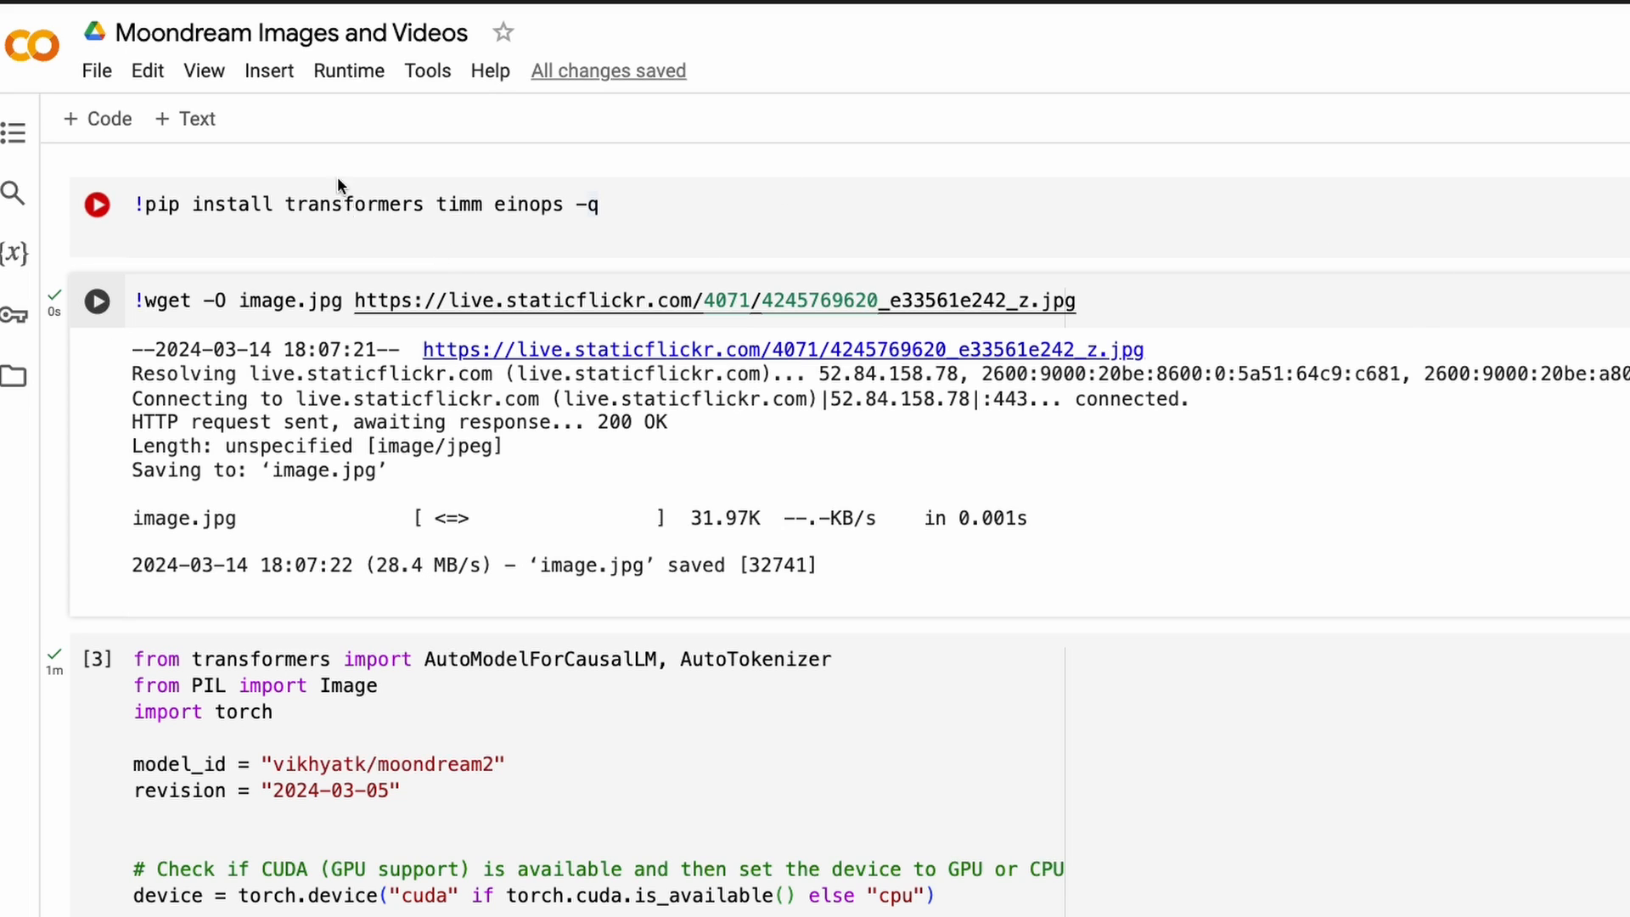
mouse_move(358, 213)
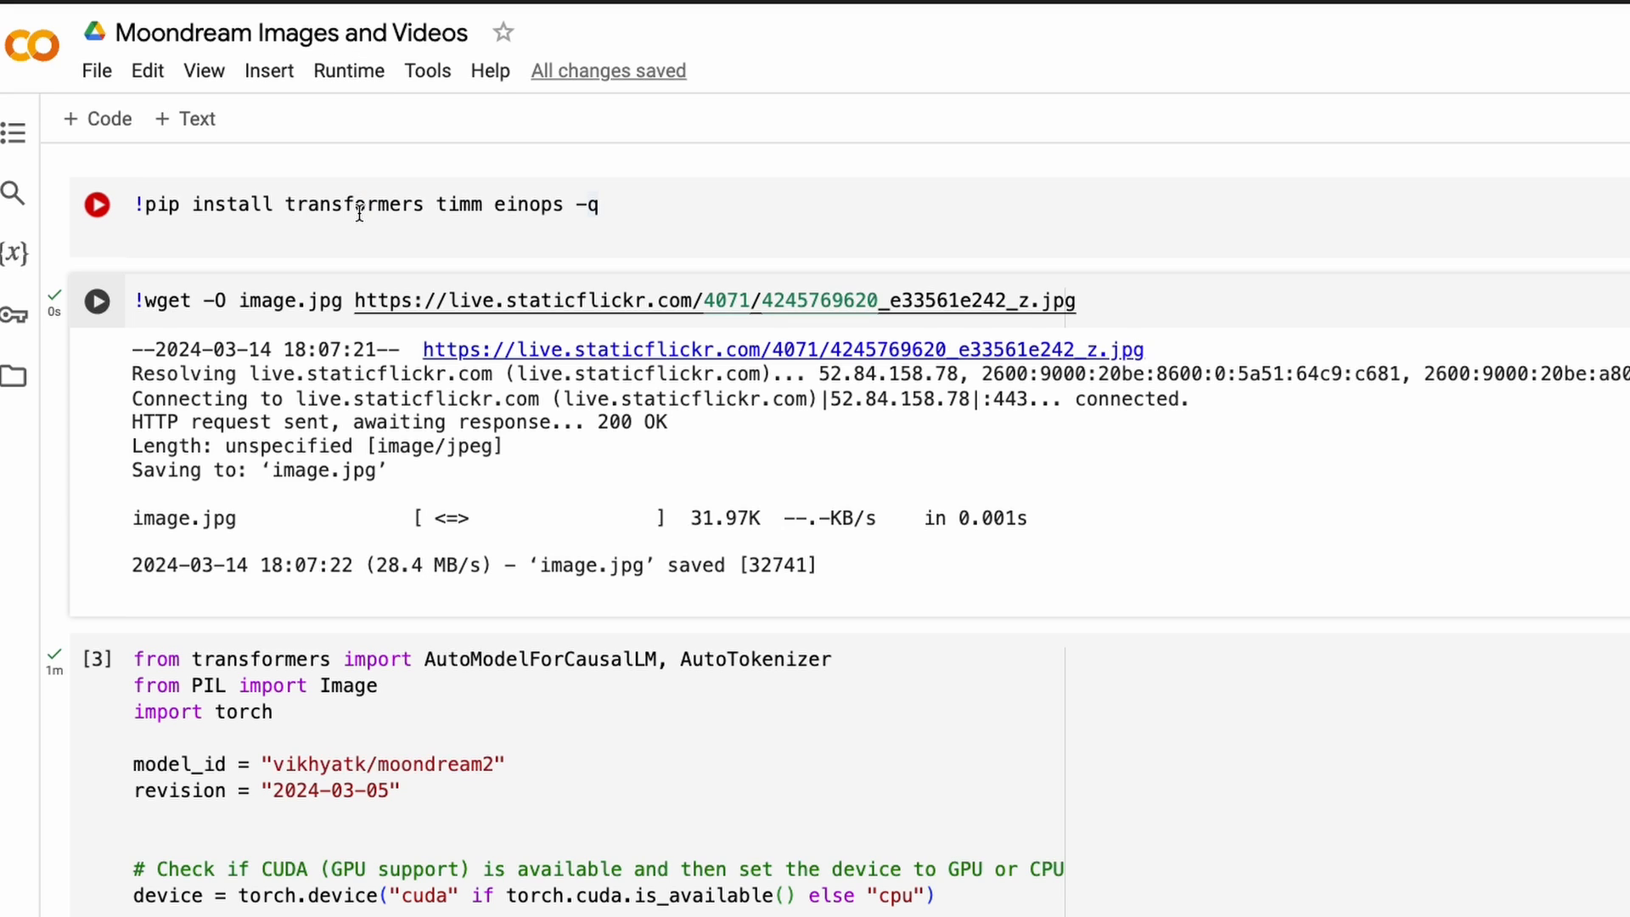
double_click(355, 203)
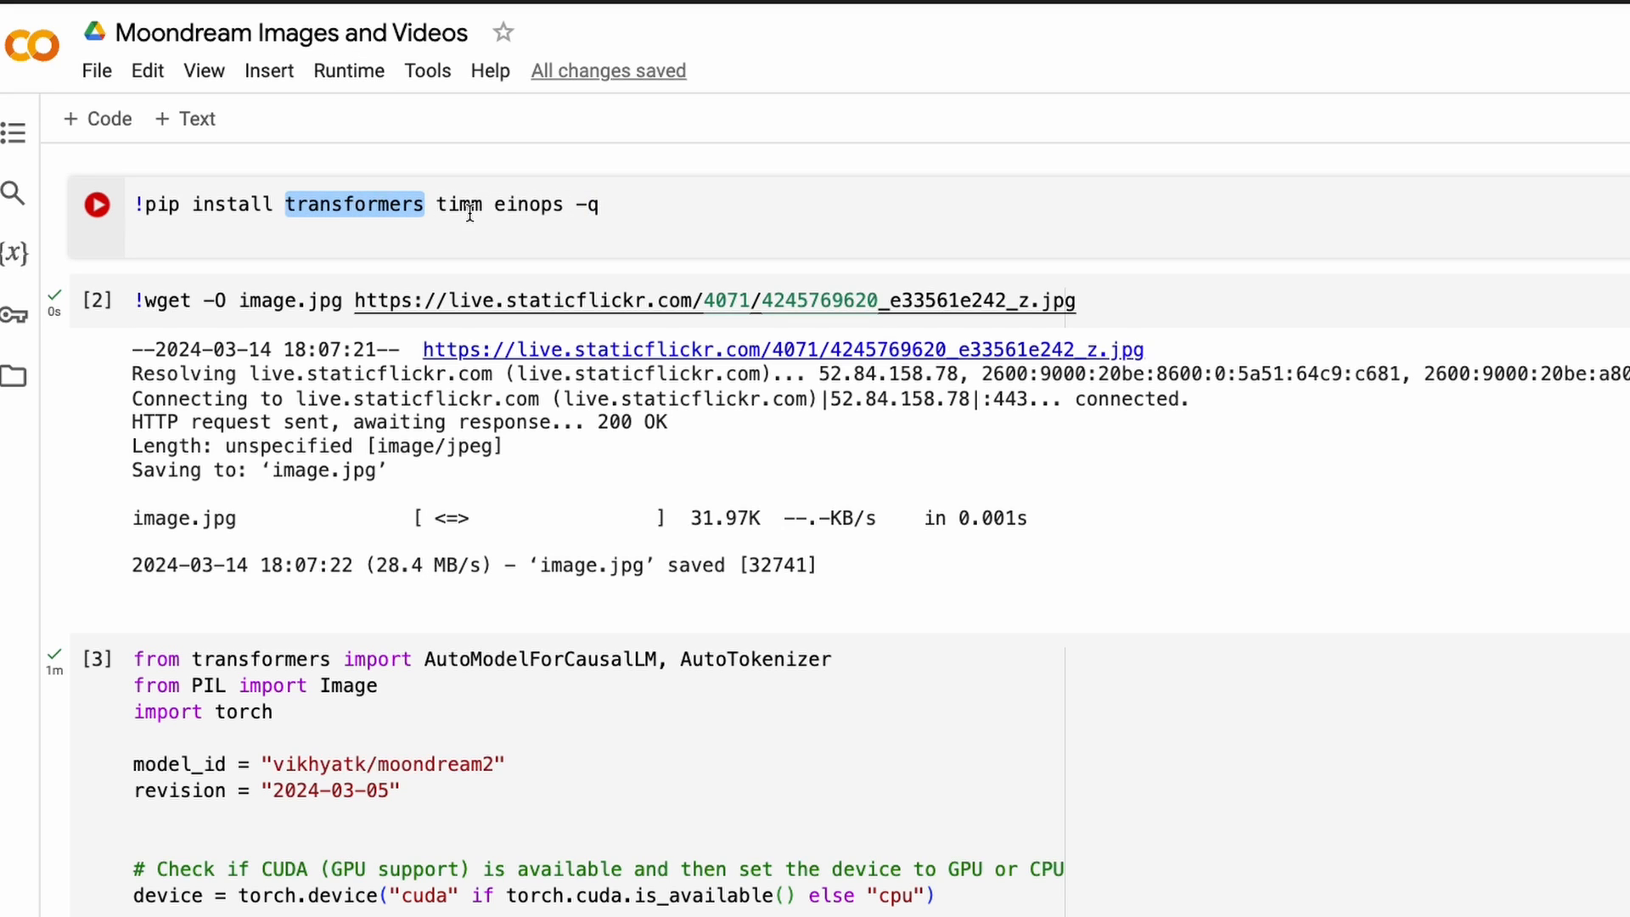
double_click(529, 203)
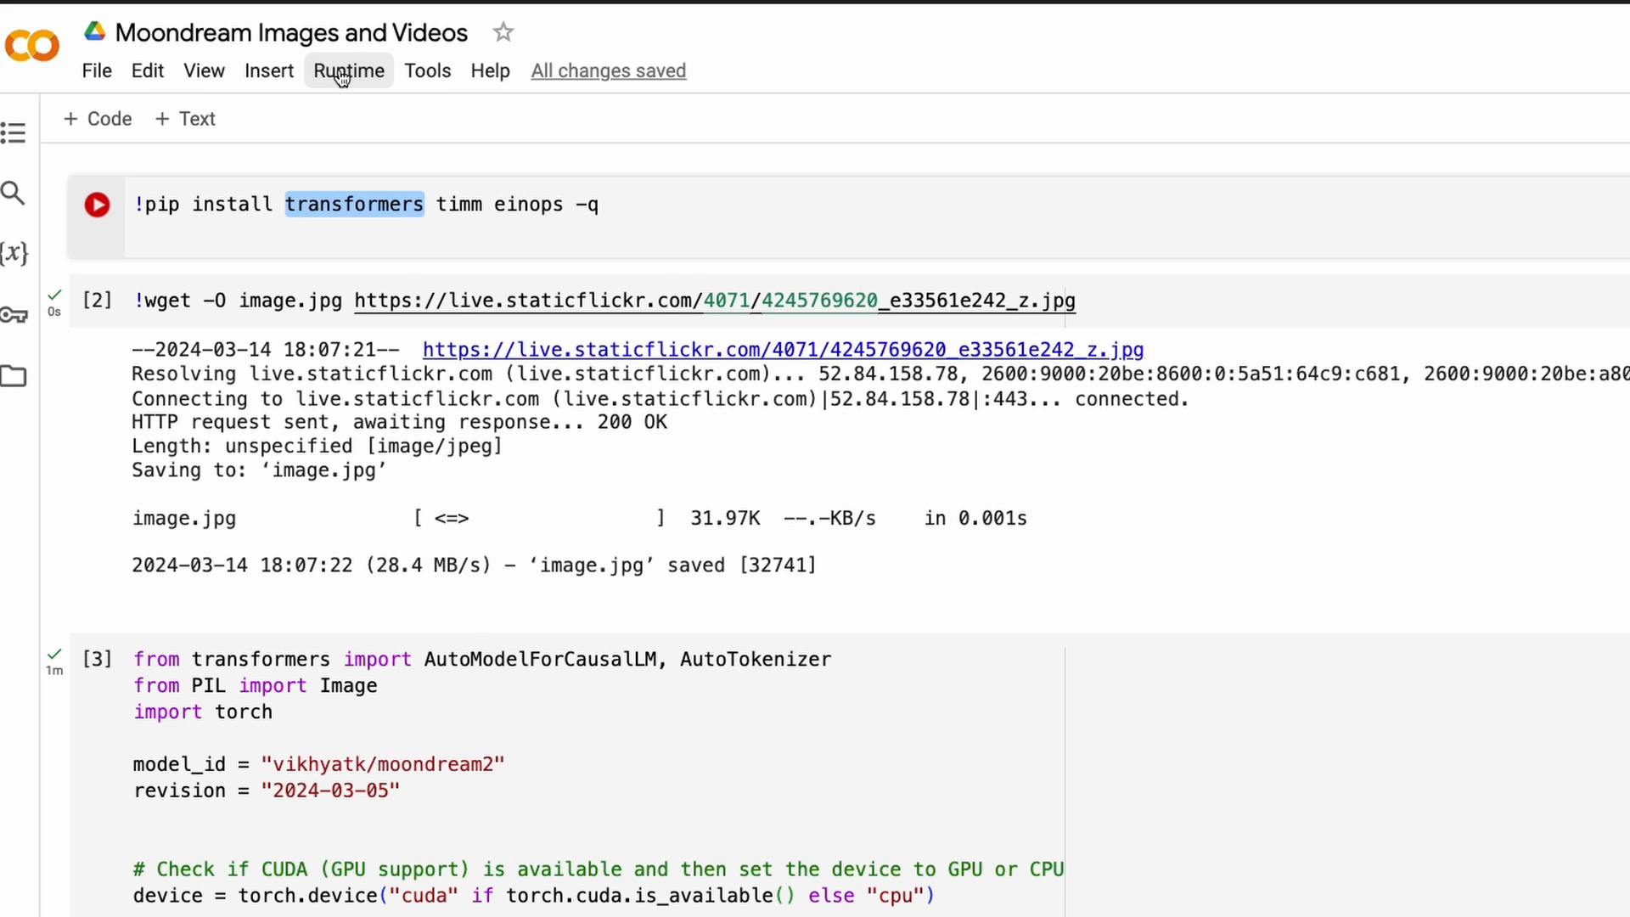
click(348, 71)
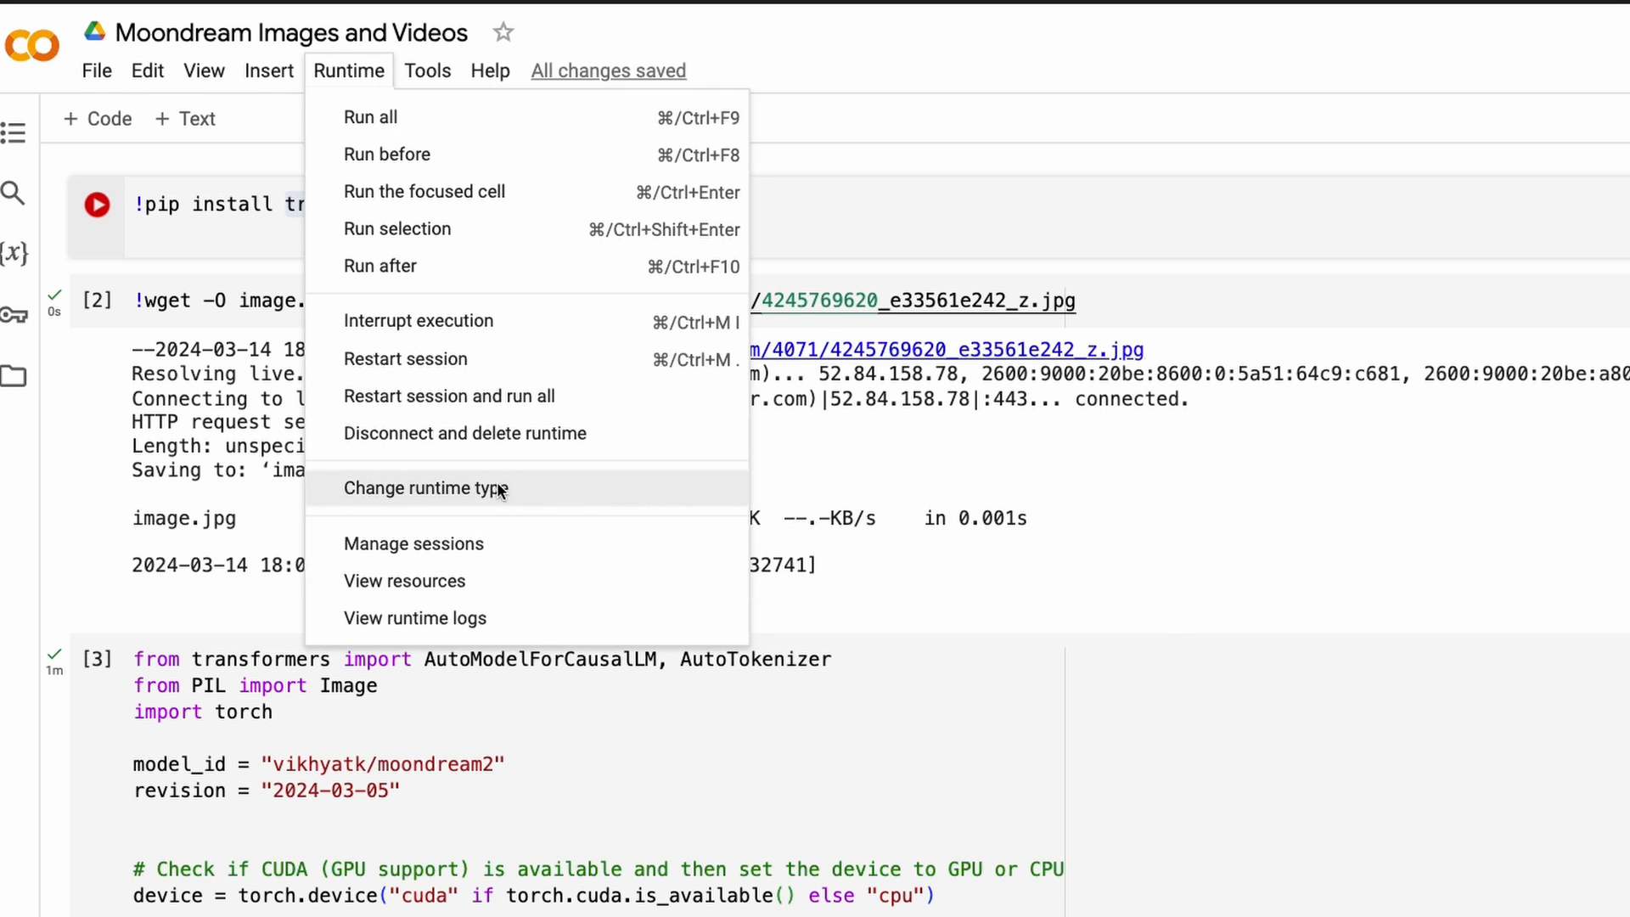
click(424, 489)
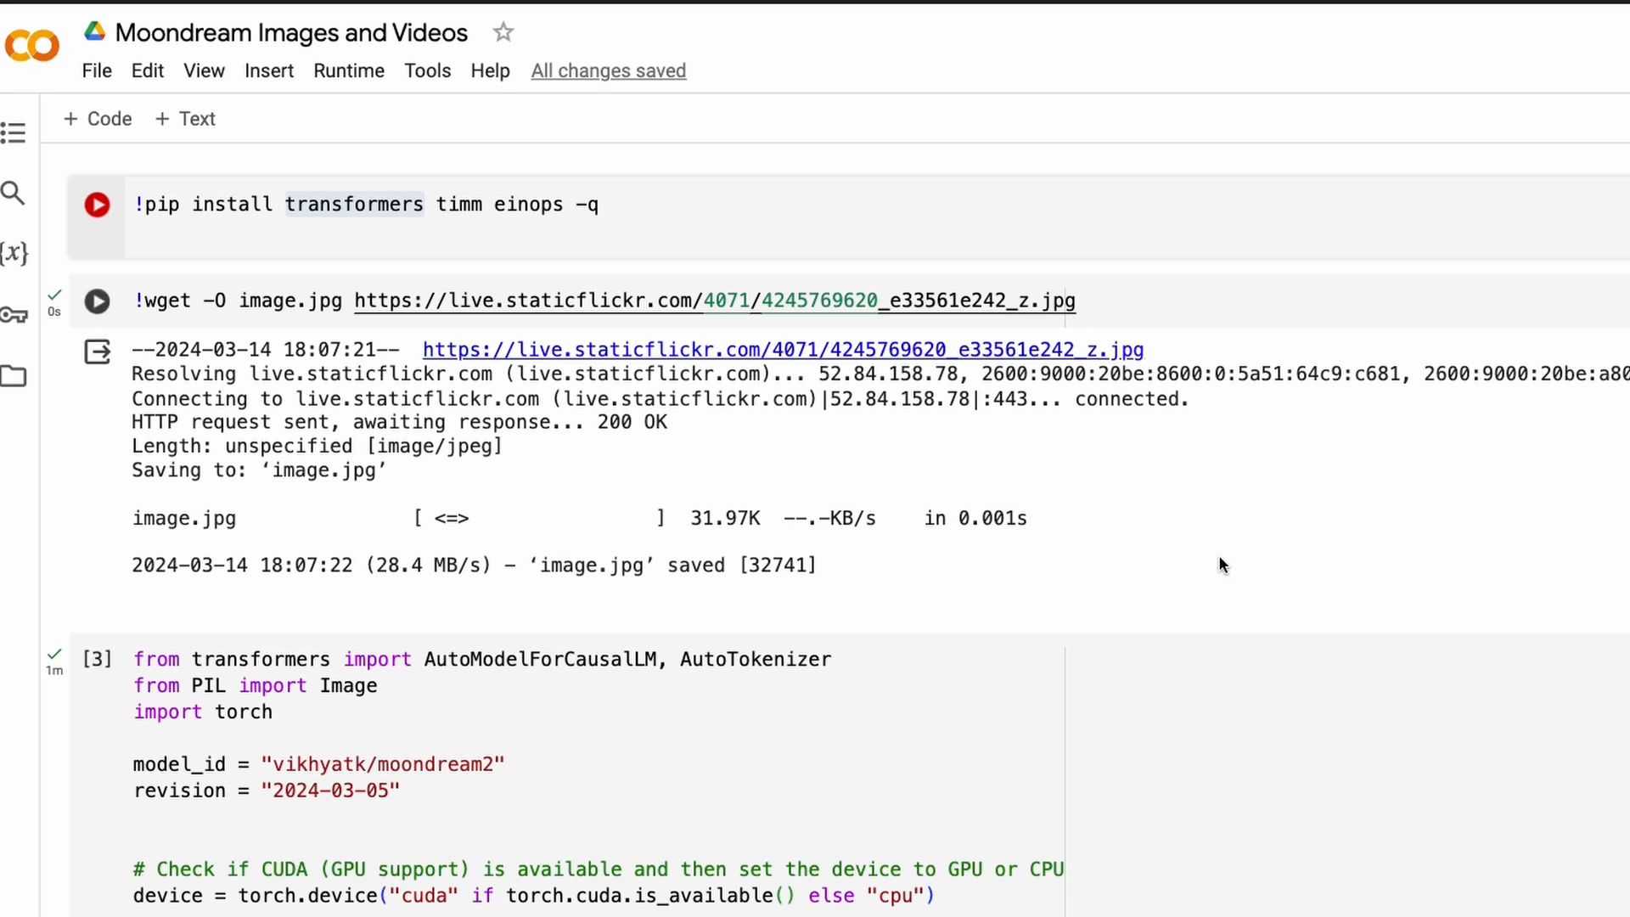
- Click in the notebook while the transformers, timm and einops install keeps running
click(387, 223)
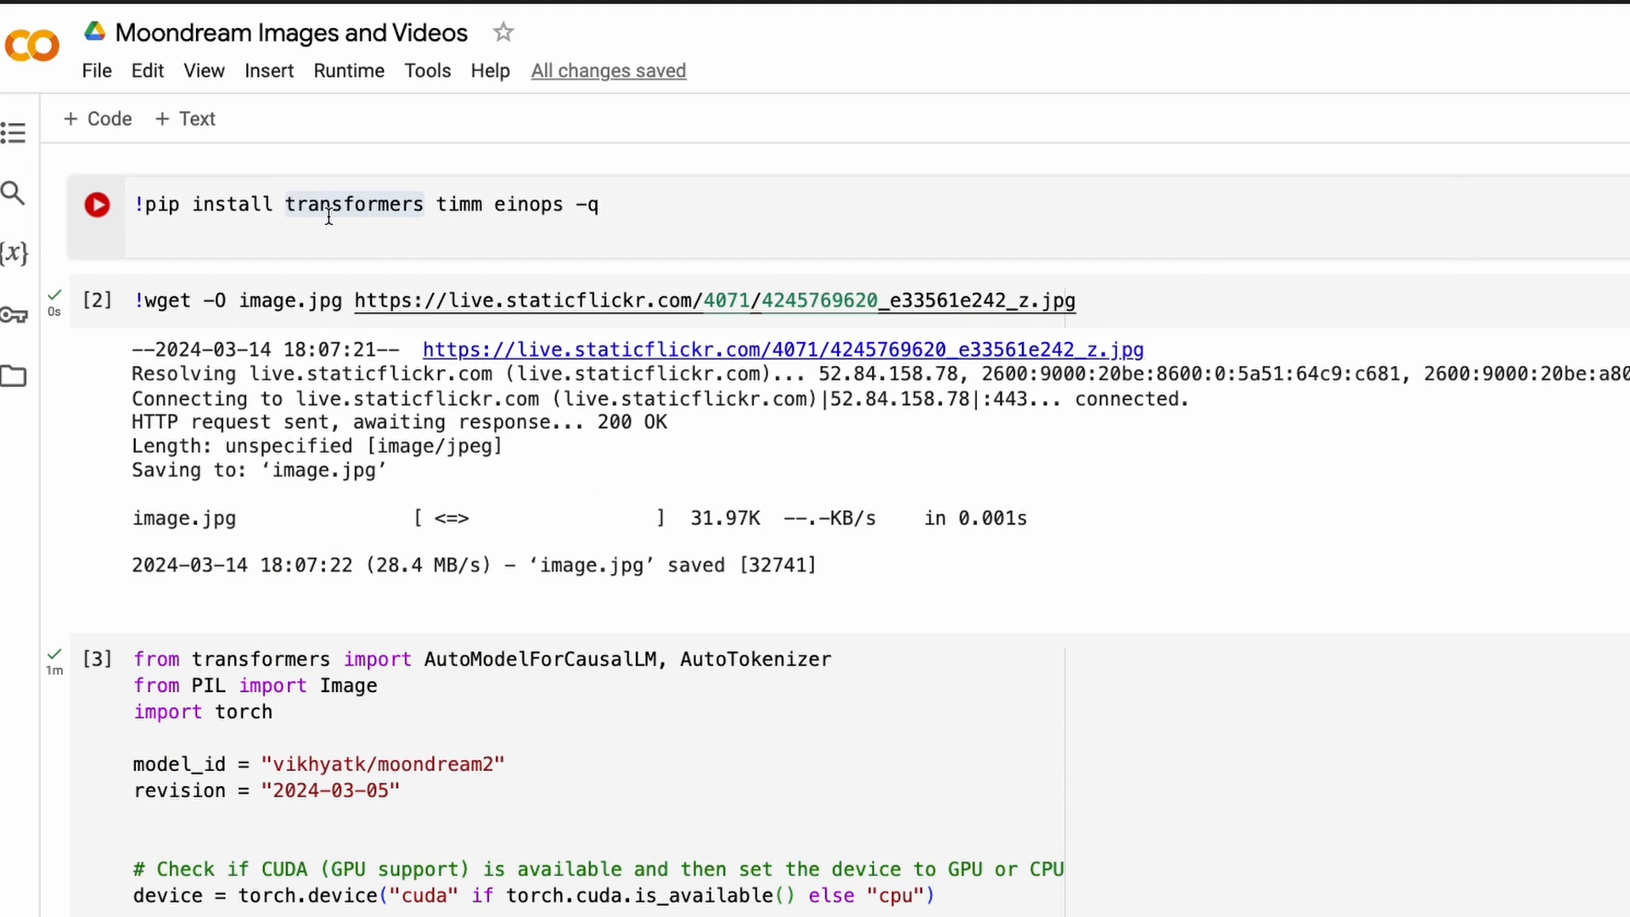
mouse_move(393, 301)
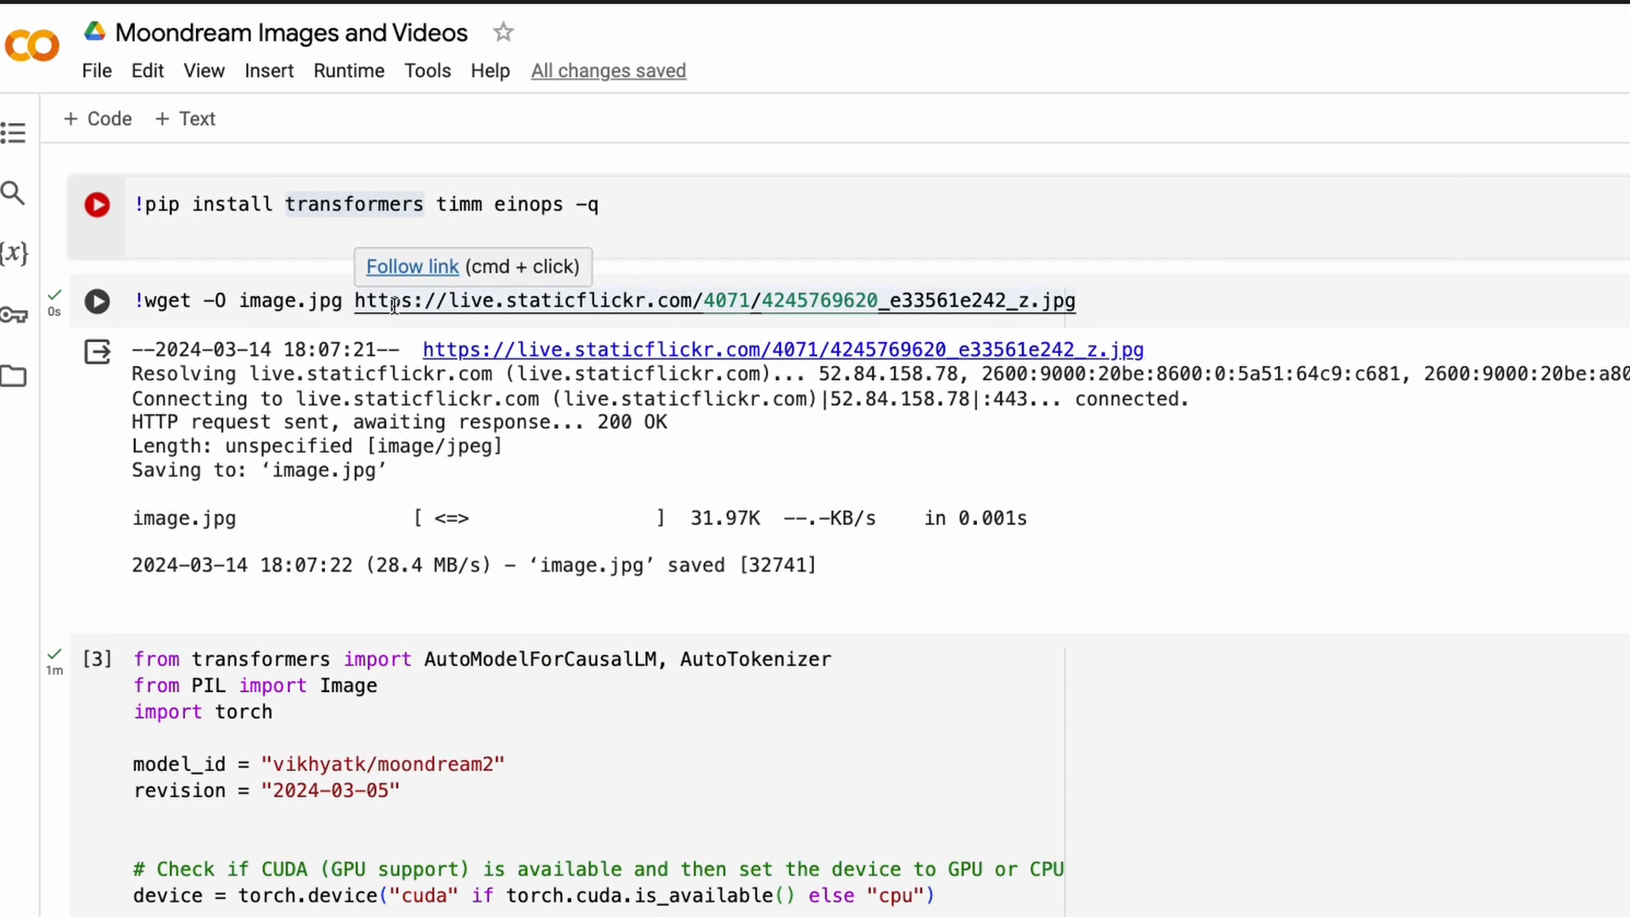
mouse_move(394, 304)
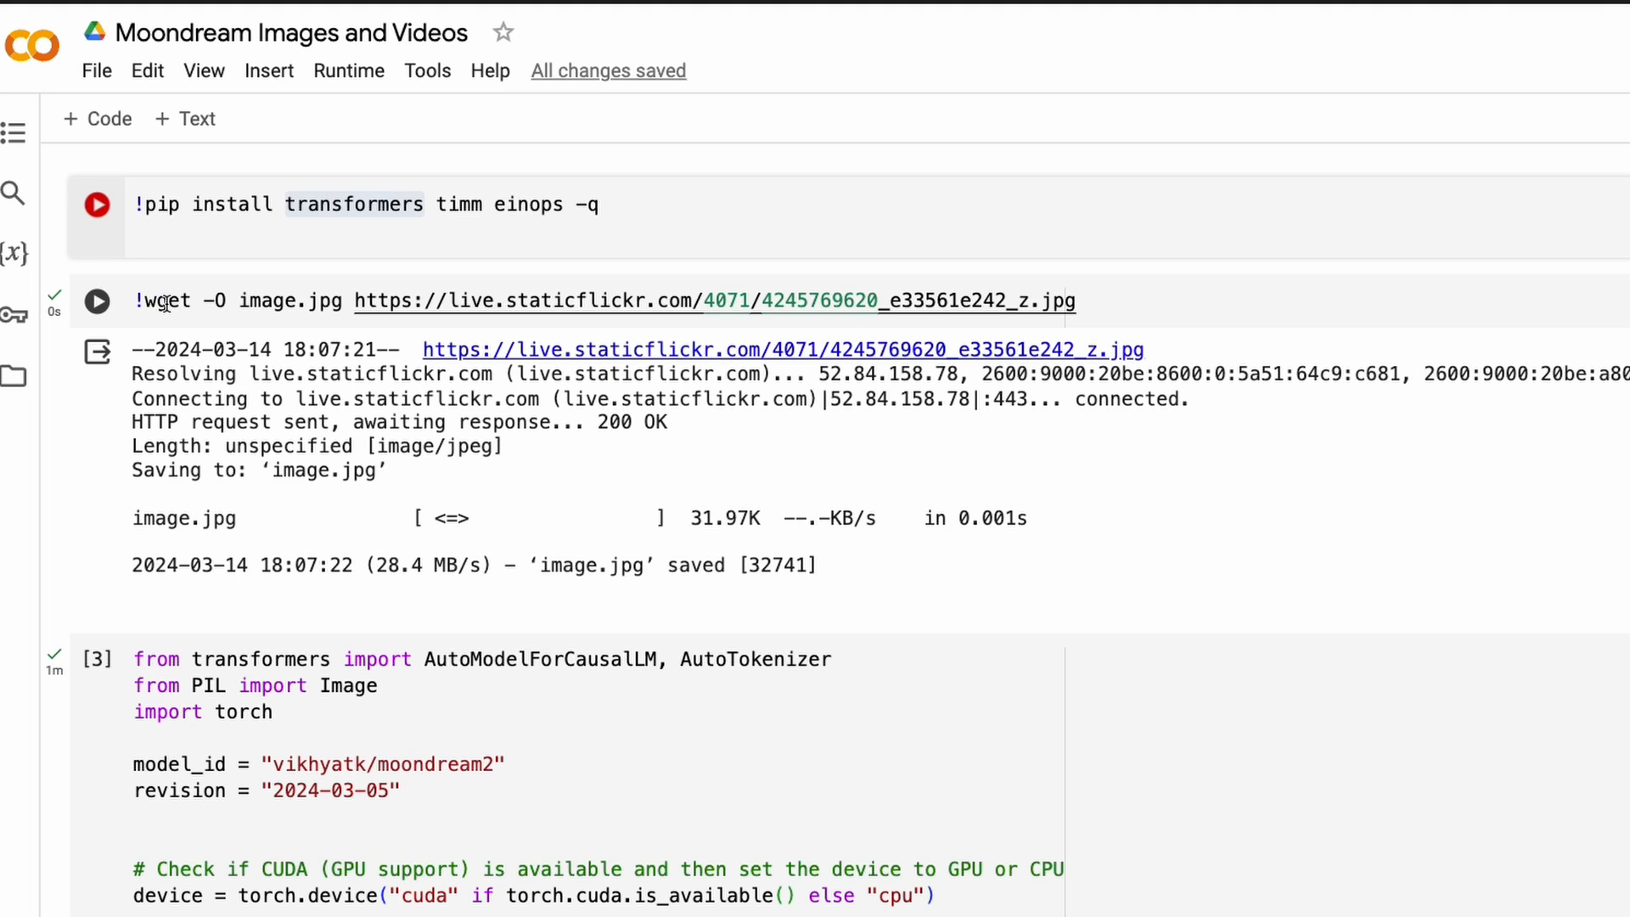
mouse_move(1080, 286)
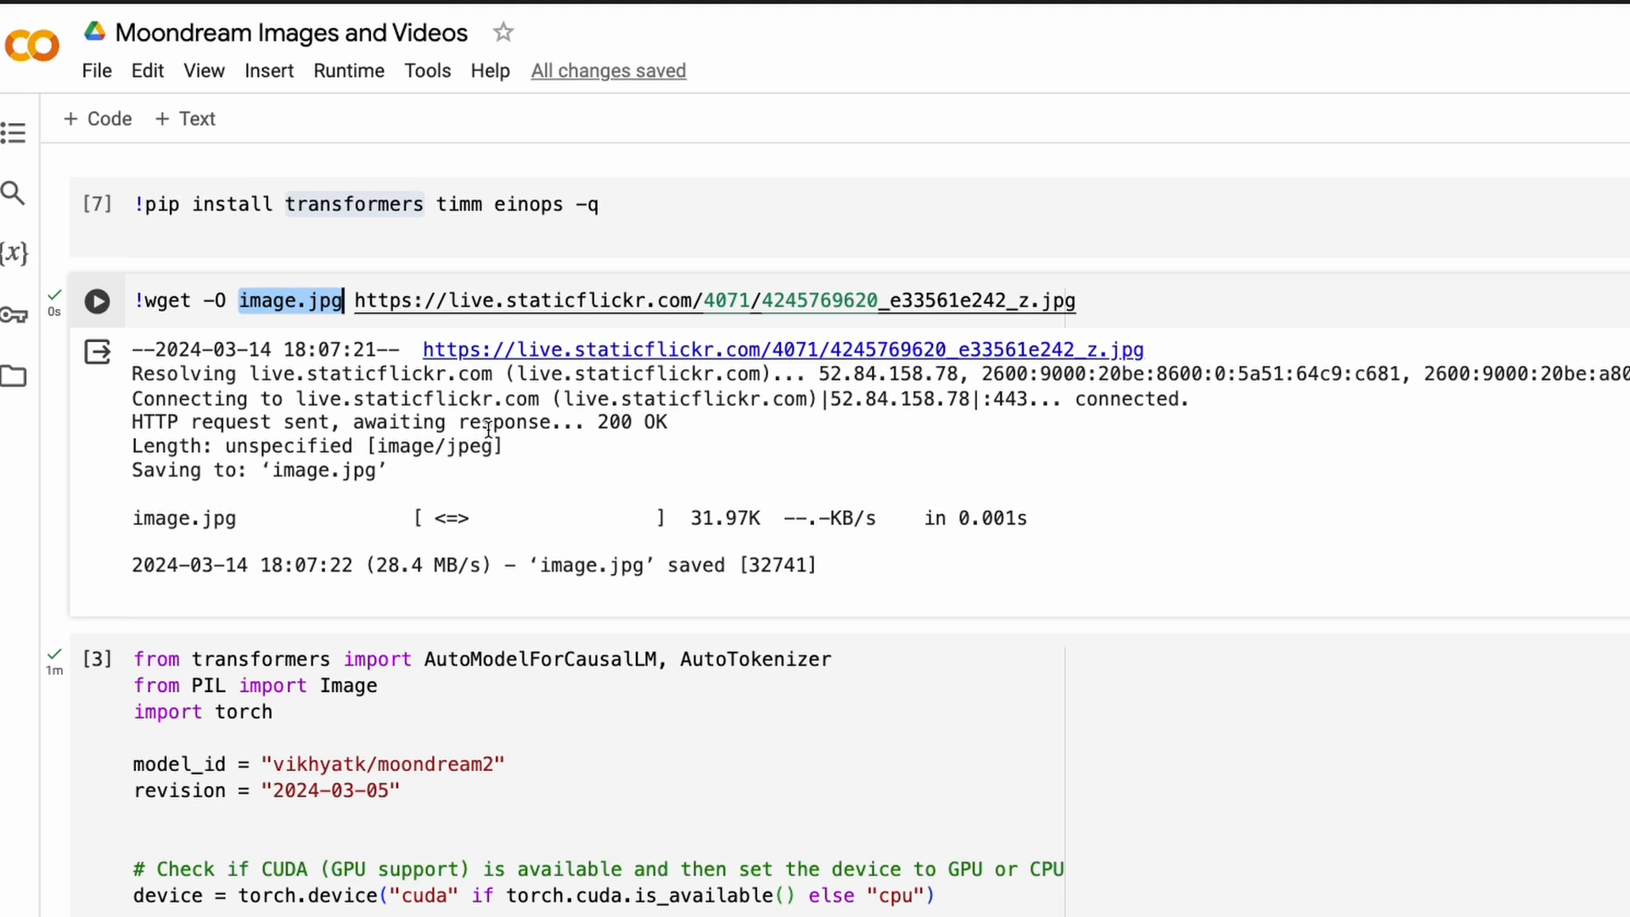
scroll(down, 3)
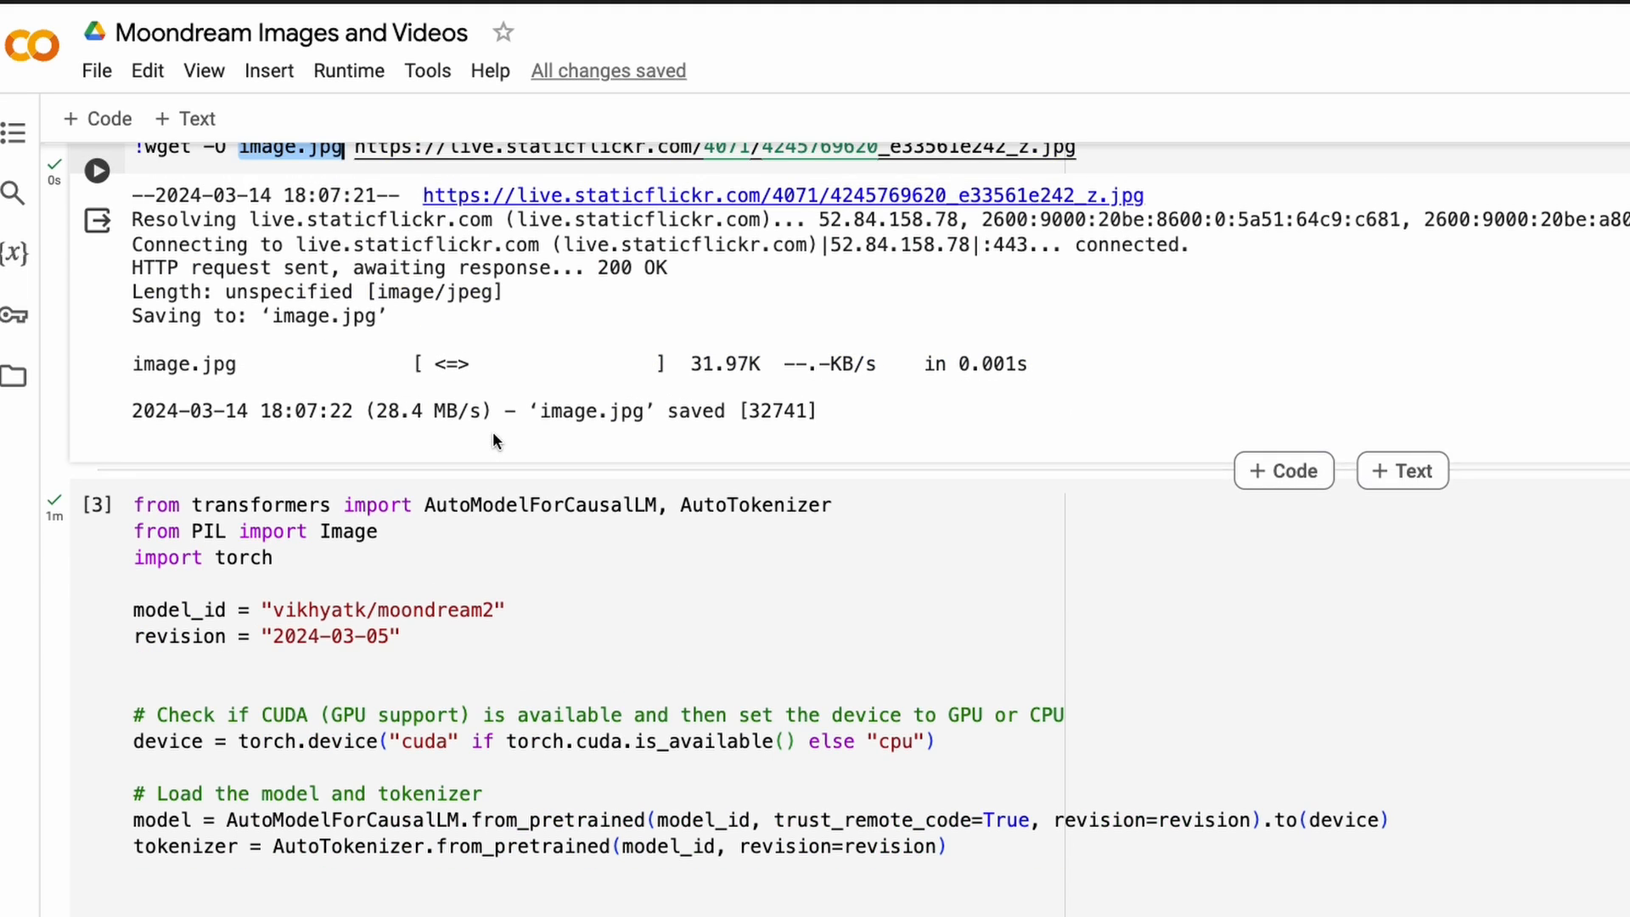
scroll(down, 3)
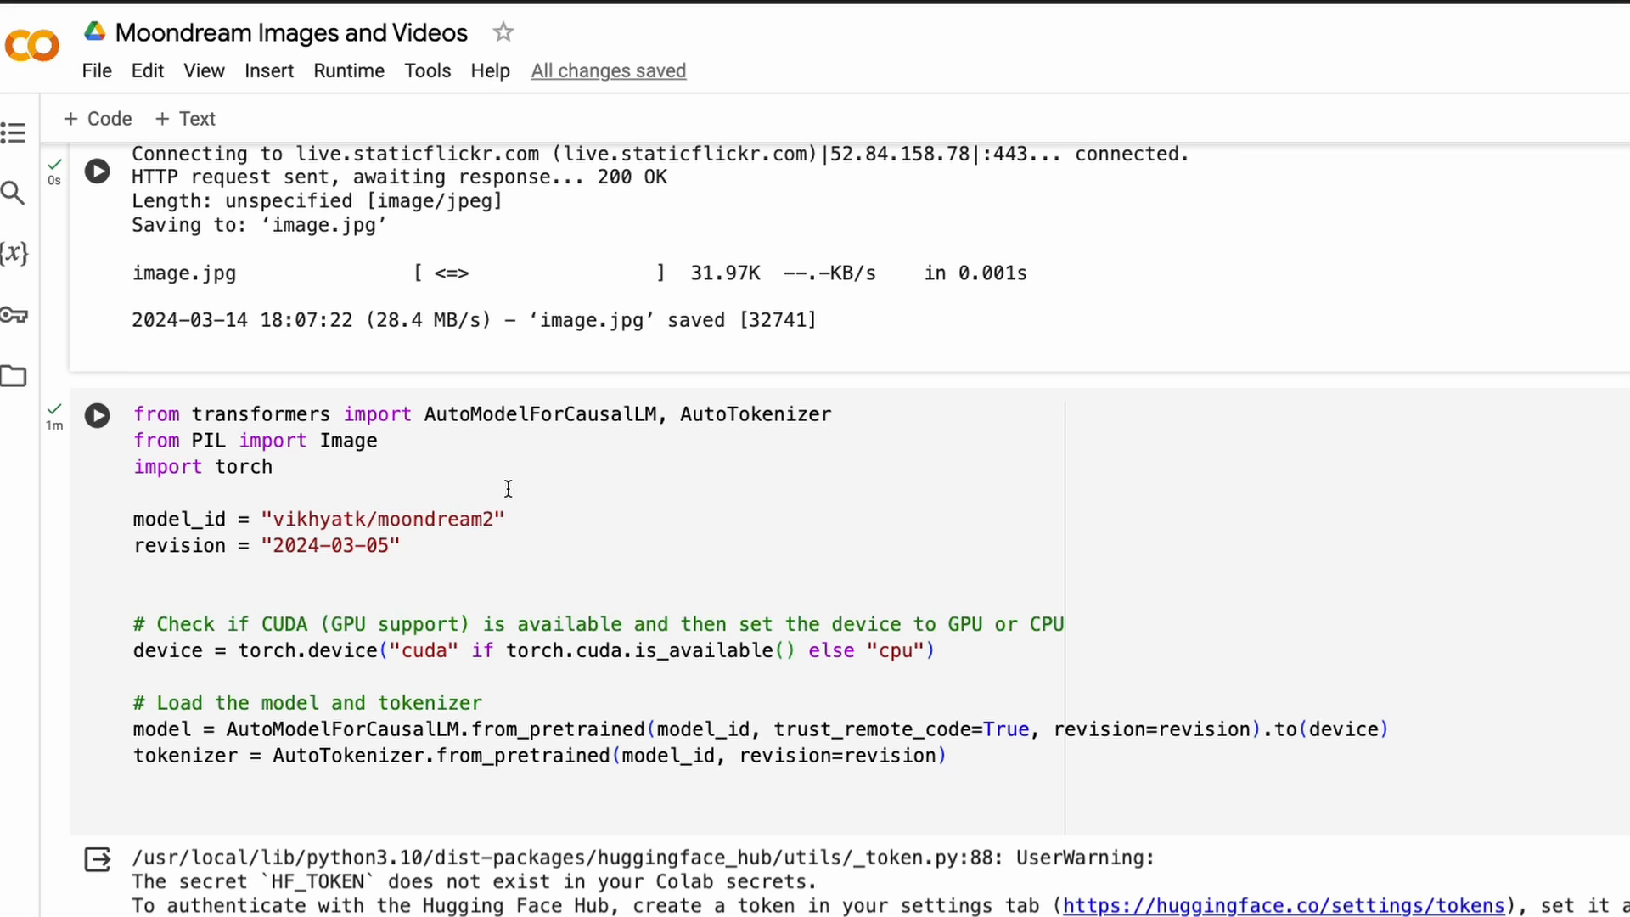
scroll(down, 3)
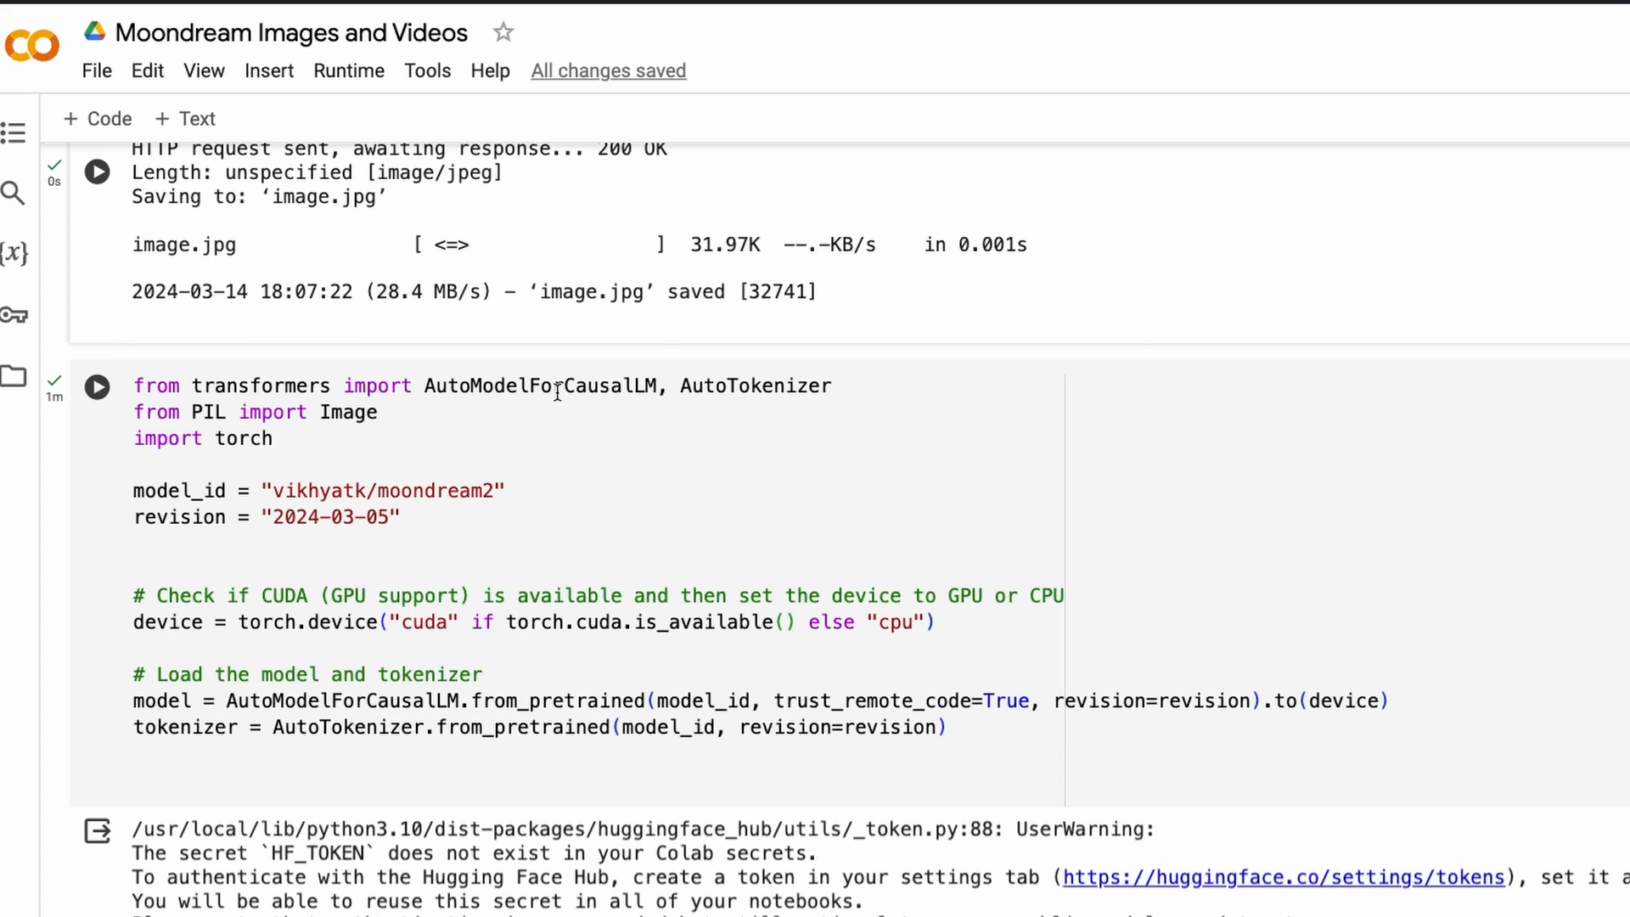
mouse_move(756, 386)
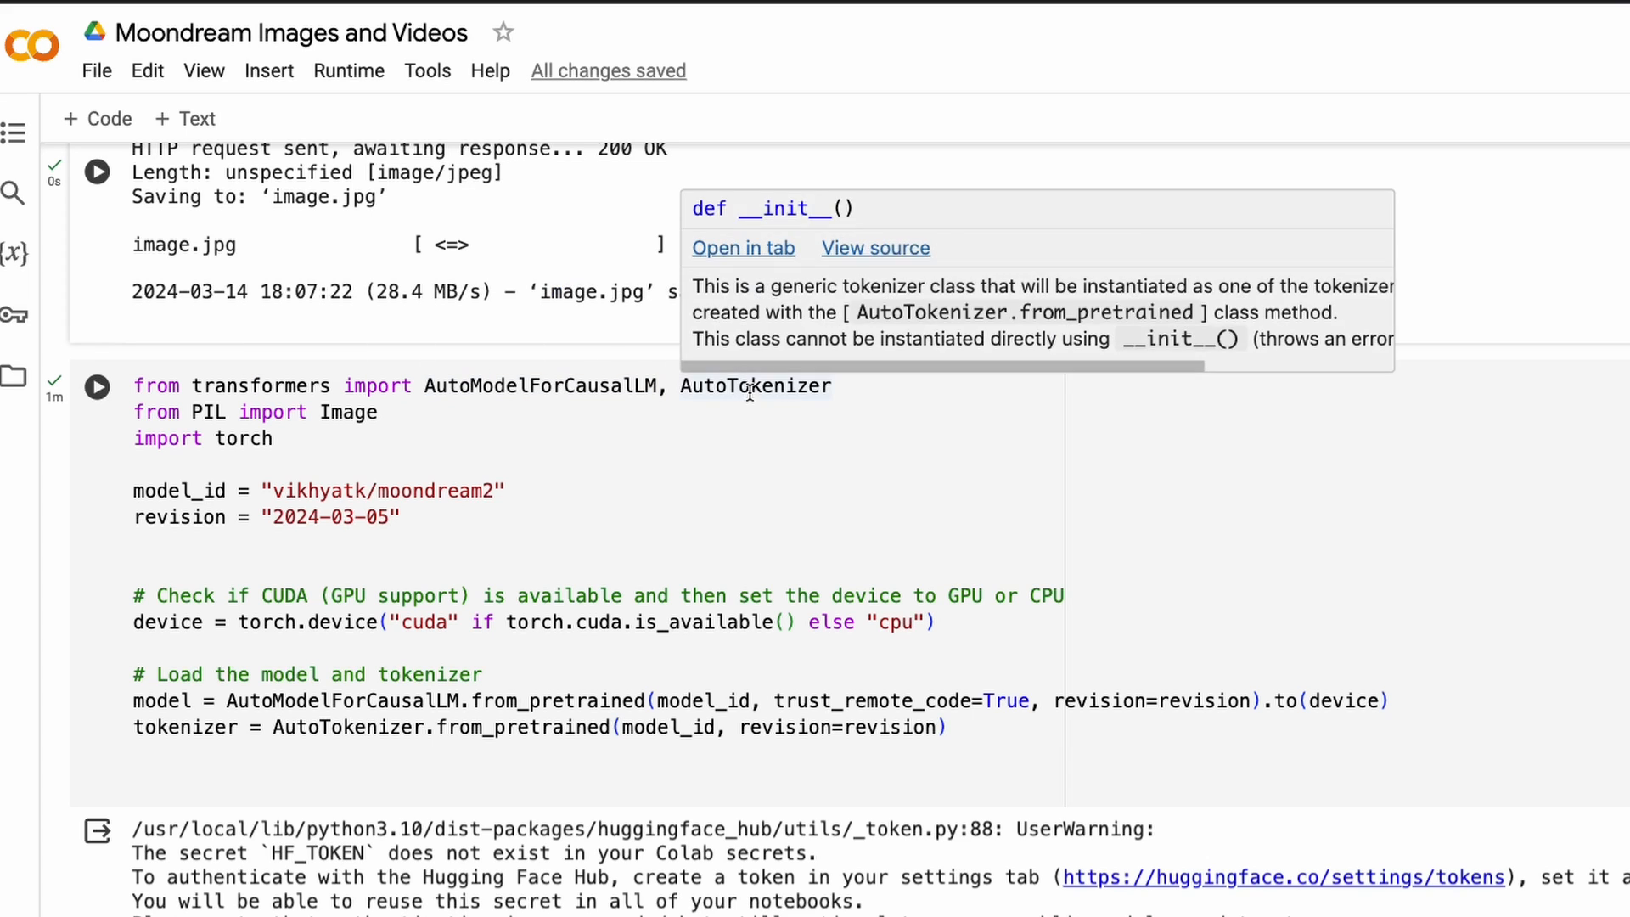
double_click(540, 385)
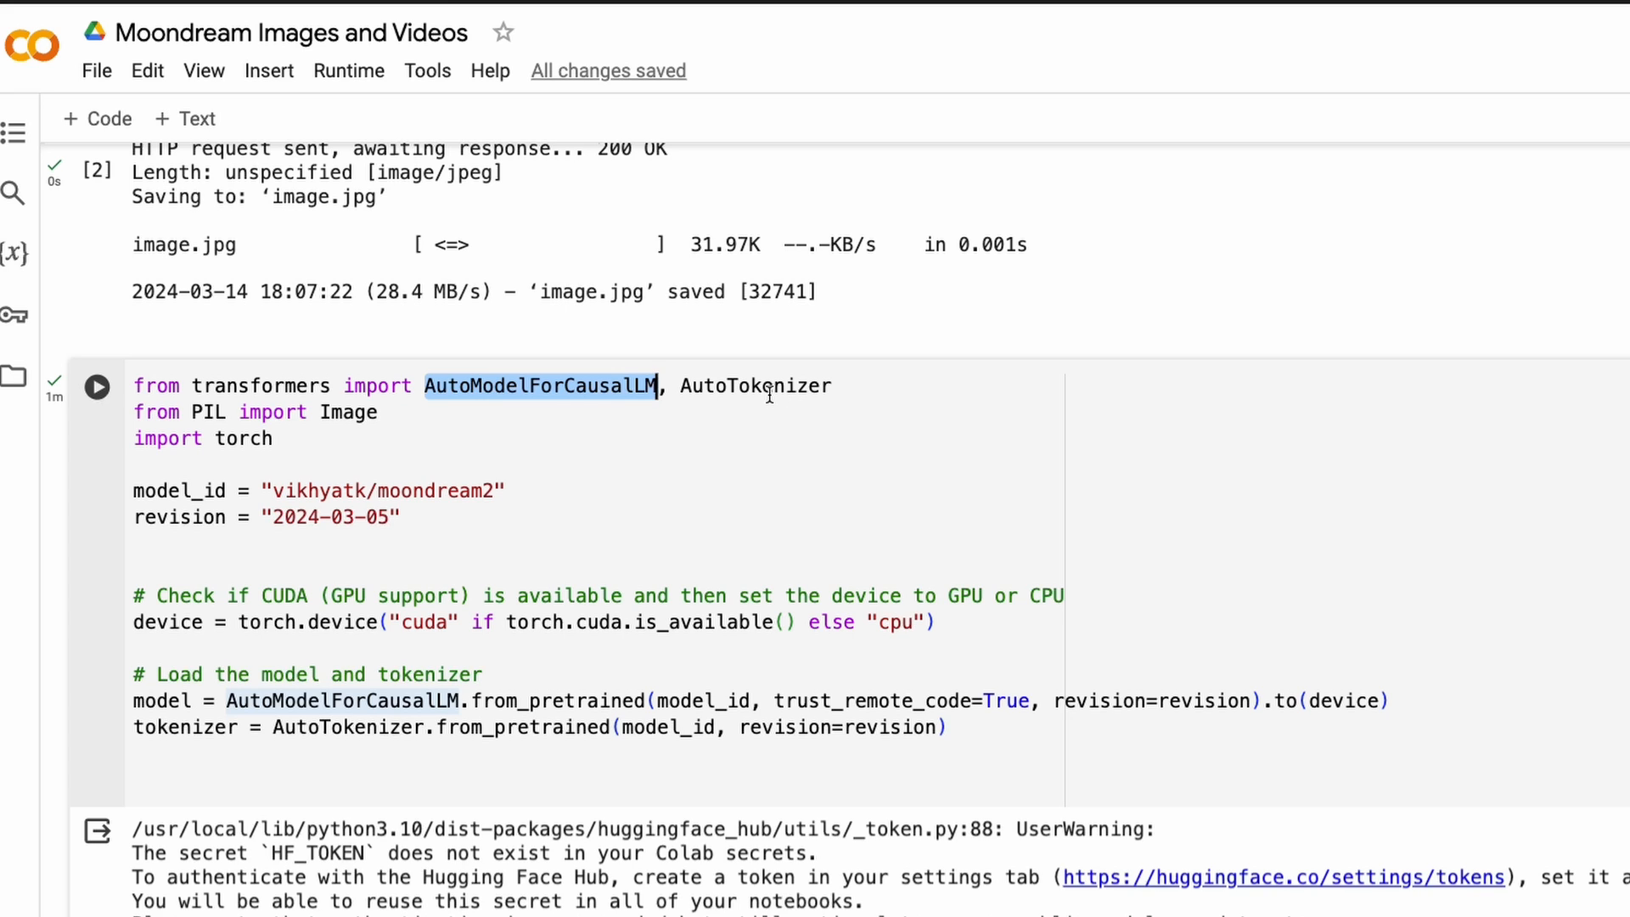
double_click(755, 386)
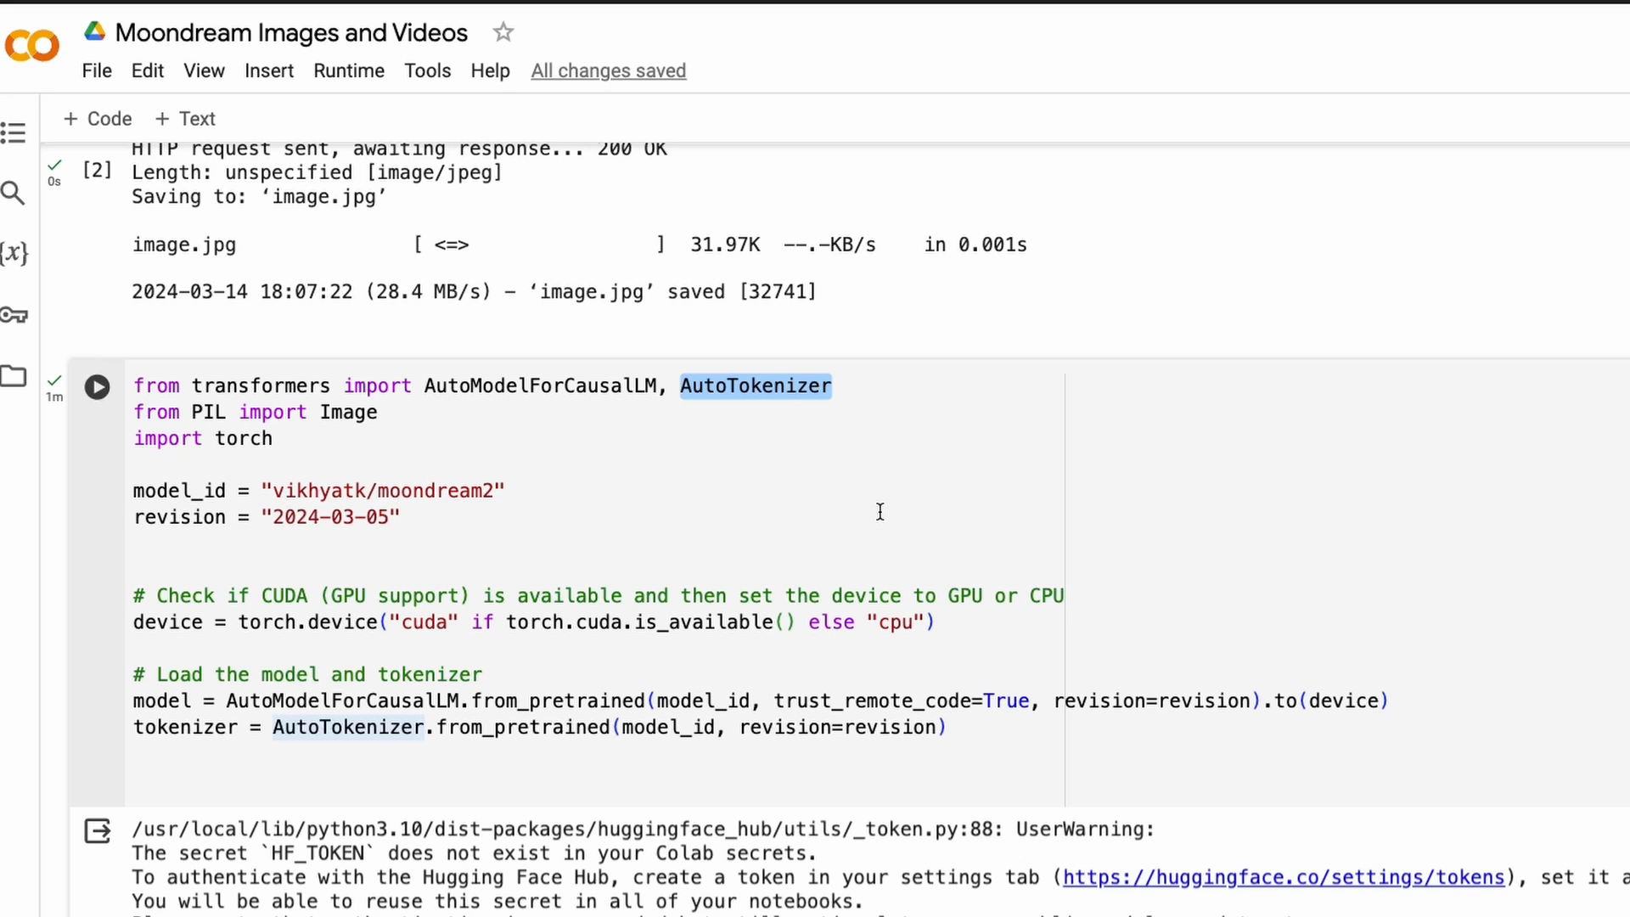
mouse_move(477, 393)
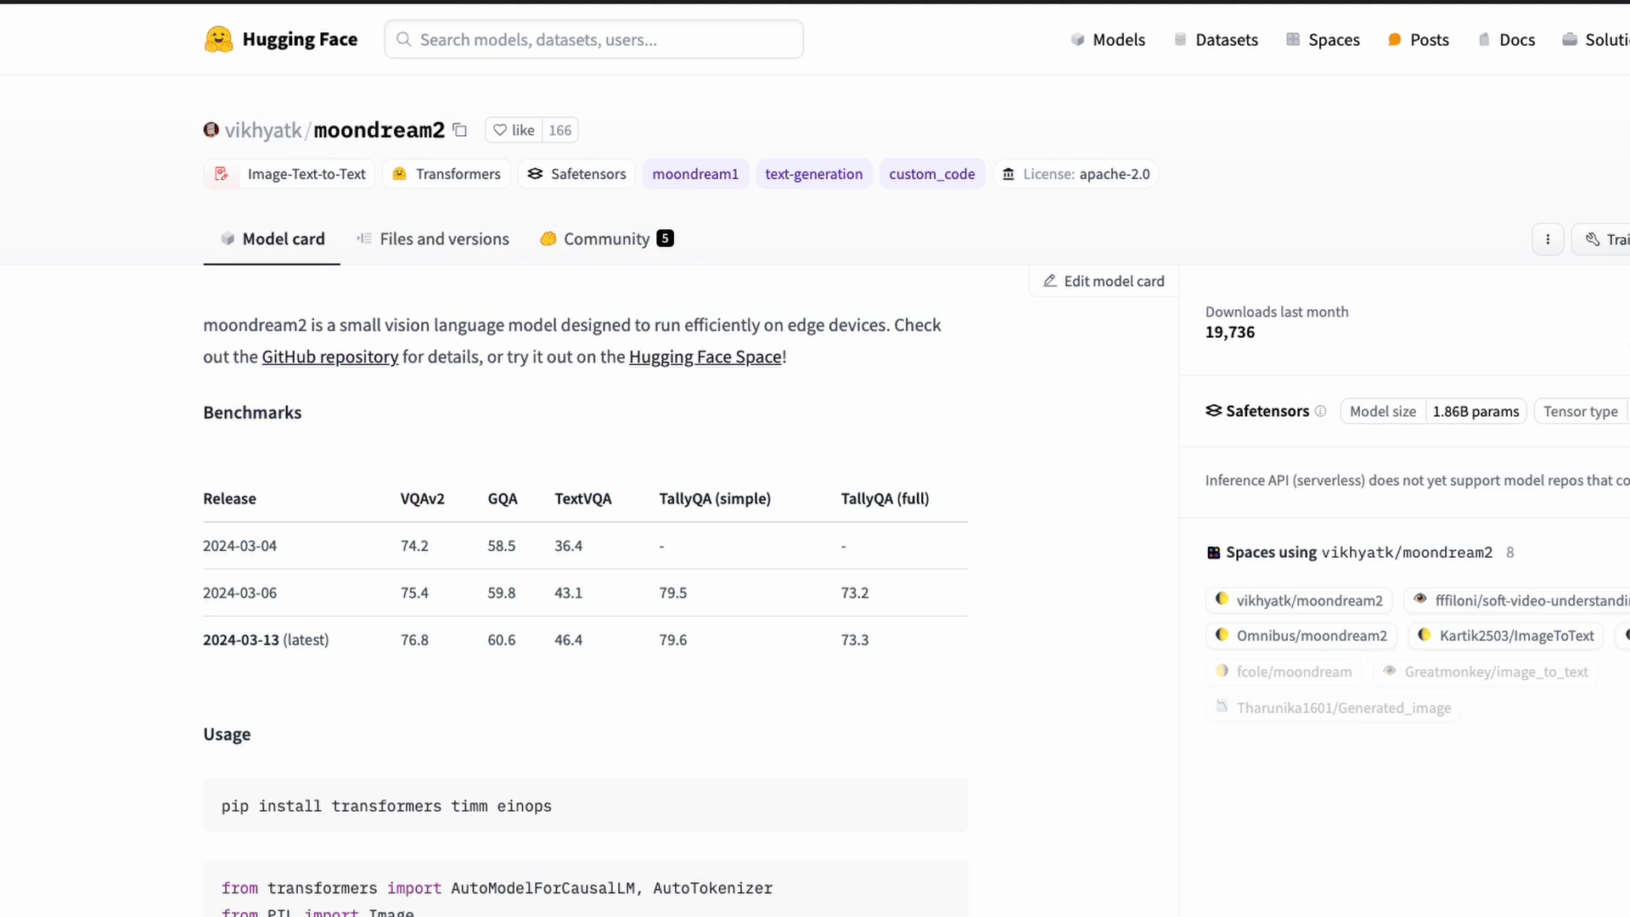
mouse_move(374, 156)
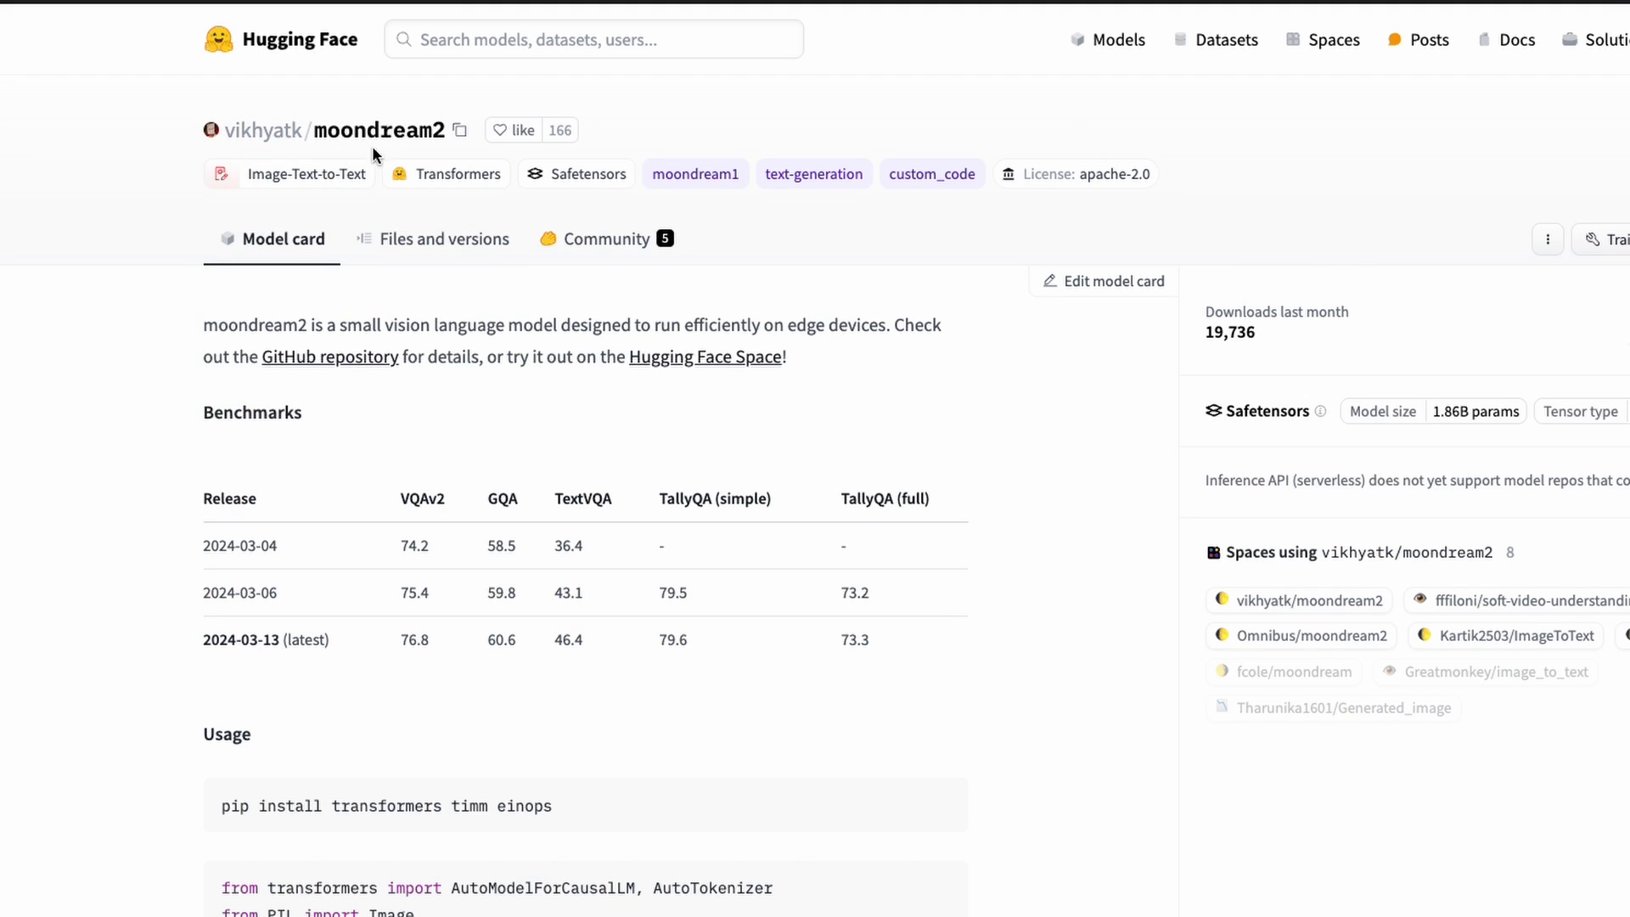
mouse_move(1009, 558)
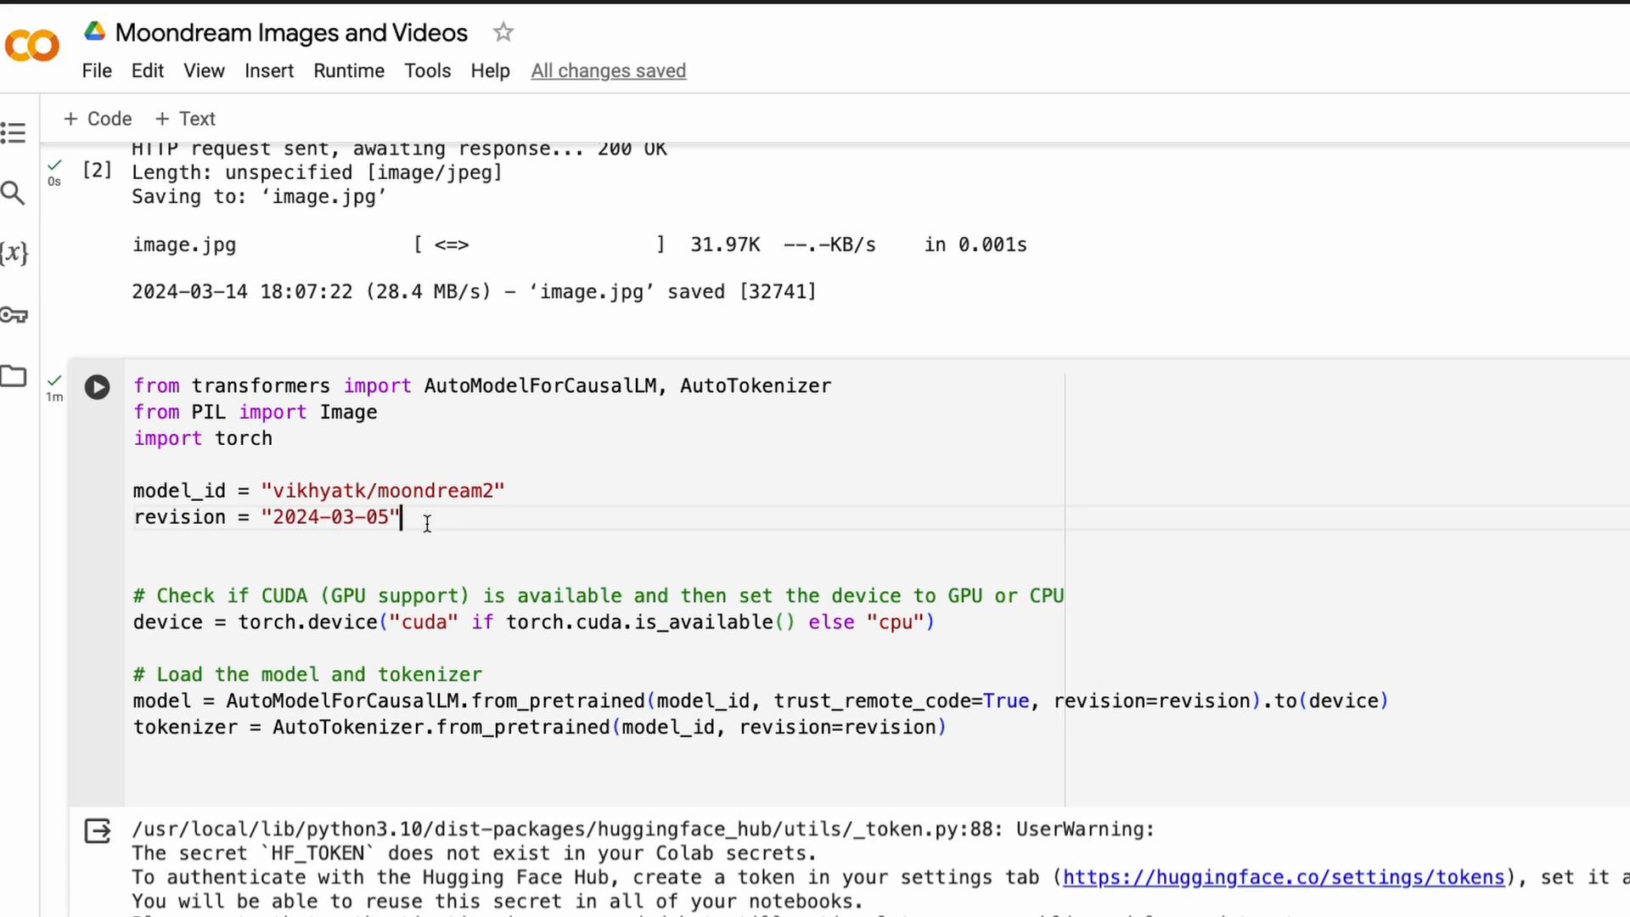
scroll(down, 3)
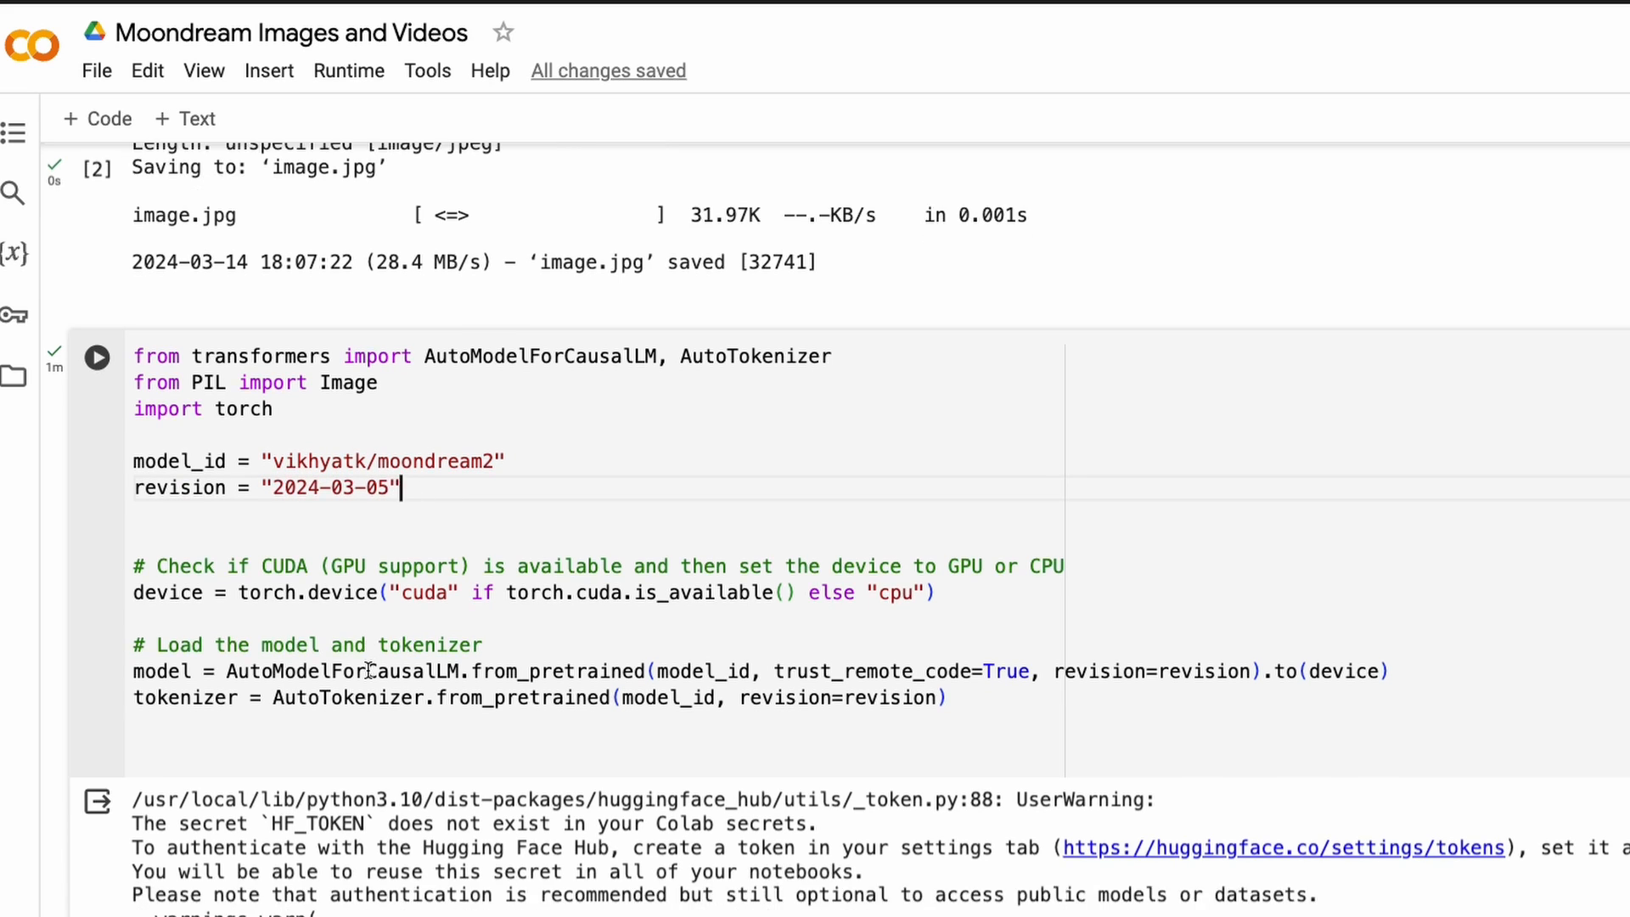
mouse_move(319, 613)
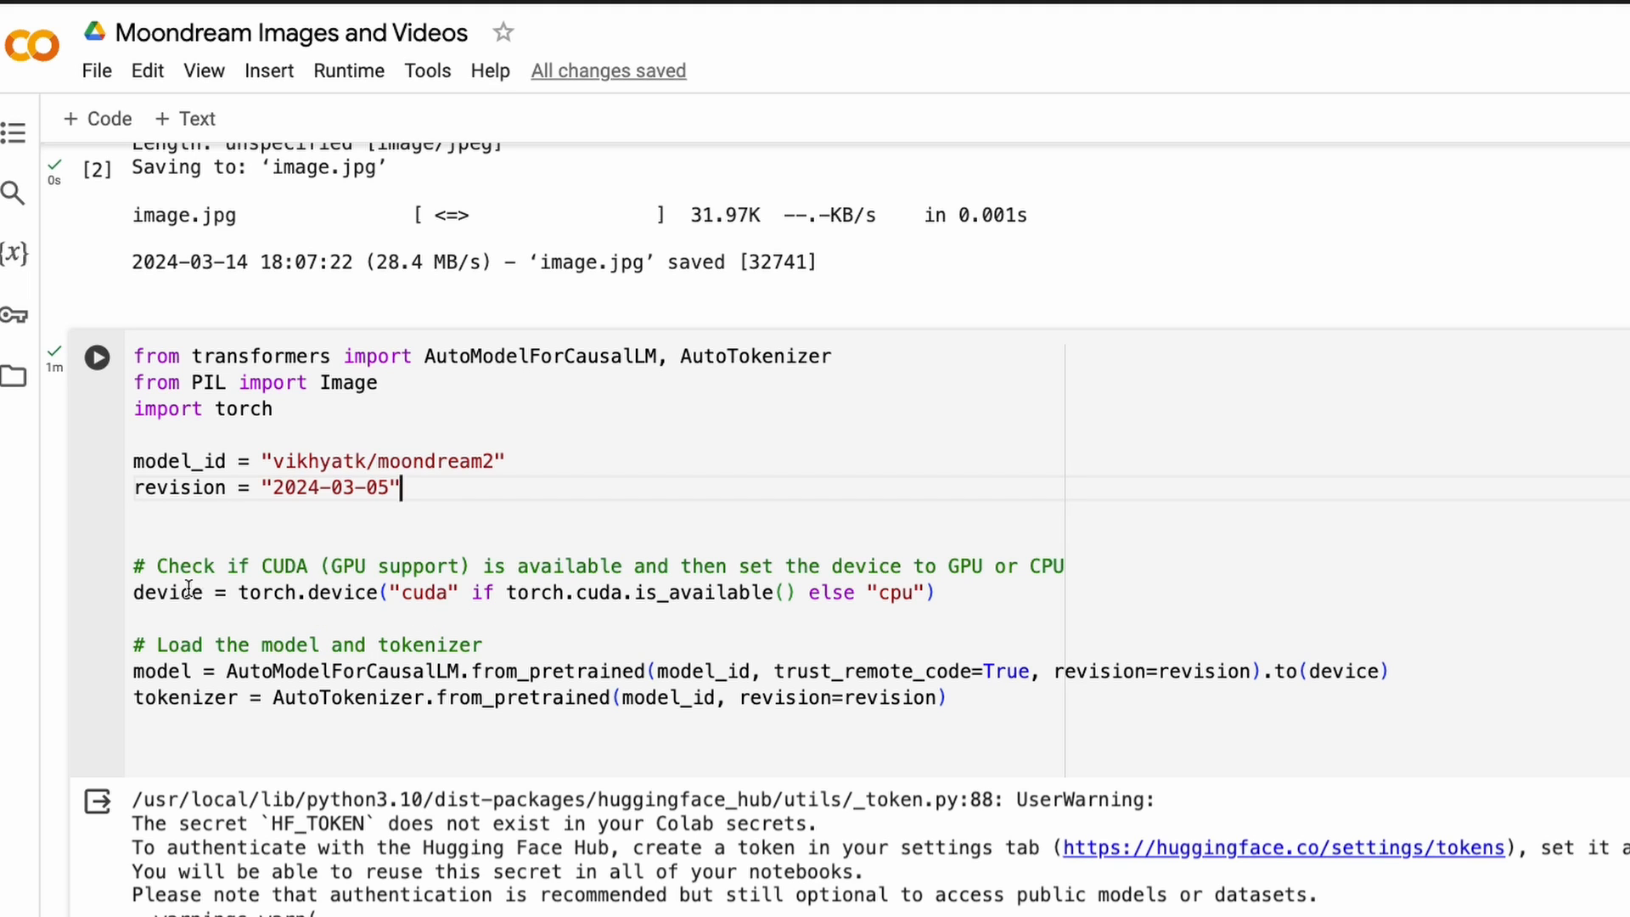
double_click(168, 592)
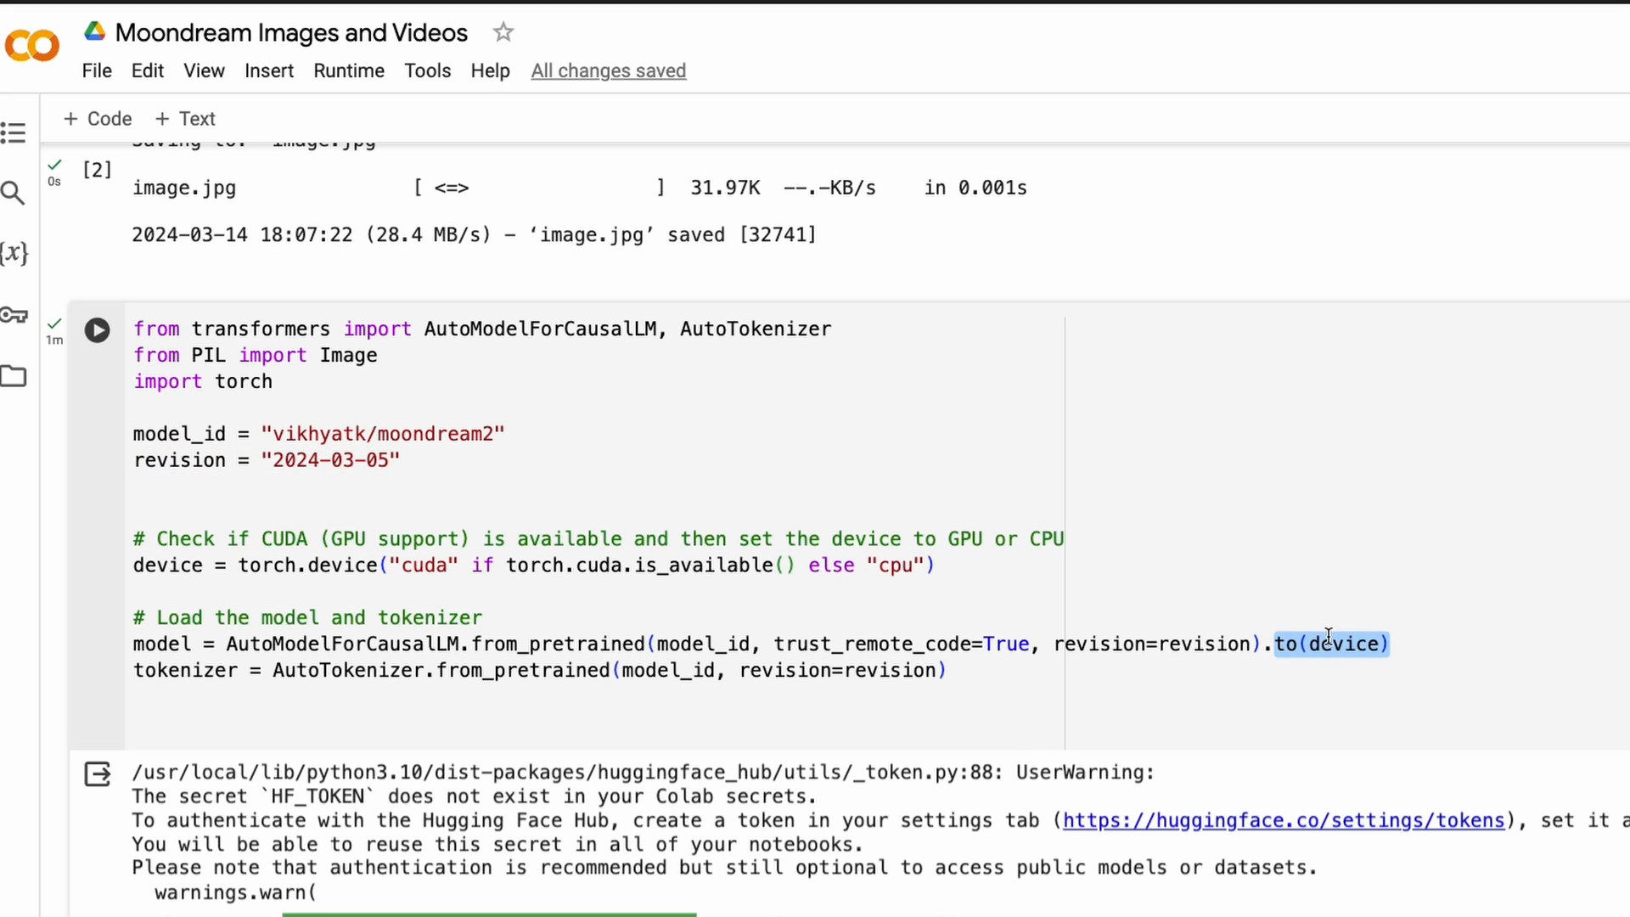
mouse_move(1341, 644)
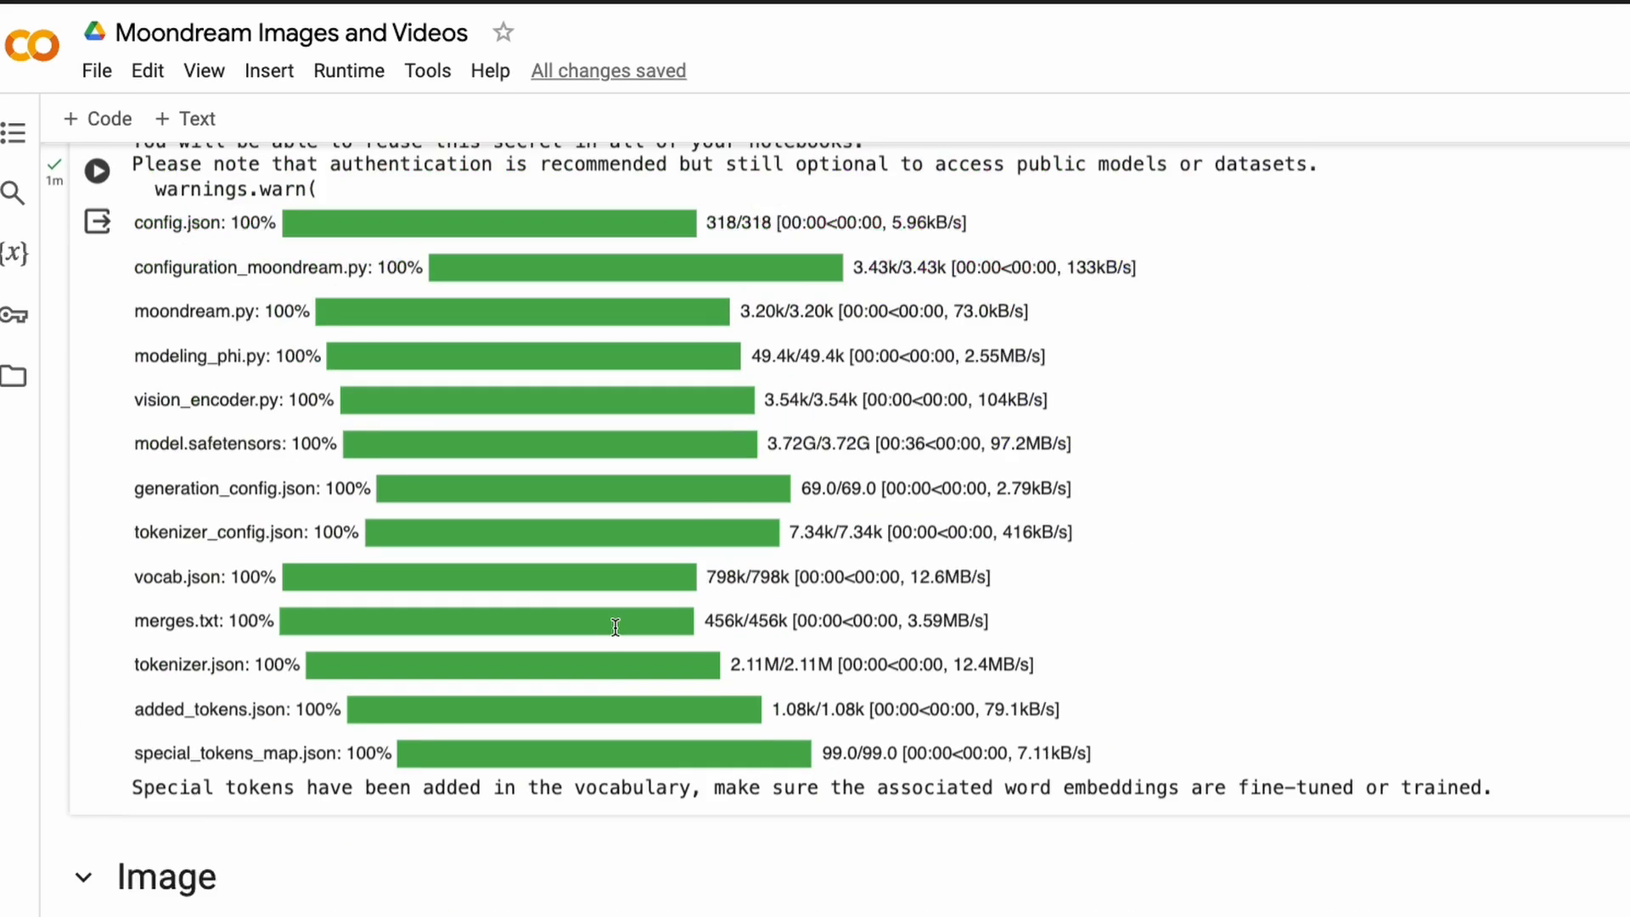
scroll(down, 3)
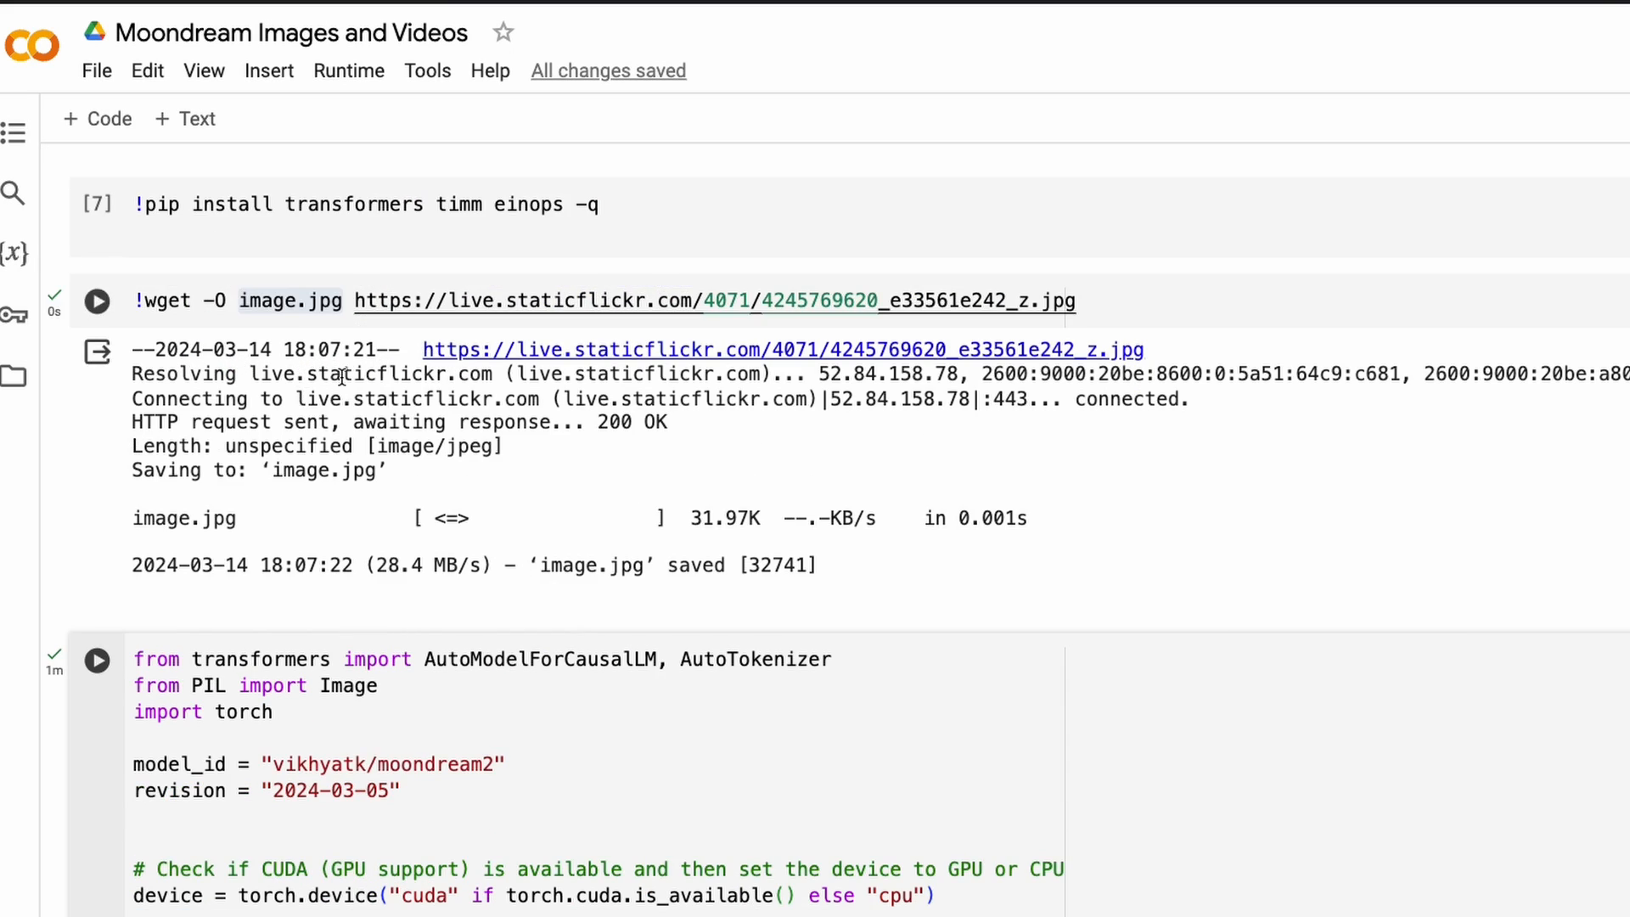
- Add the comment '#path of the input image' to the Image.open line
scroll(down, 3)
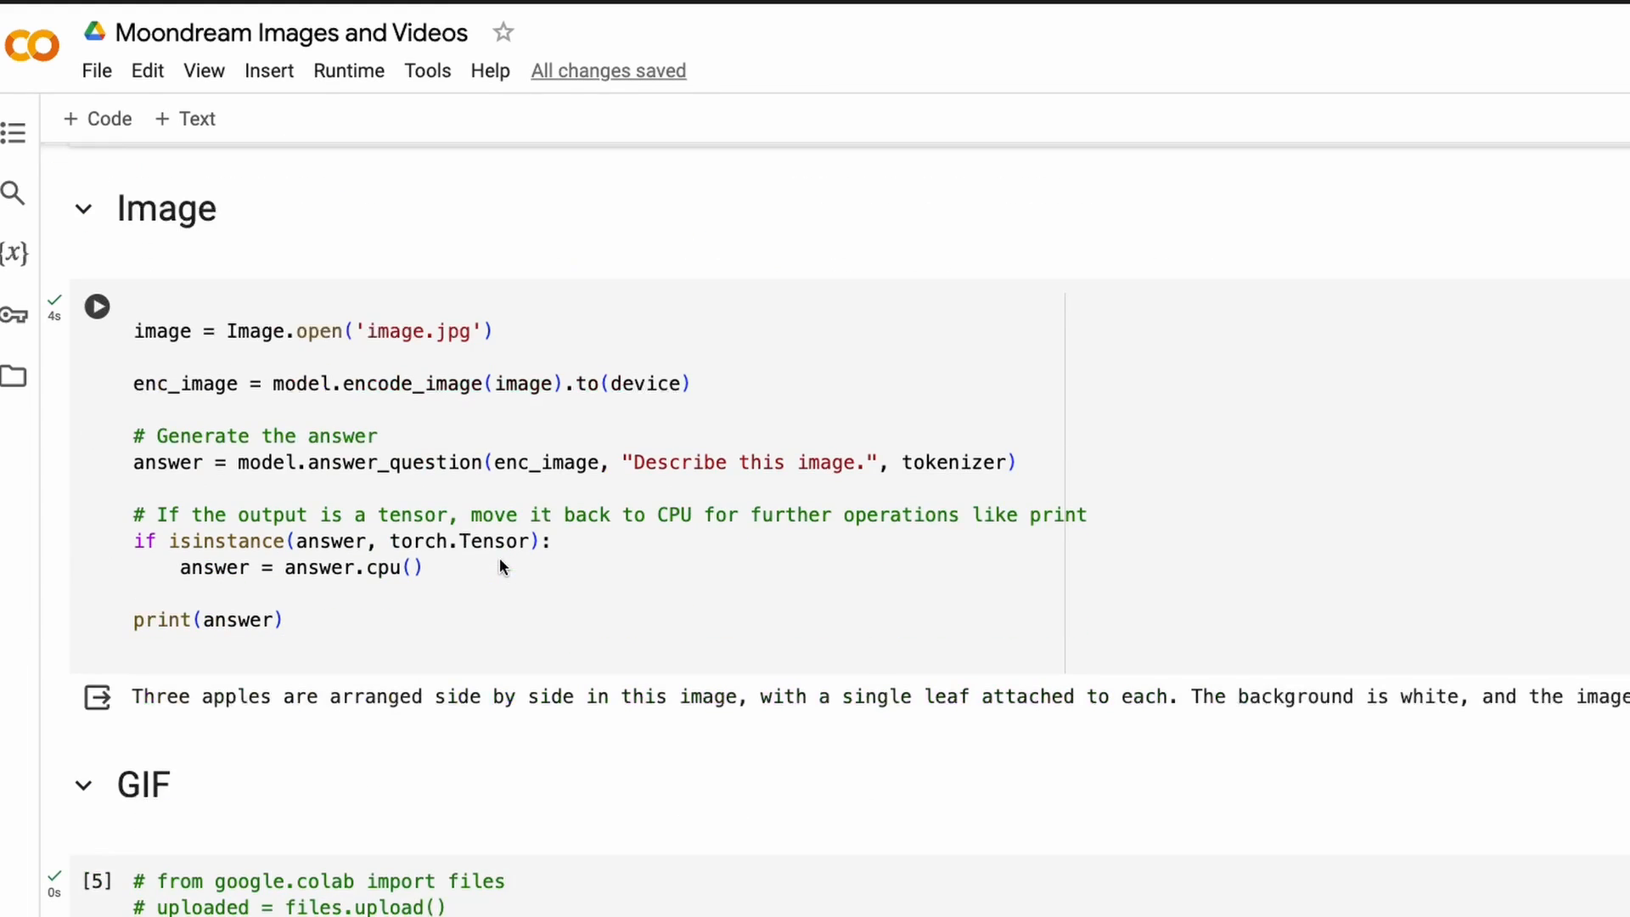
click(226, 330)
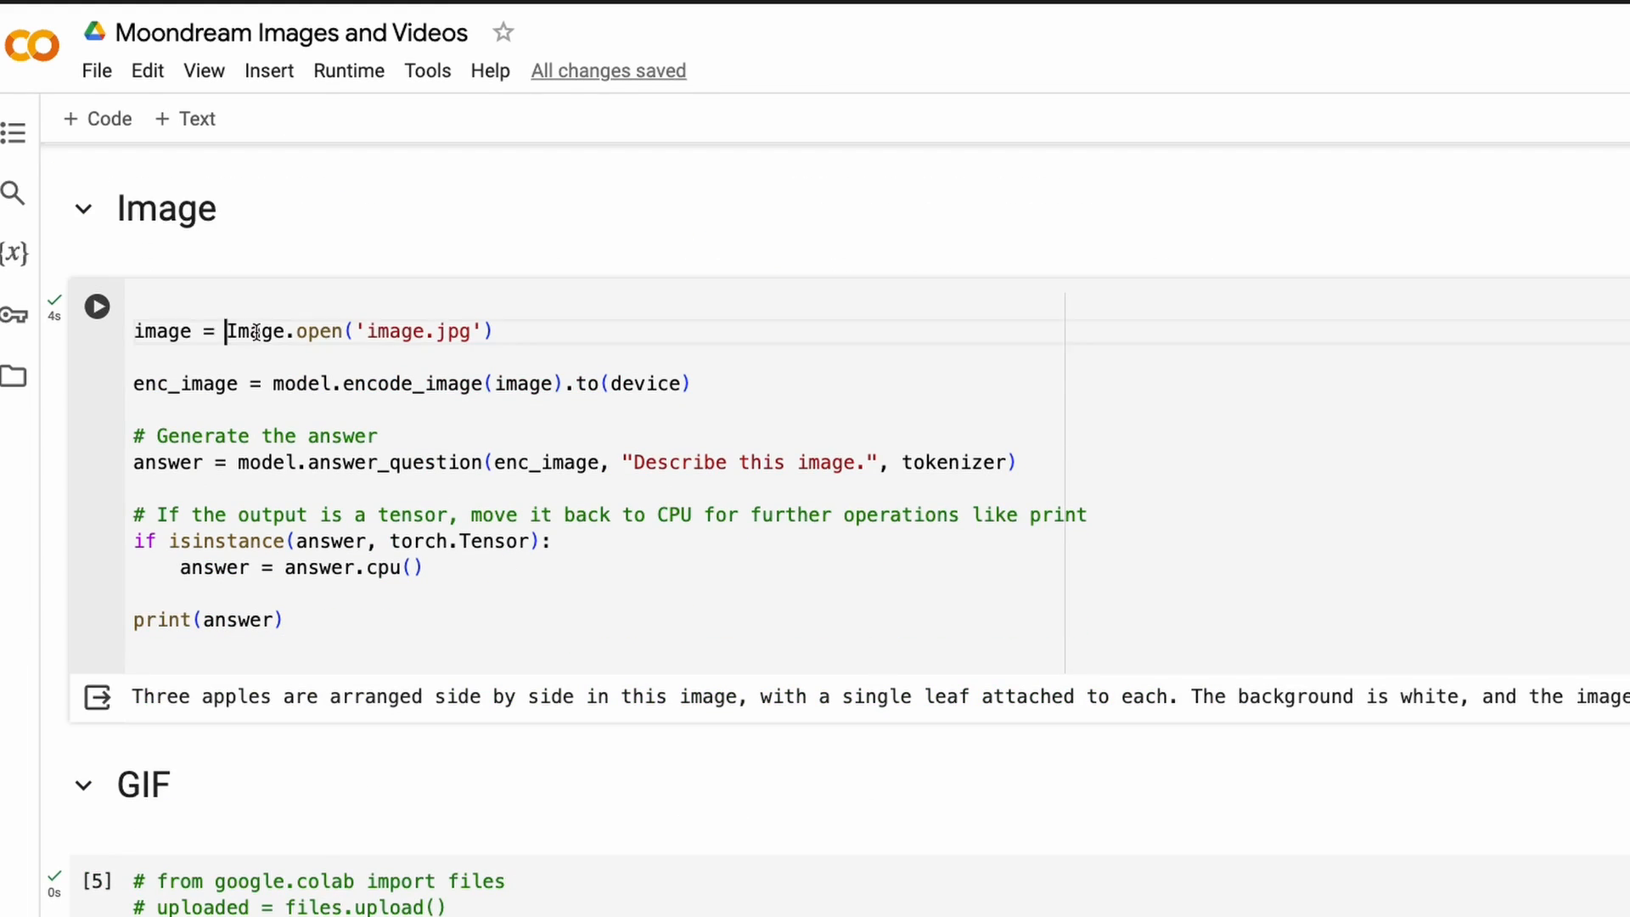
double_click(162, 331)
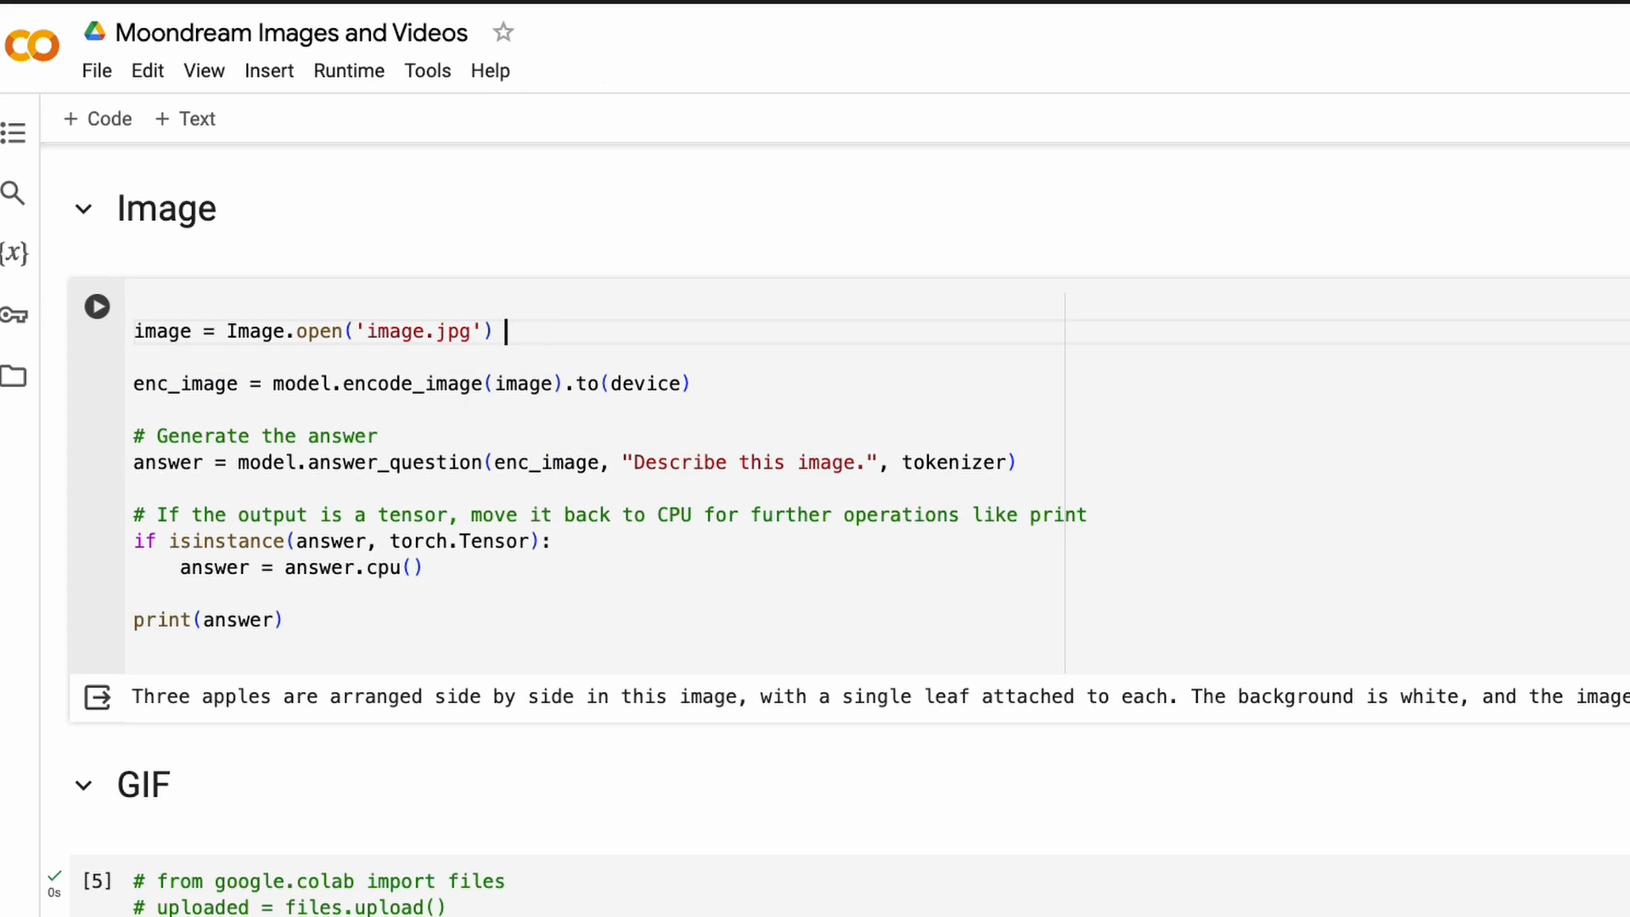
text(#path i)
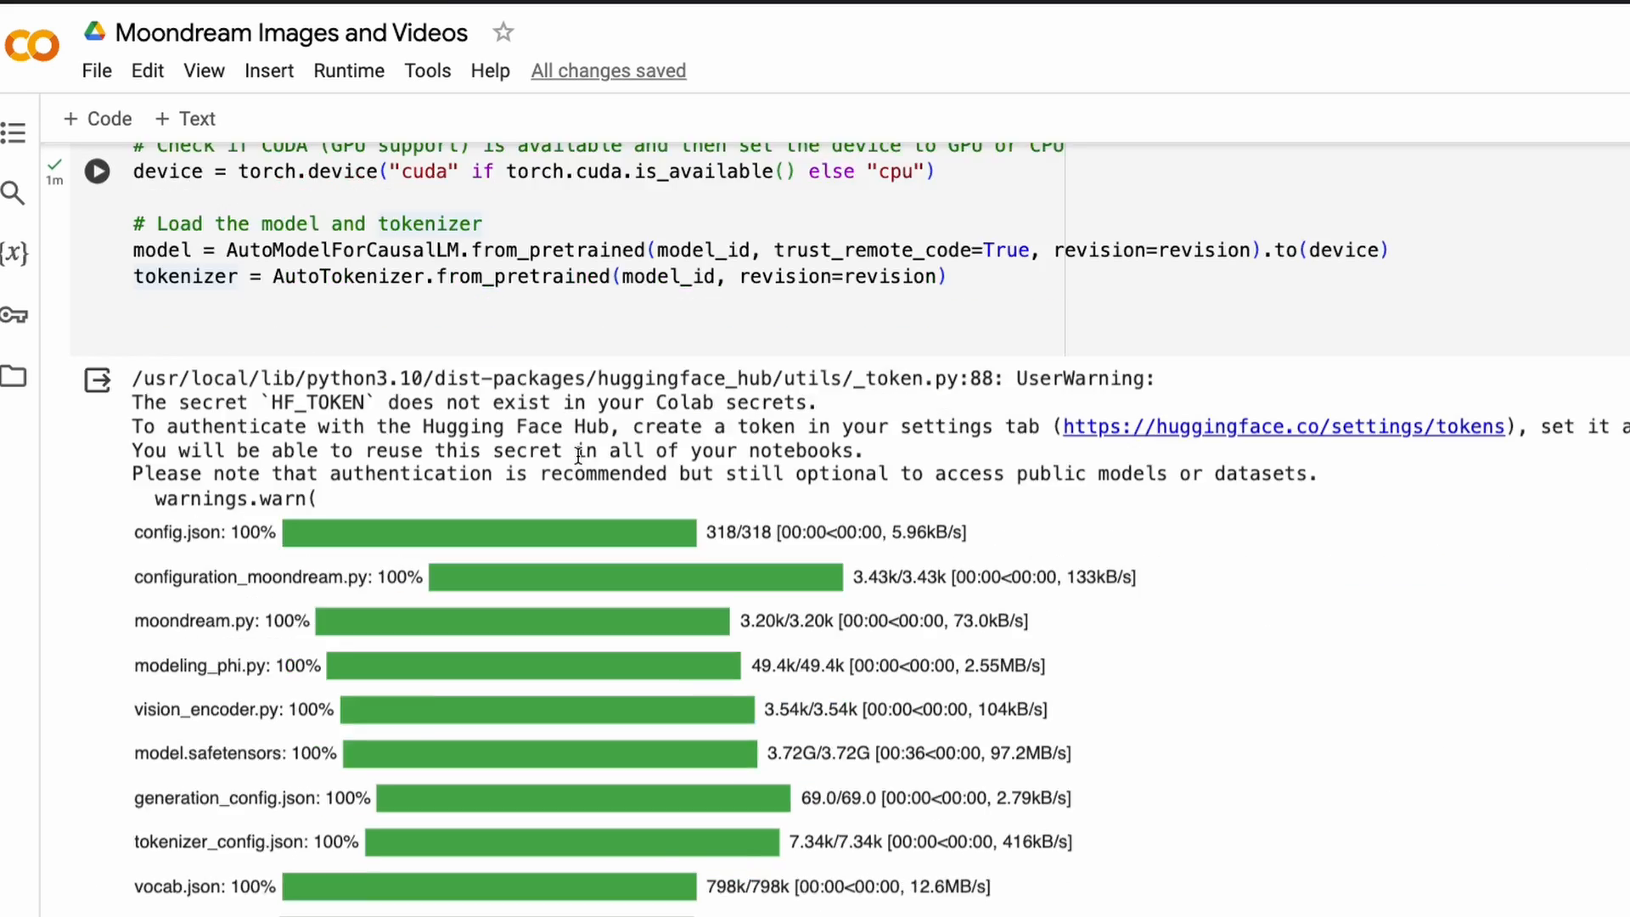
- Review the image encoding and answer_question lines and the three-apples description output
scroll(down, 3)
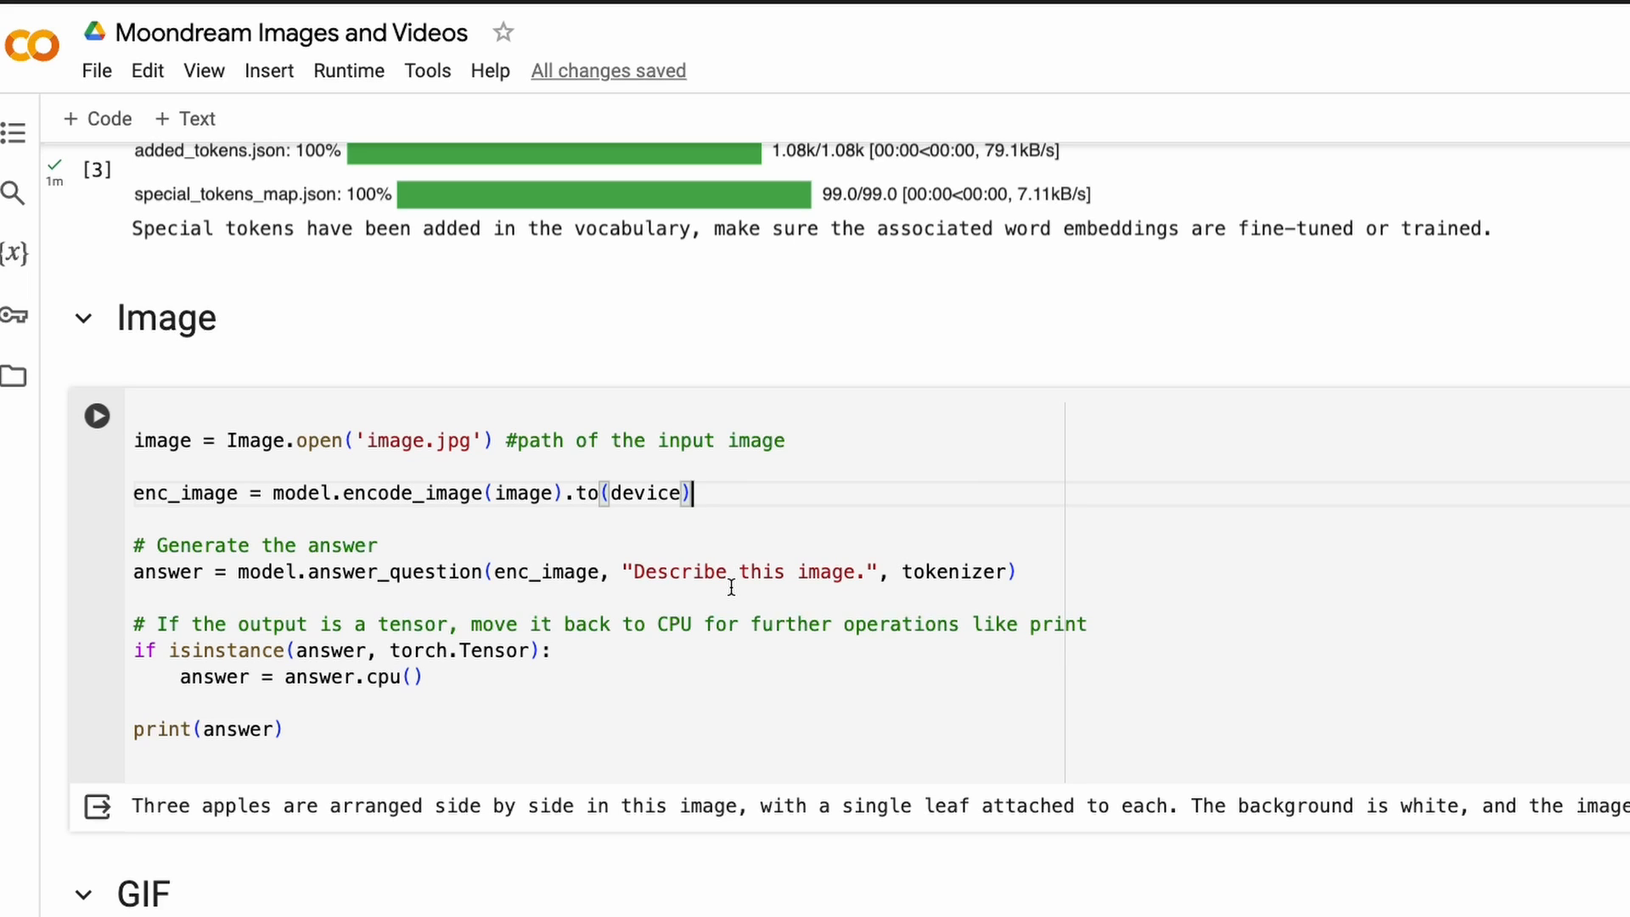
double_click(547, 571)
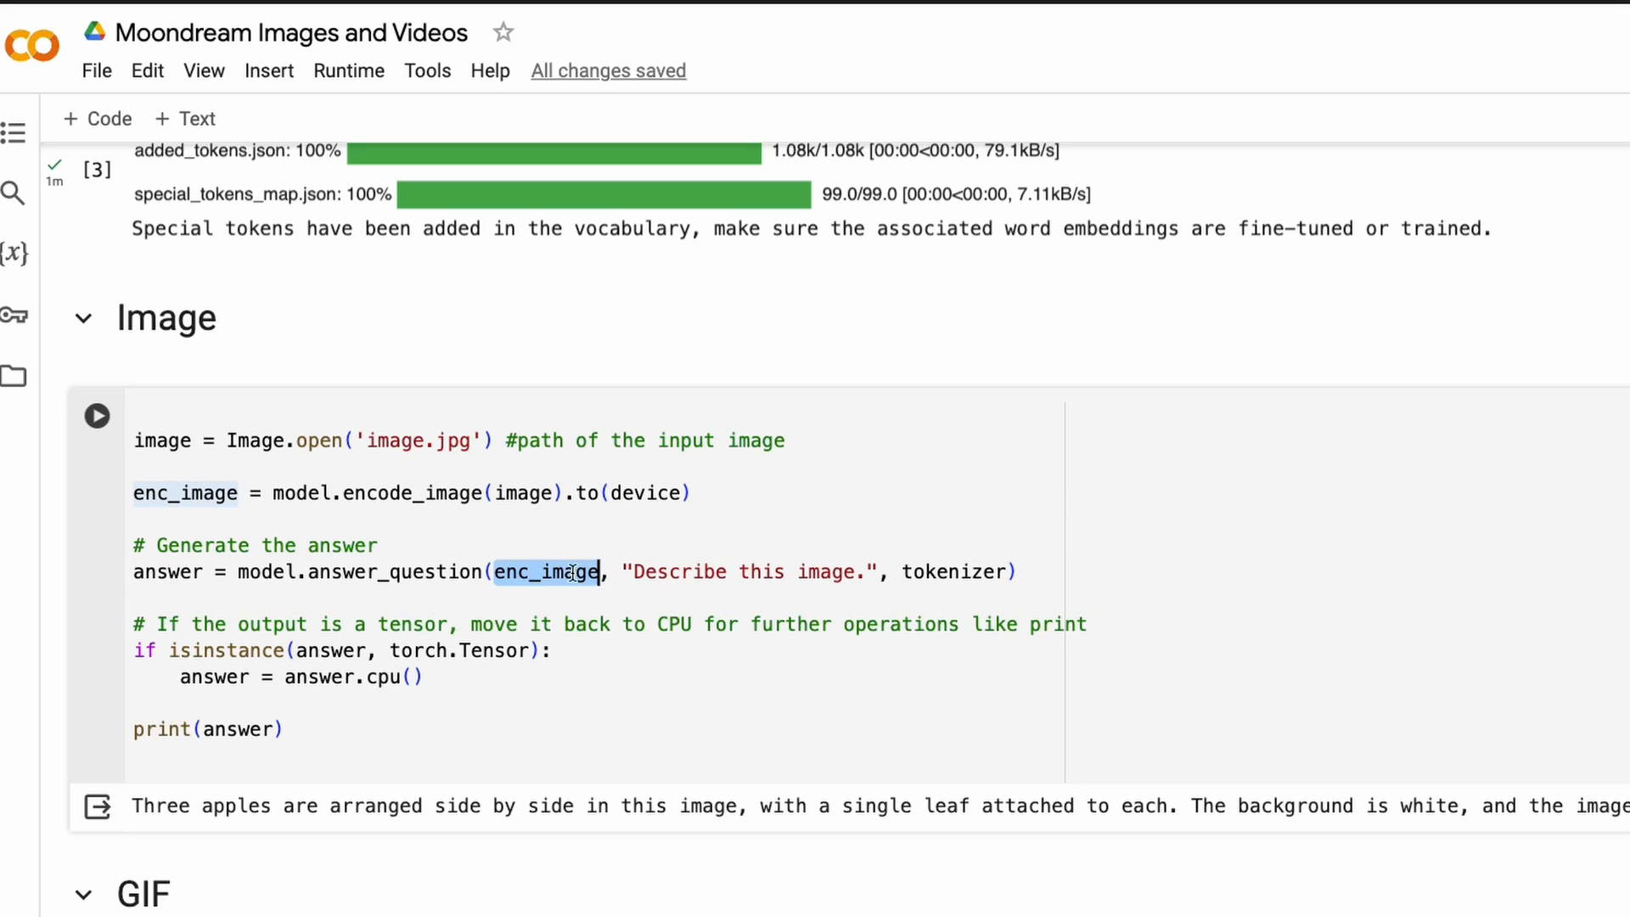
double_click(752, 570)
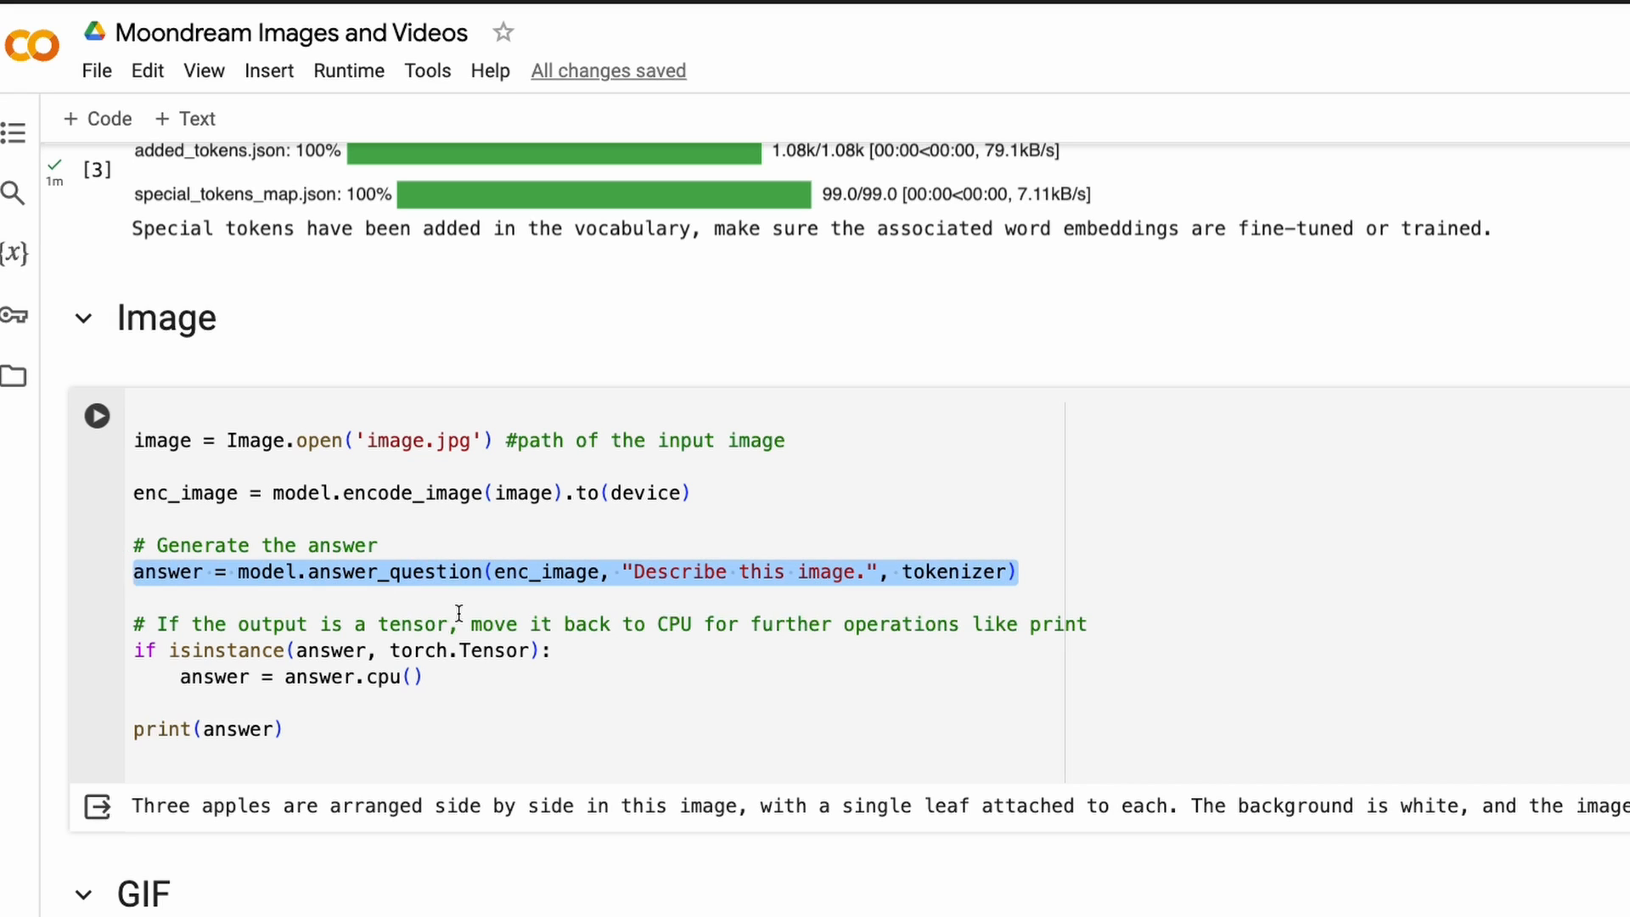
click(420, 677)
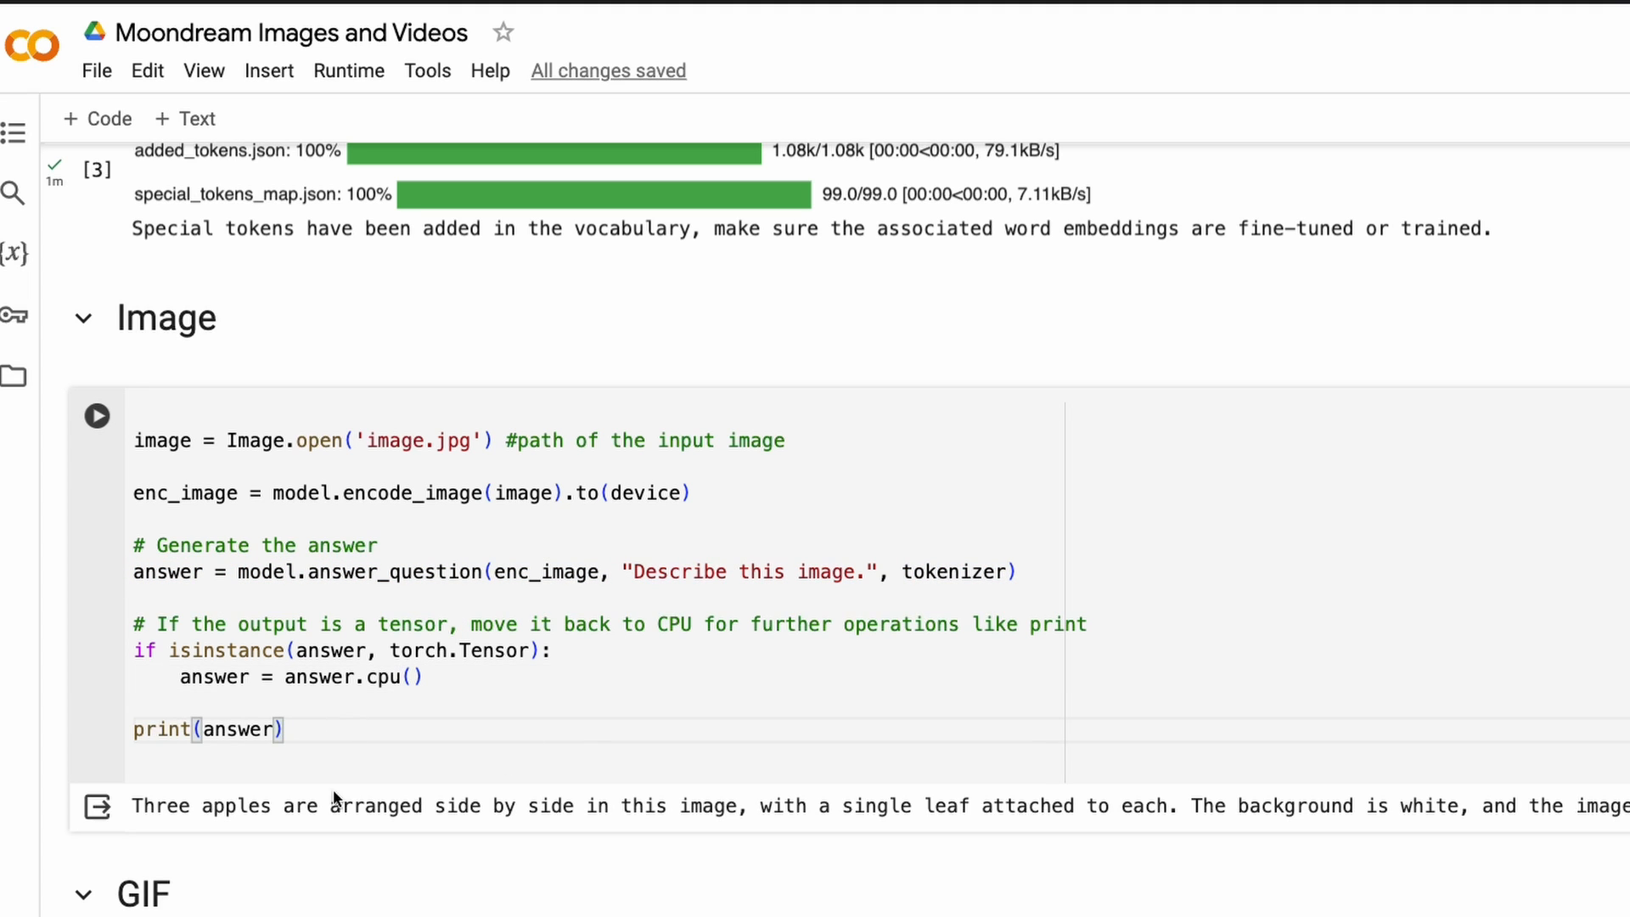
scroll(down, 3)
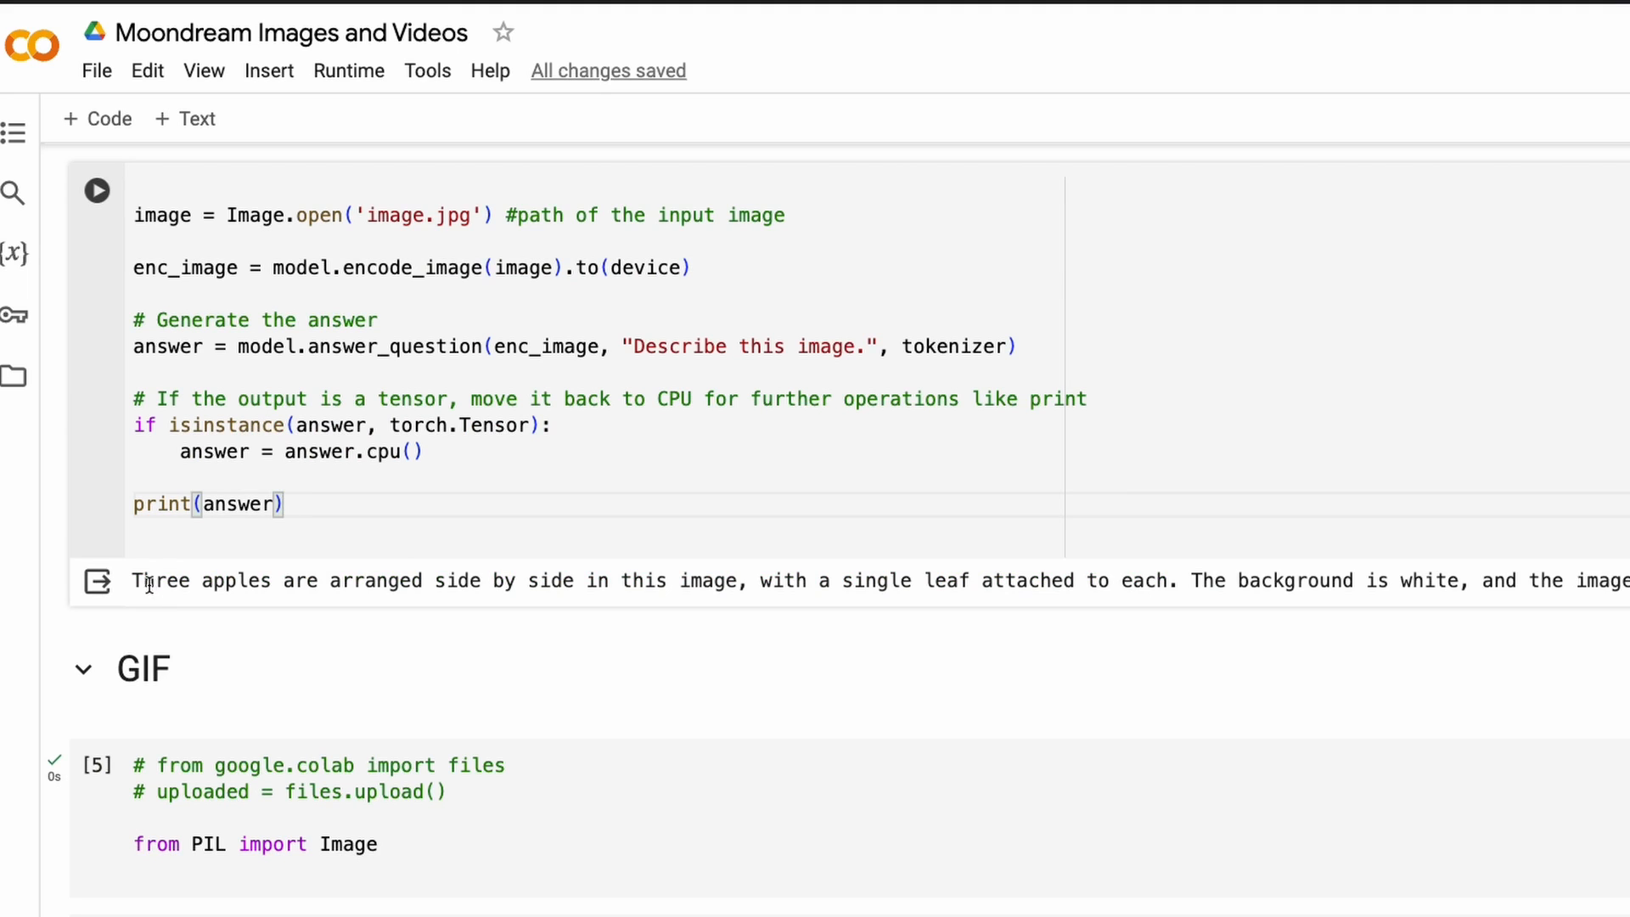
drag(153, 580, 617, 580)
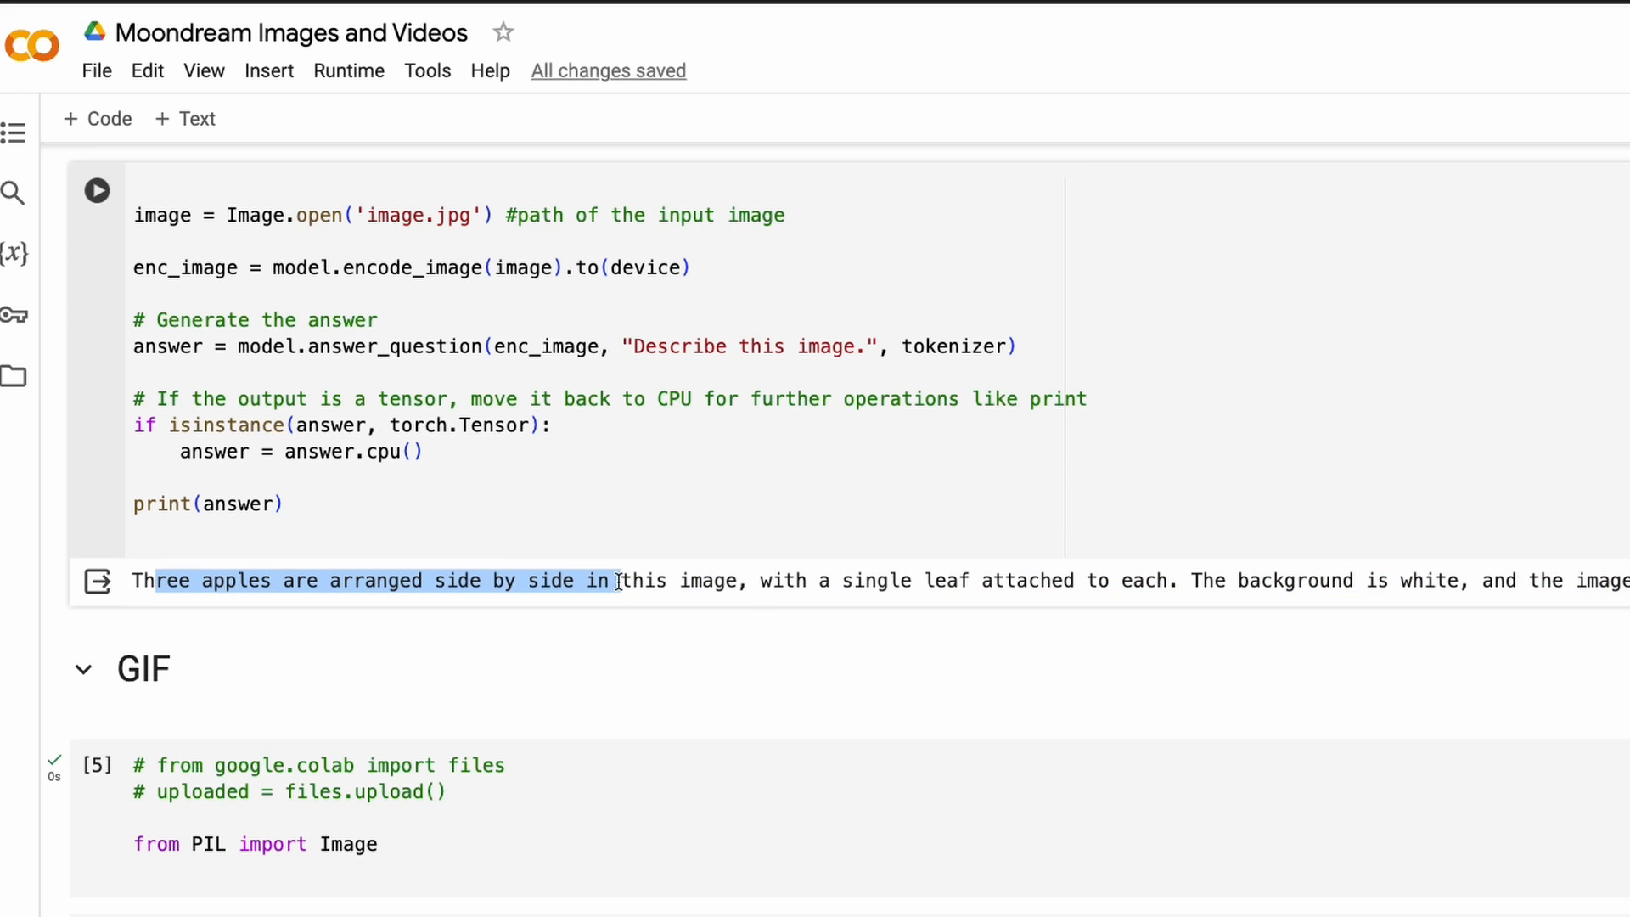
scroll(right, 3)
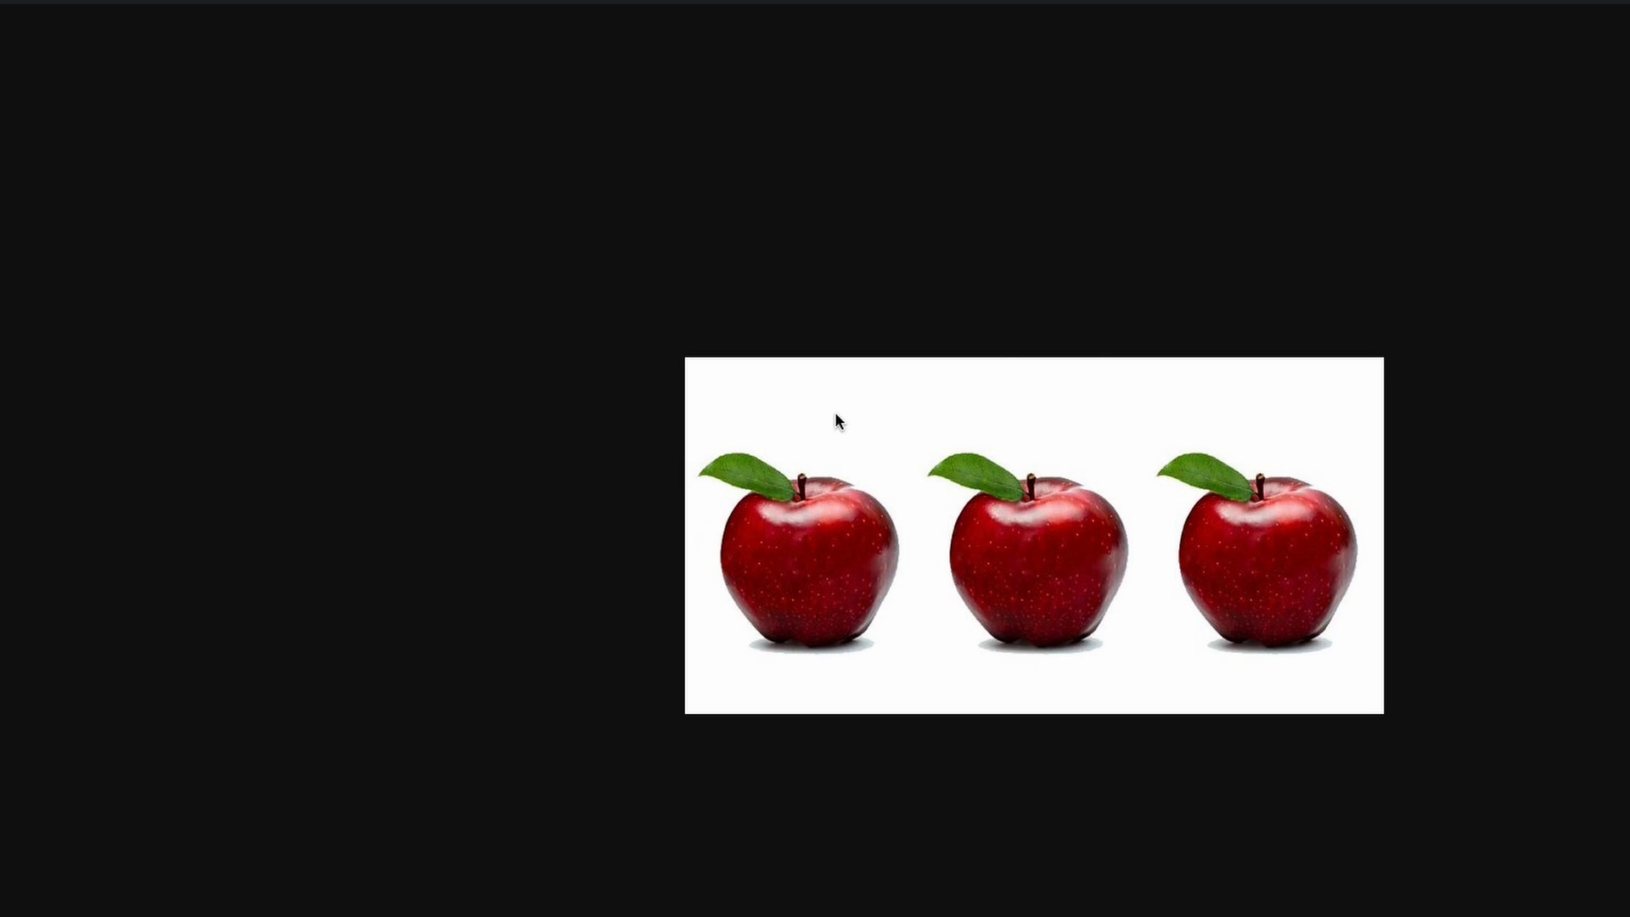
mouse_move(1448, 500)
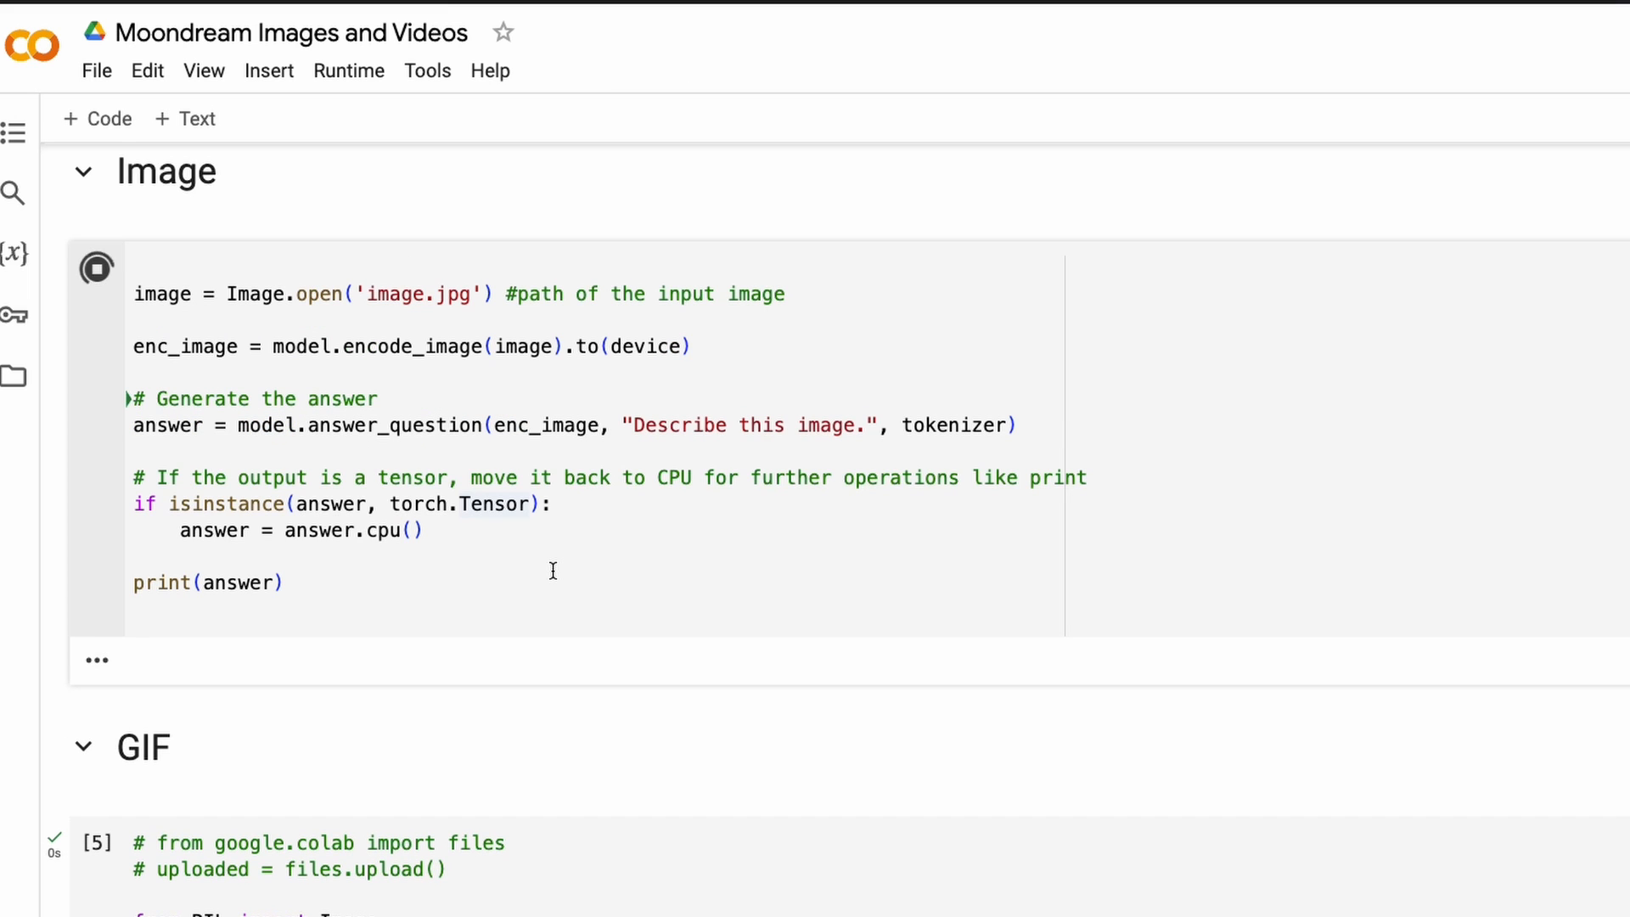
- Change the Image cell prompt to 'Write a joke about this image' and rerun it
click(96, 269)
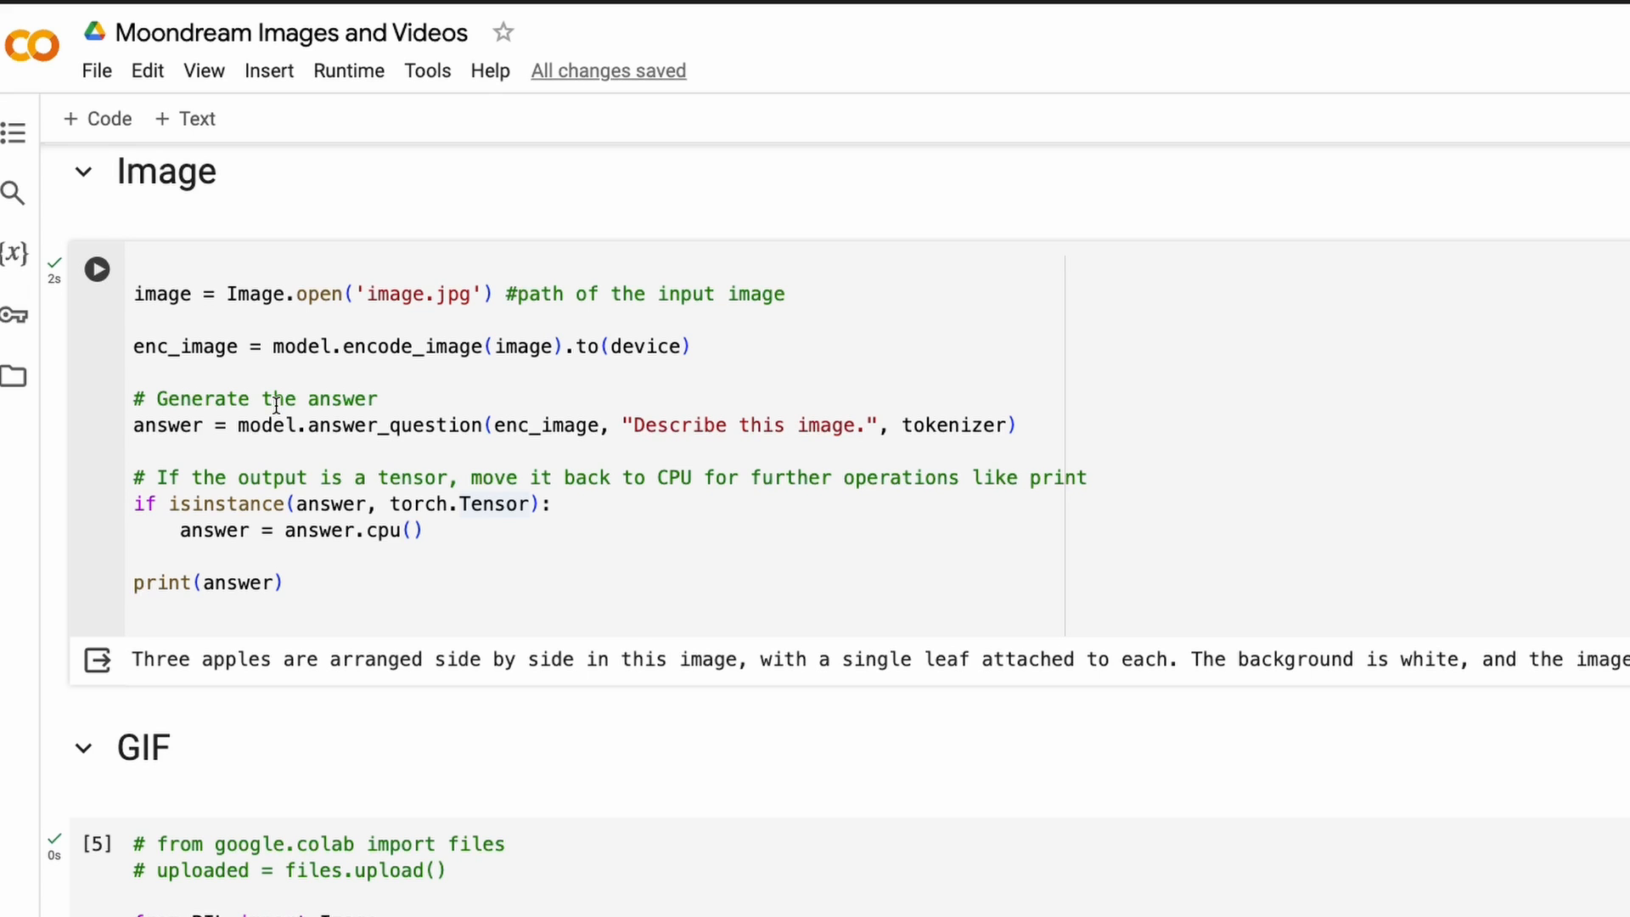
mouse_move(460, 513)
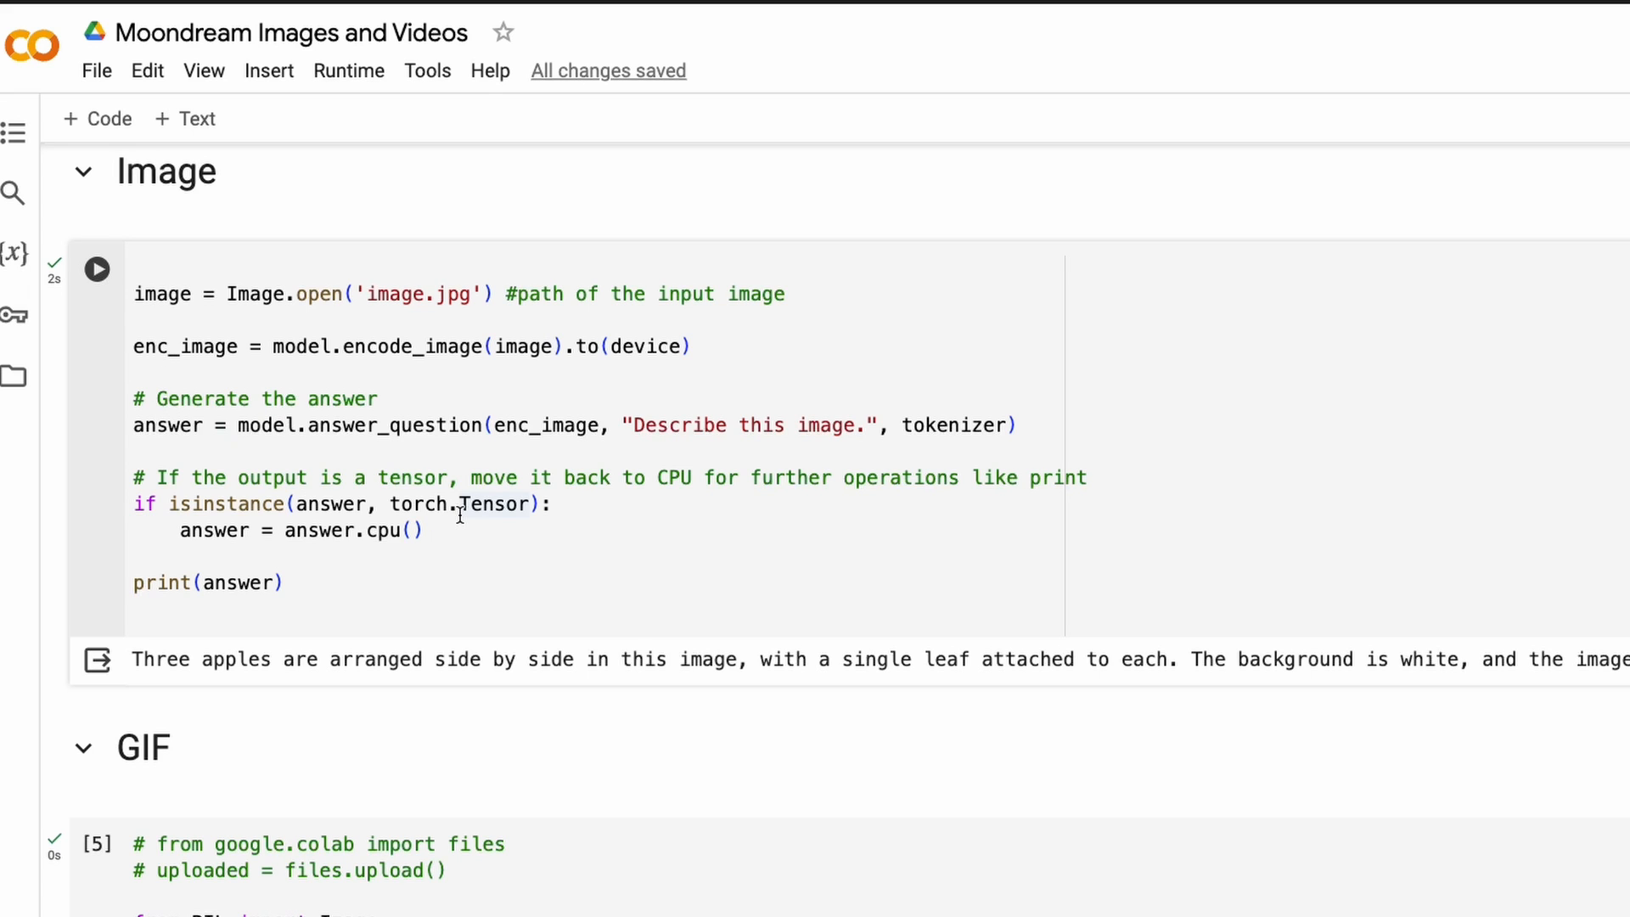
mouse_move(648, 496)
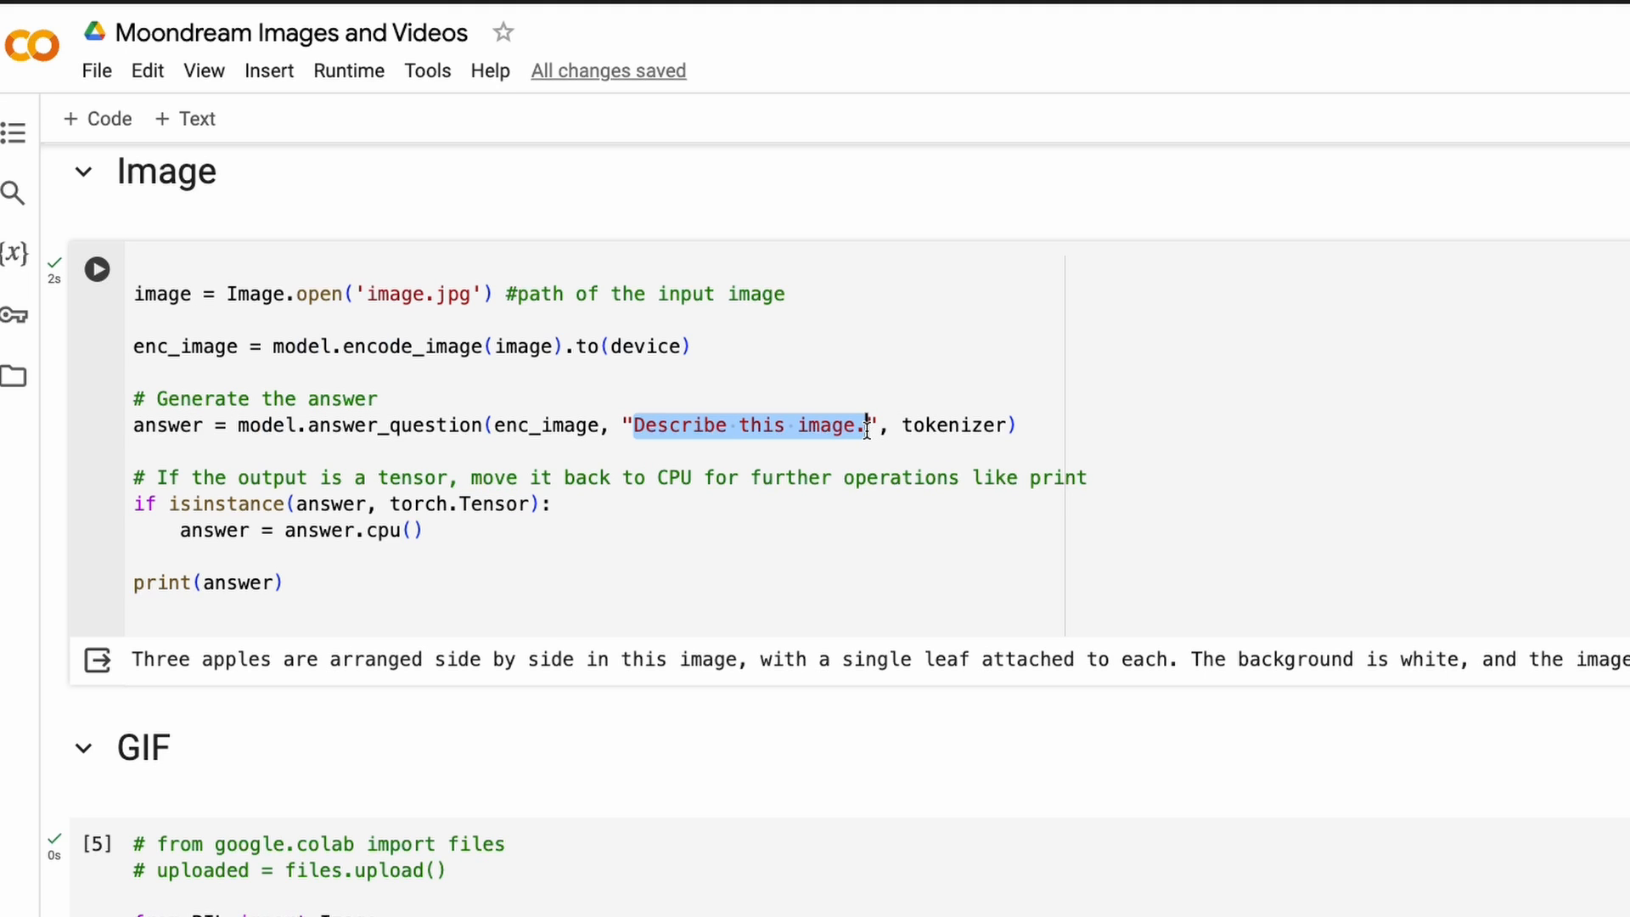
text(Write a joke about)
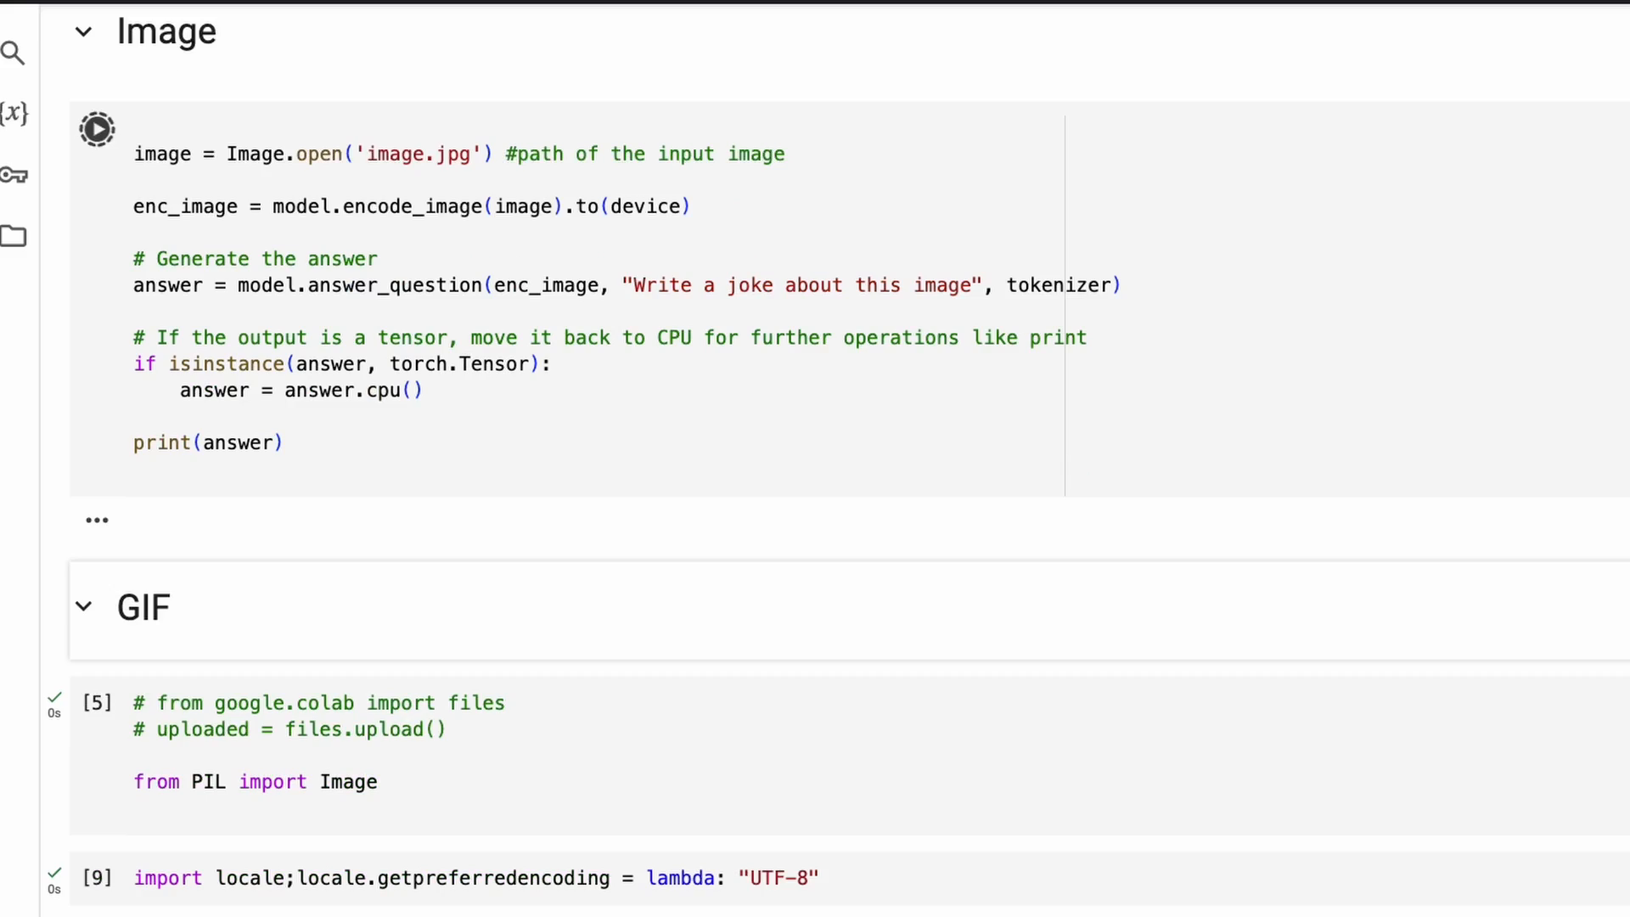
click(97, 129)
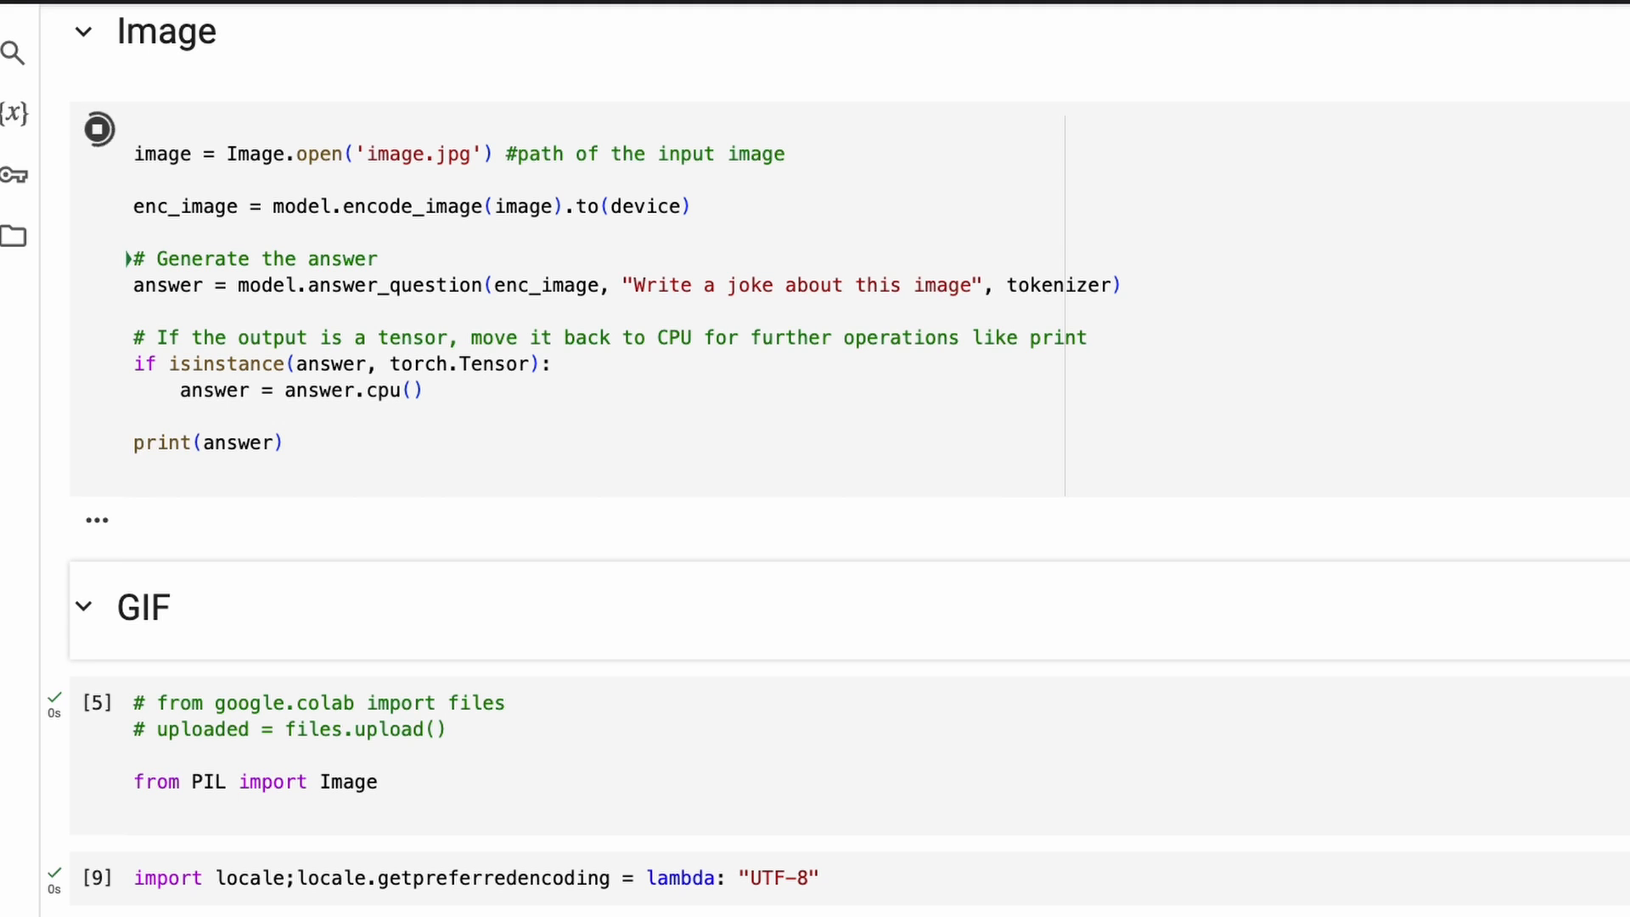
click(96, 129)
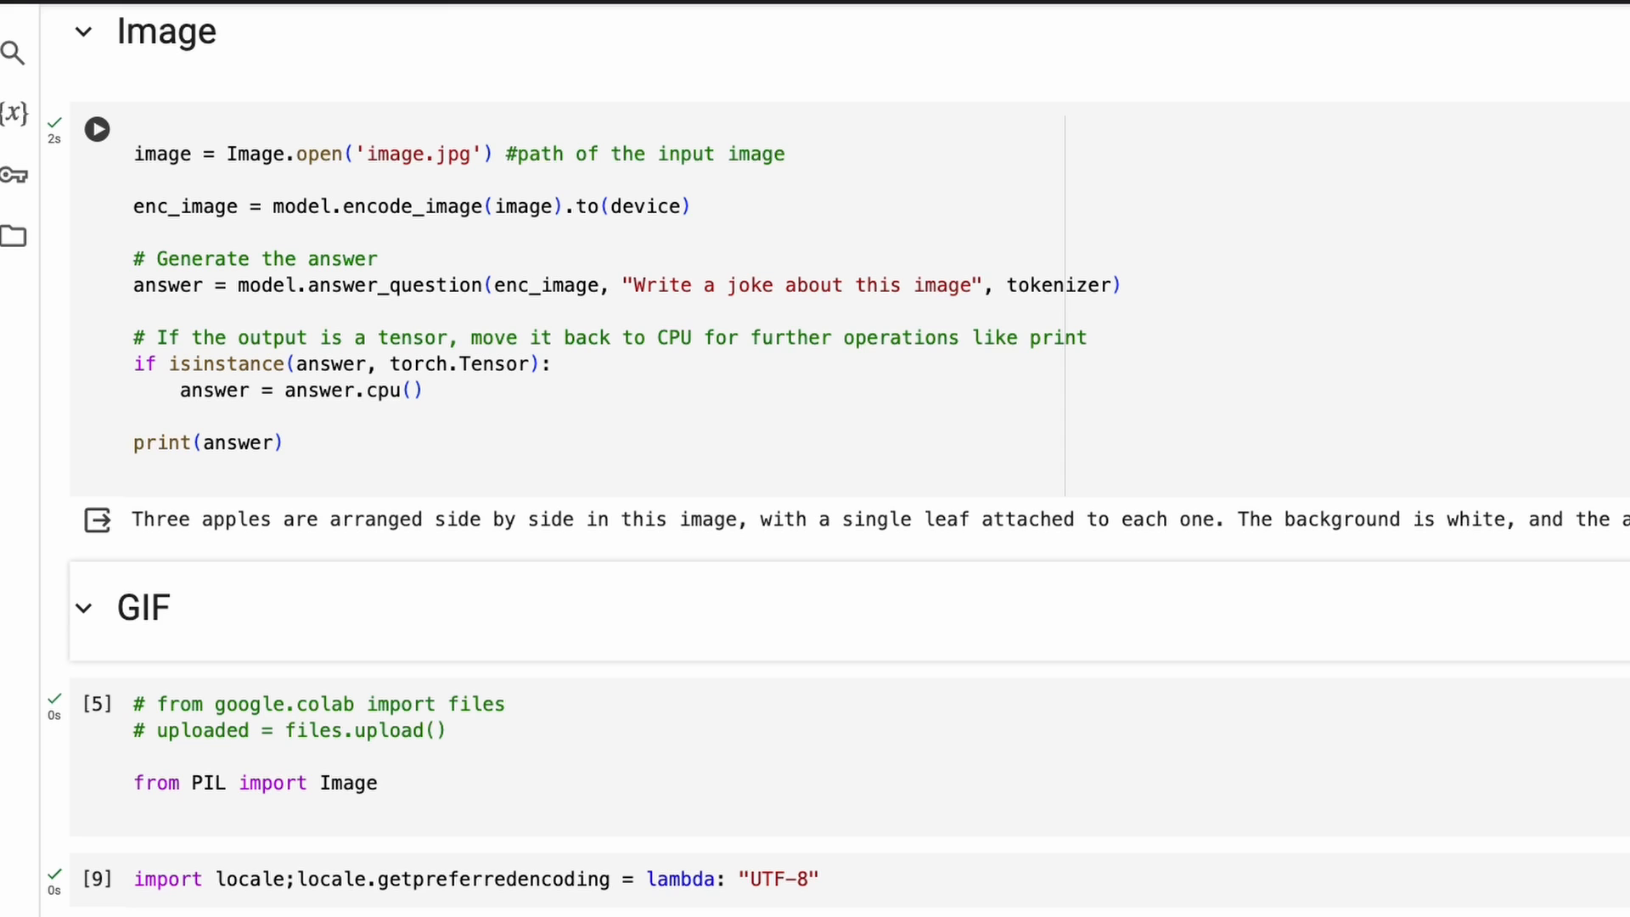
mouse_move(538, 381)
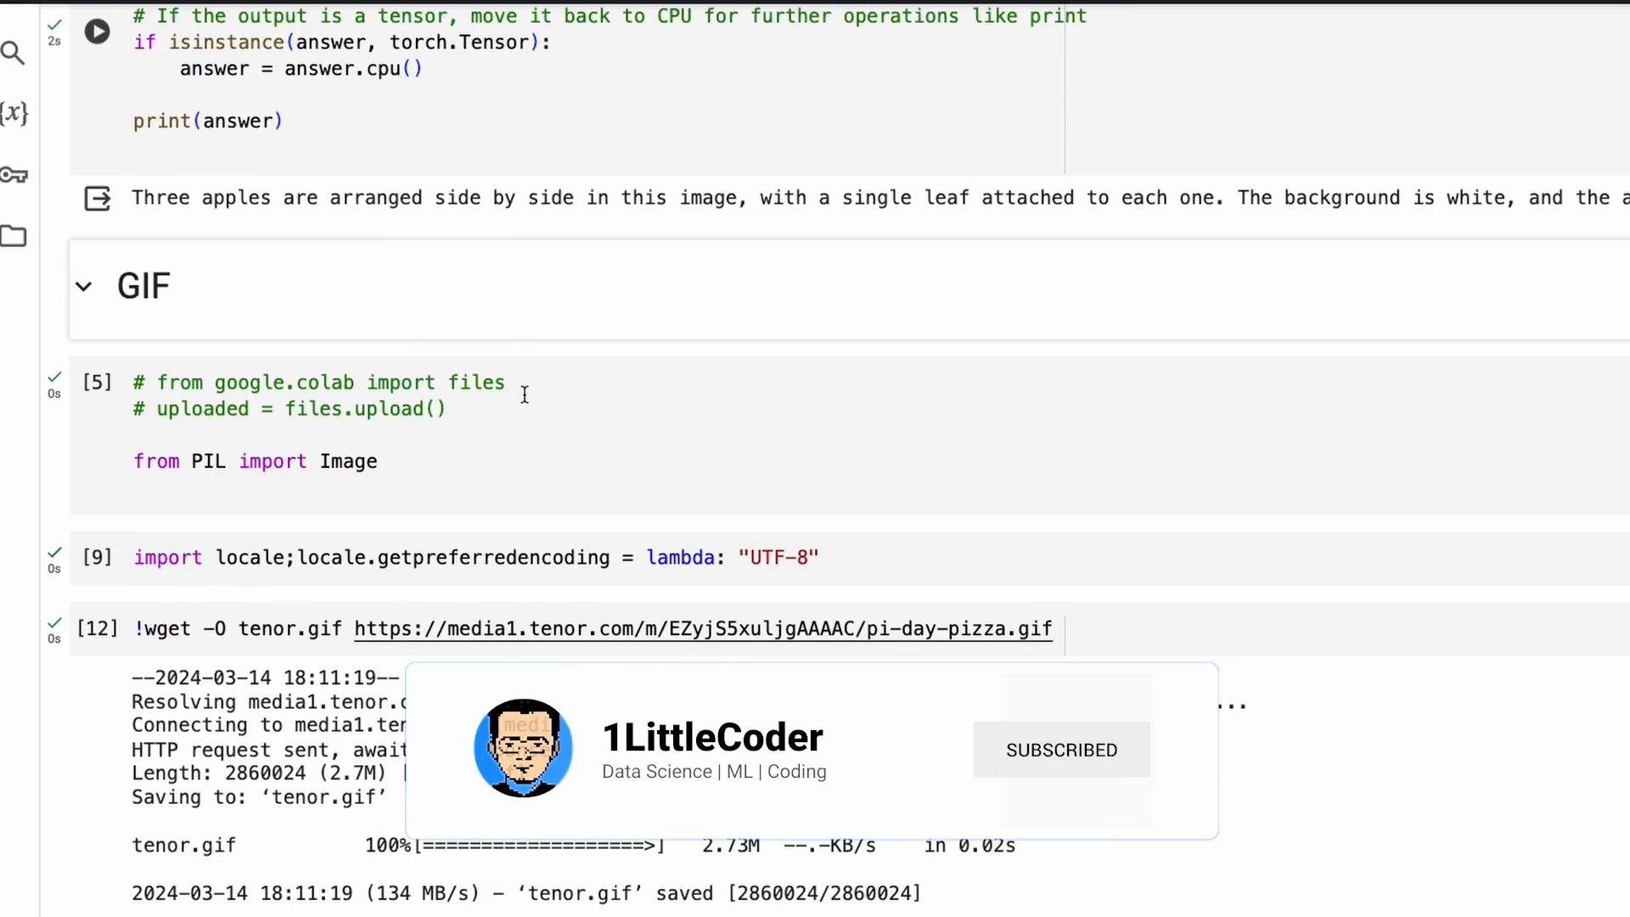
scroll(down, 3)
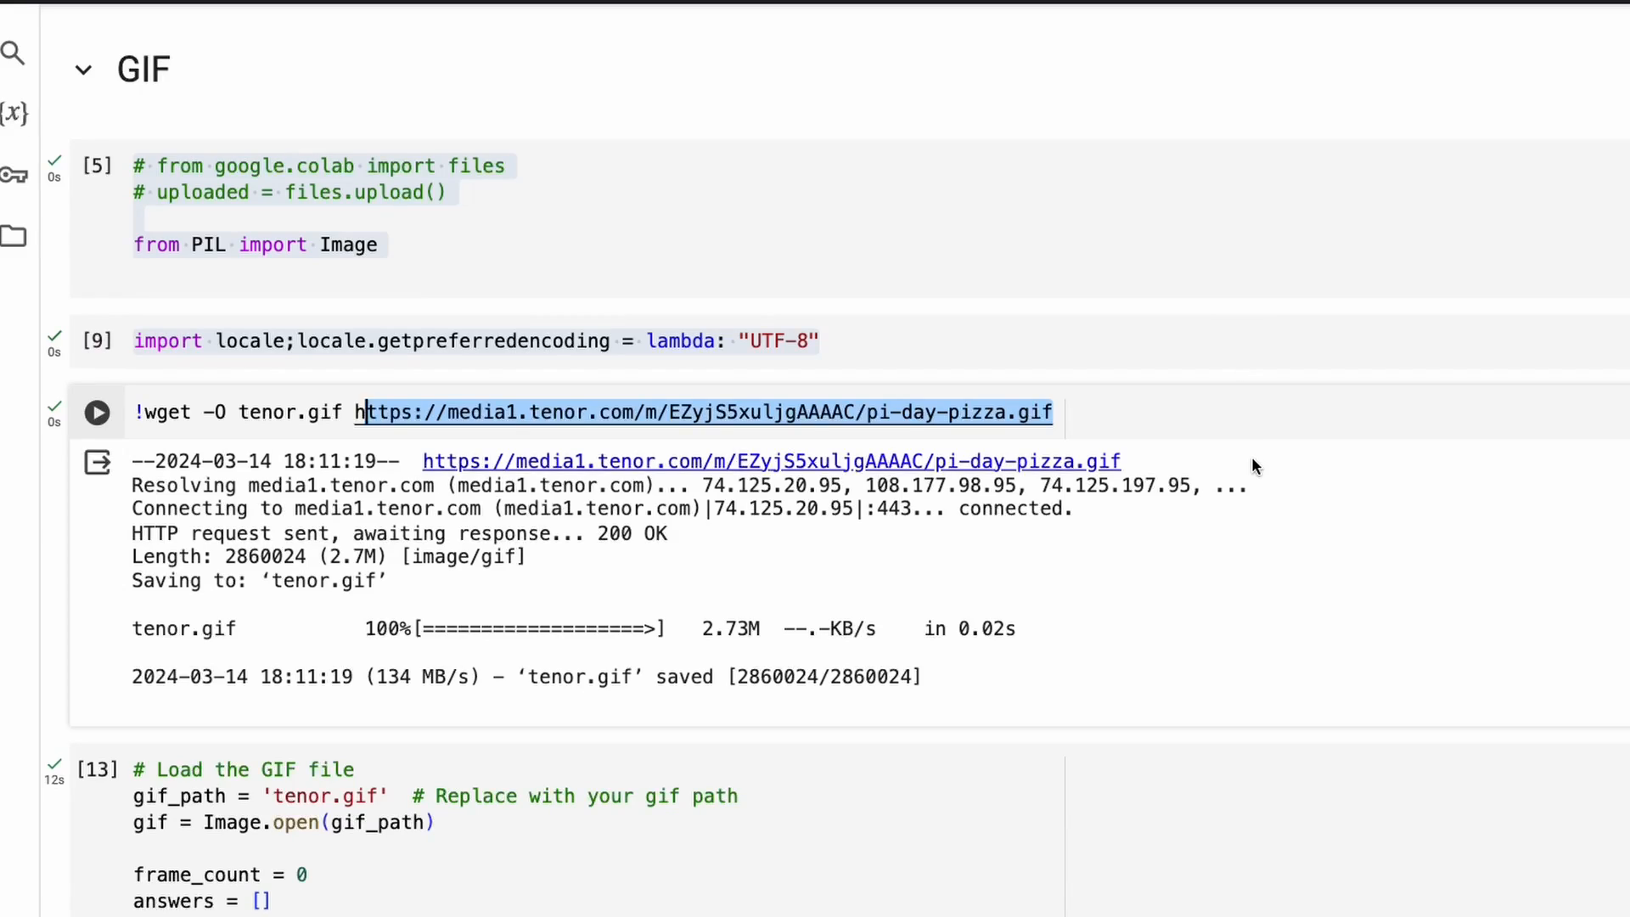
mouse_move(457, 412)
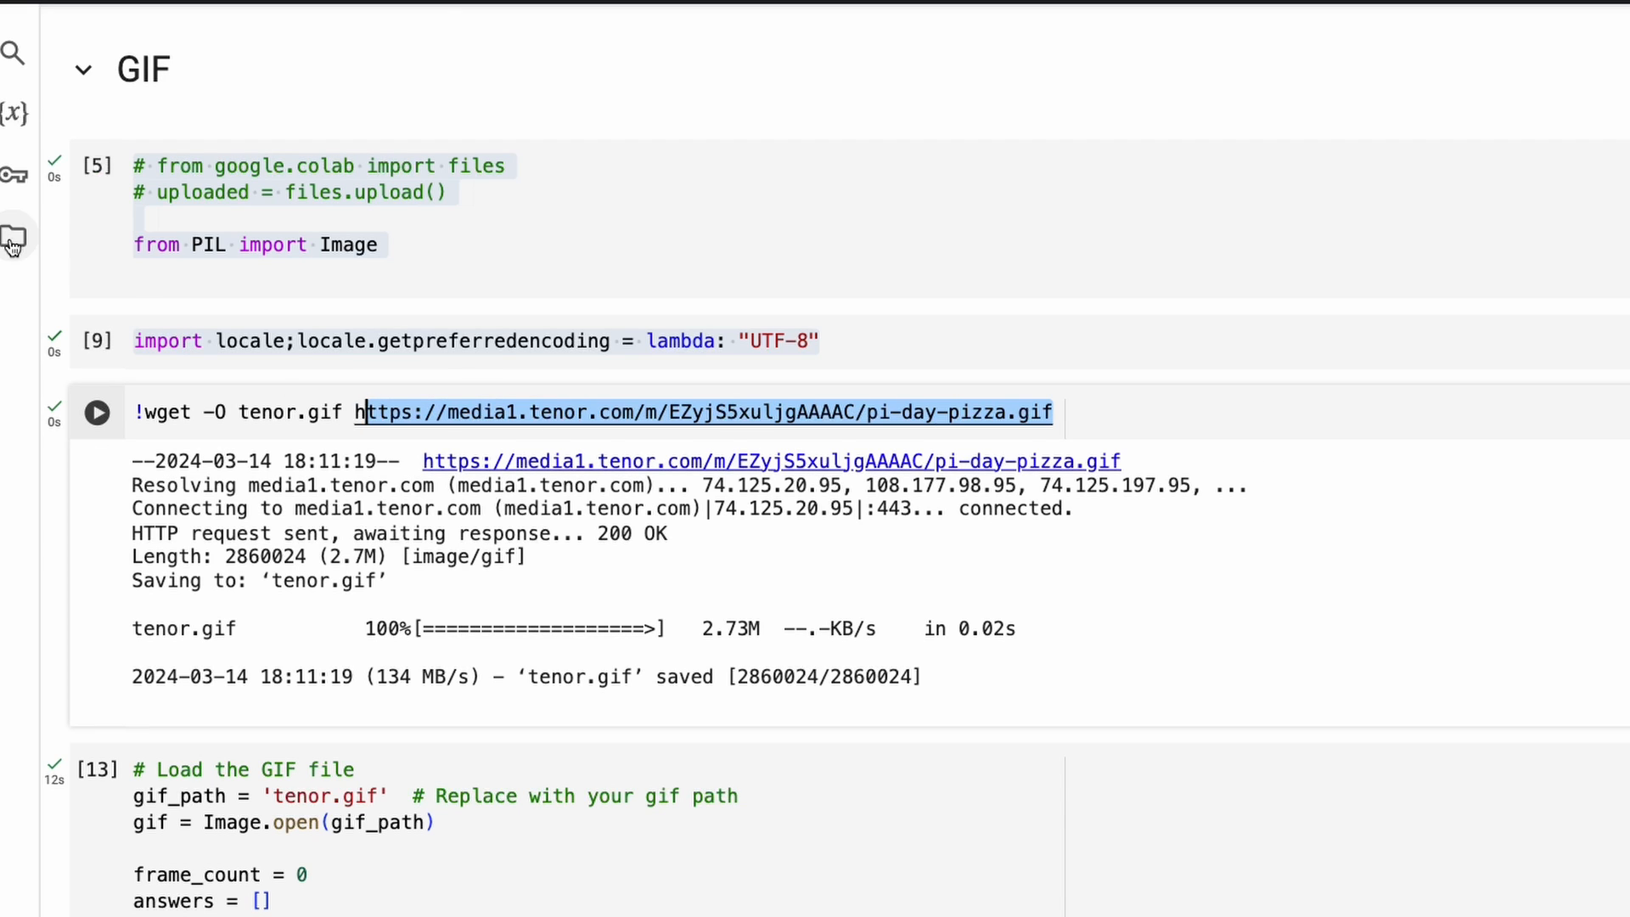
click(15, 237)
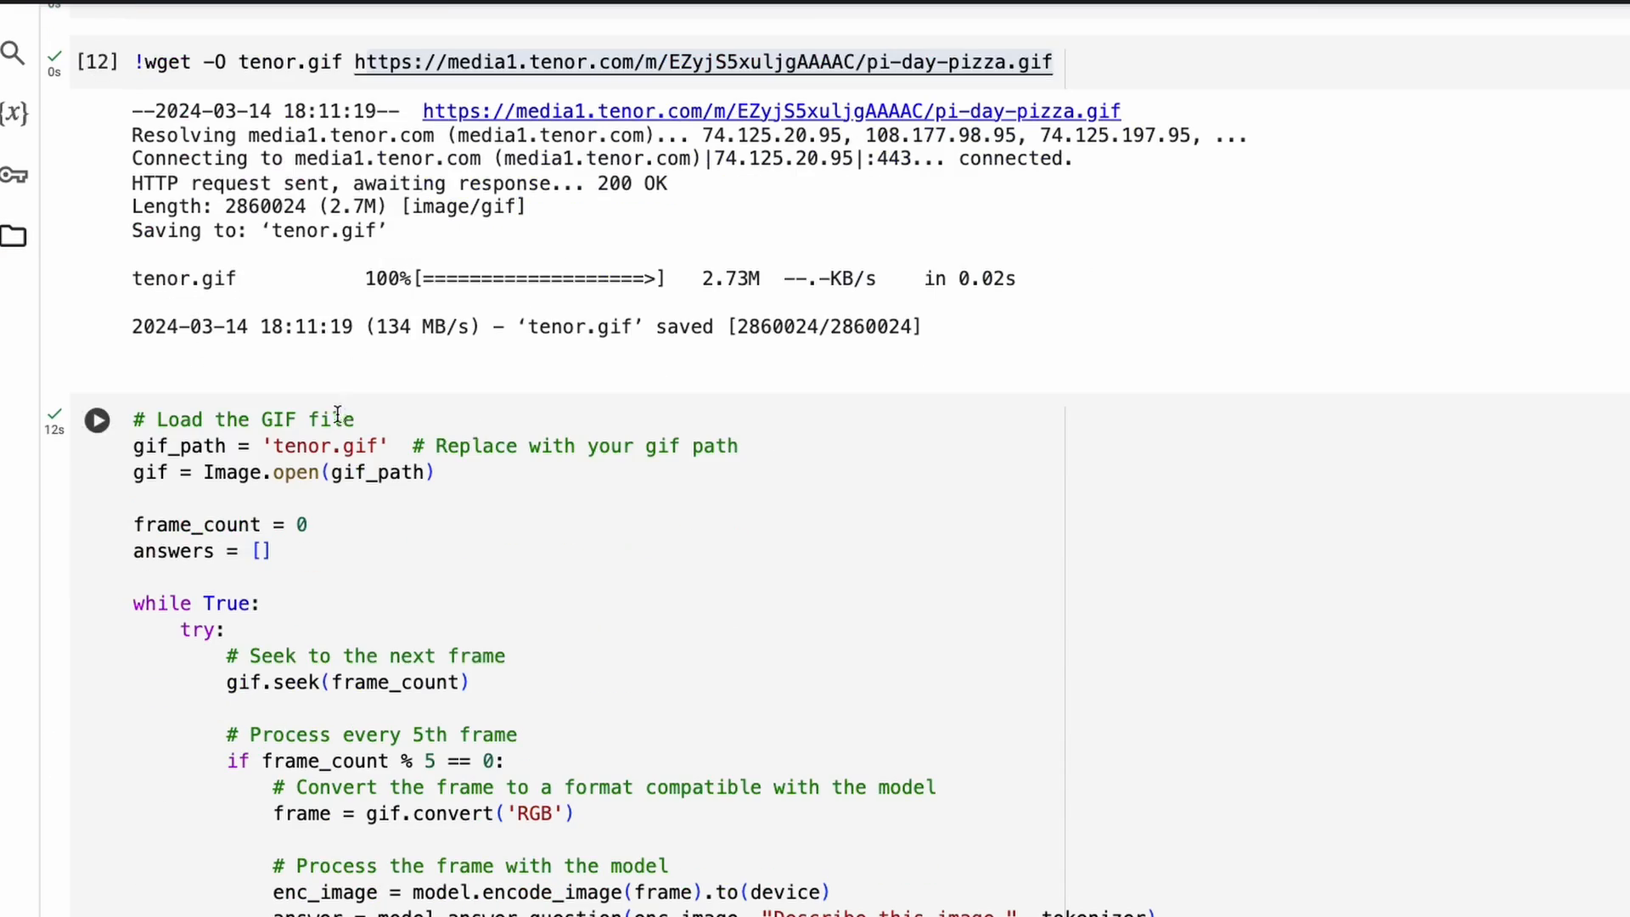
drag(133, 445, 537, 446)
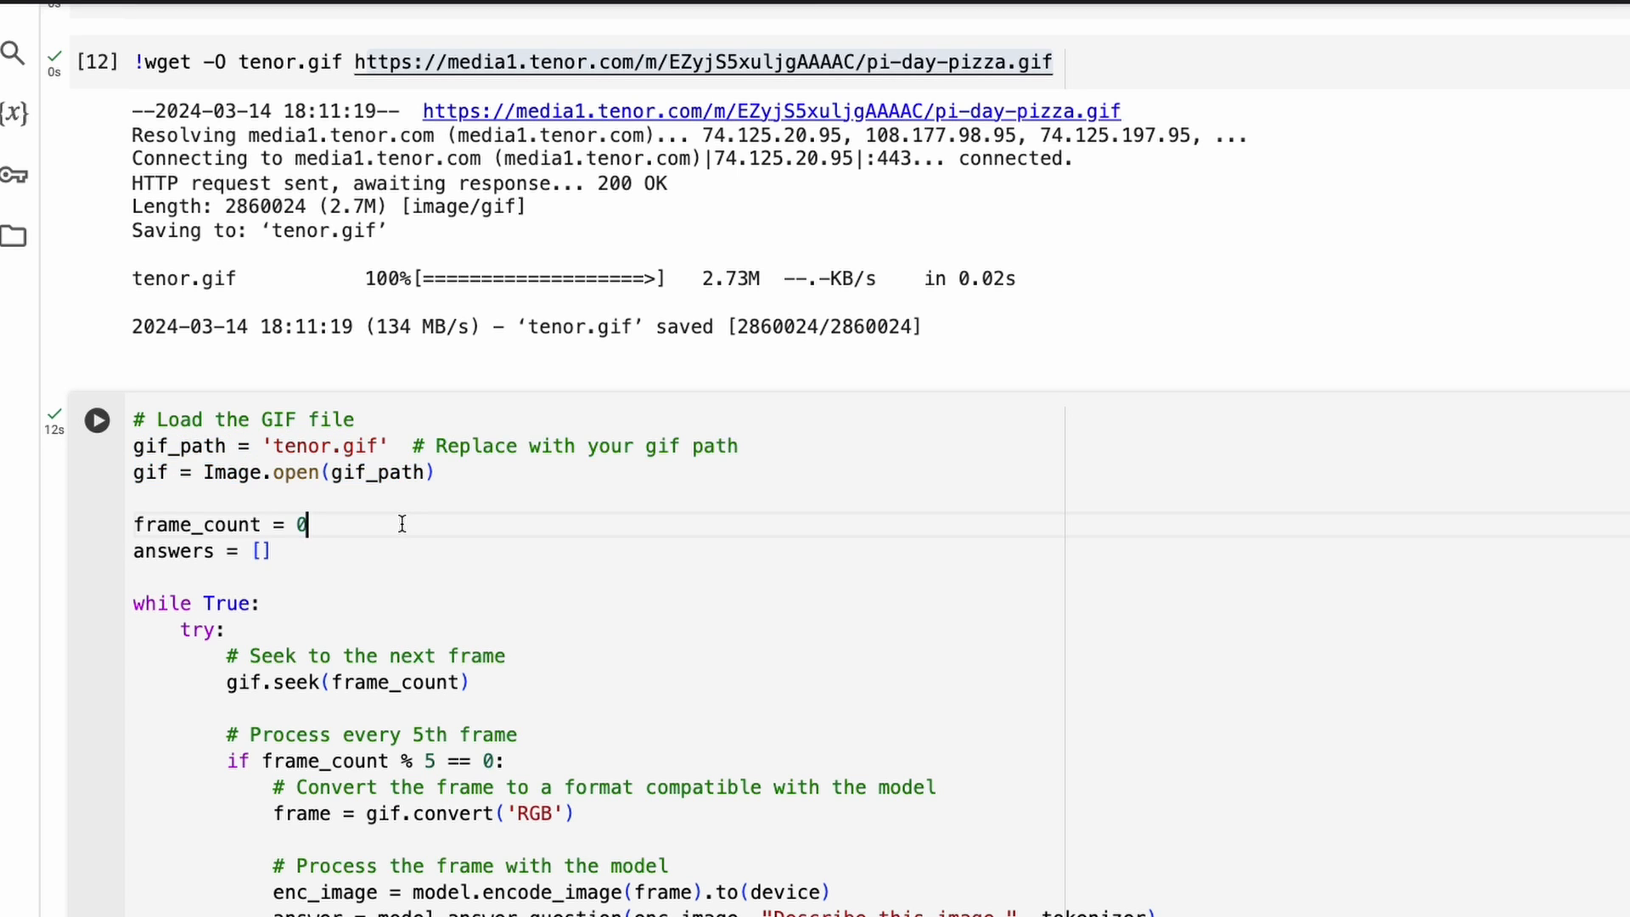
scroll(down, 3)
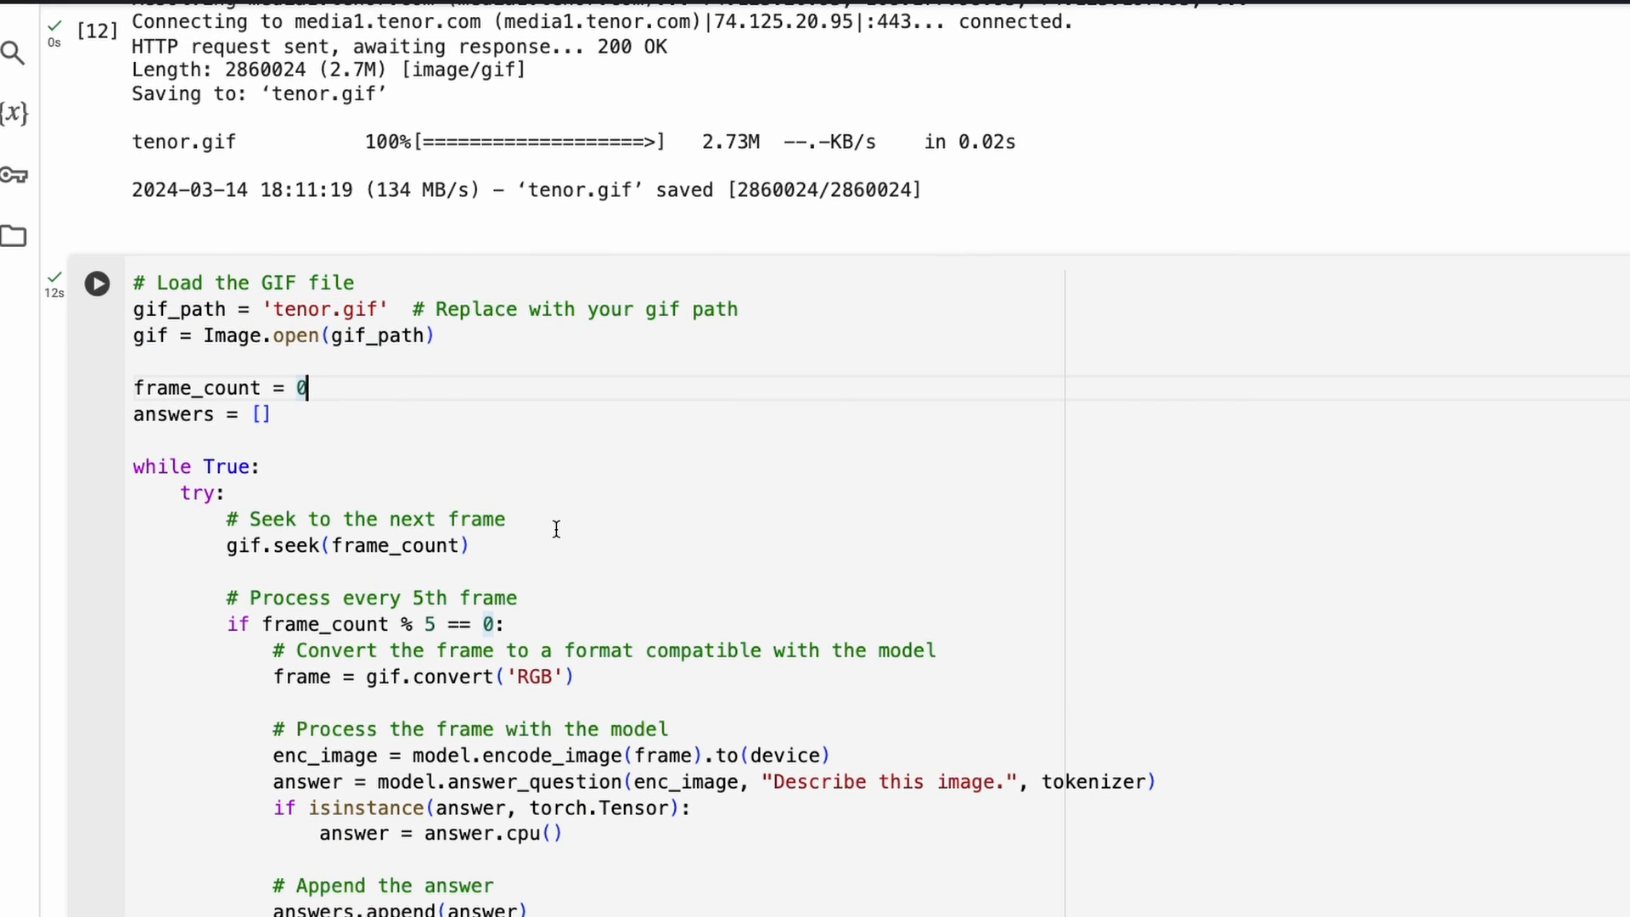
mouse_move(556, 580)
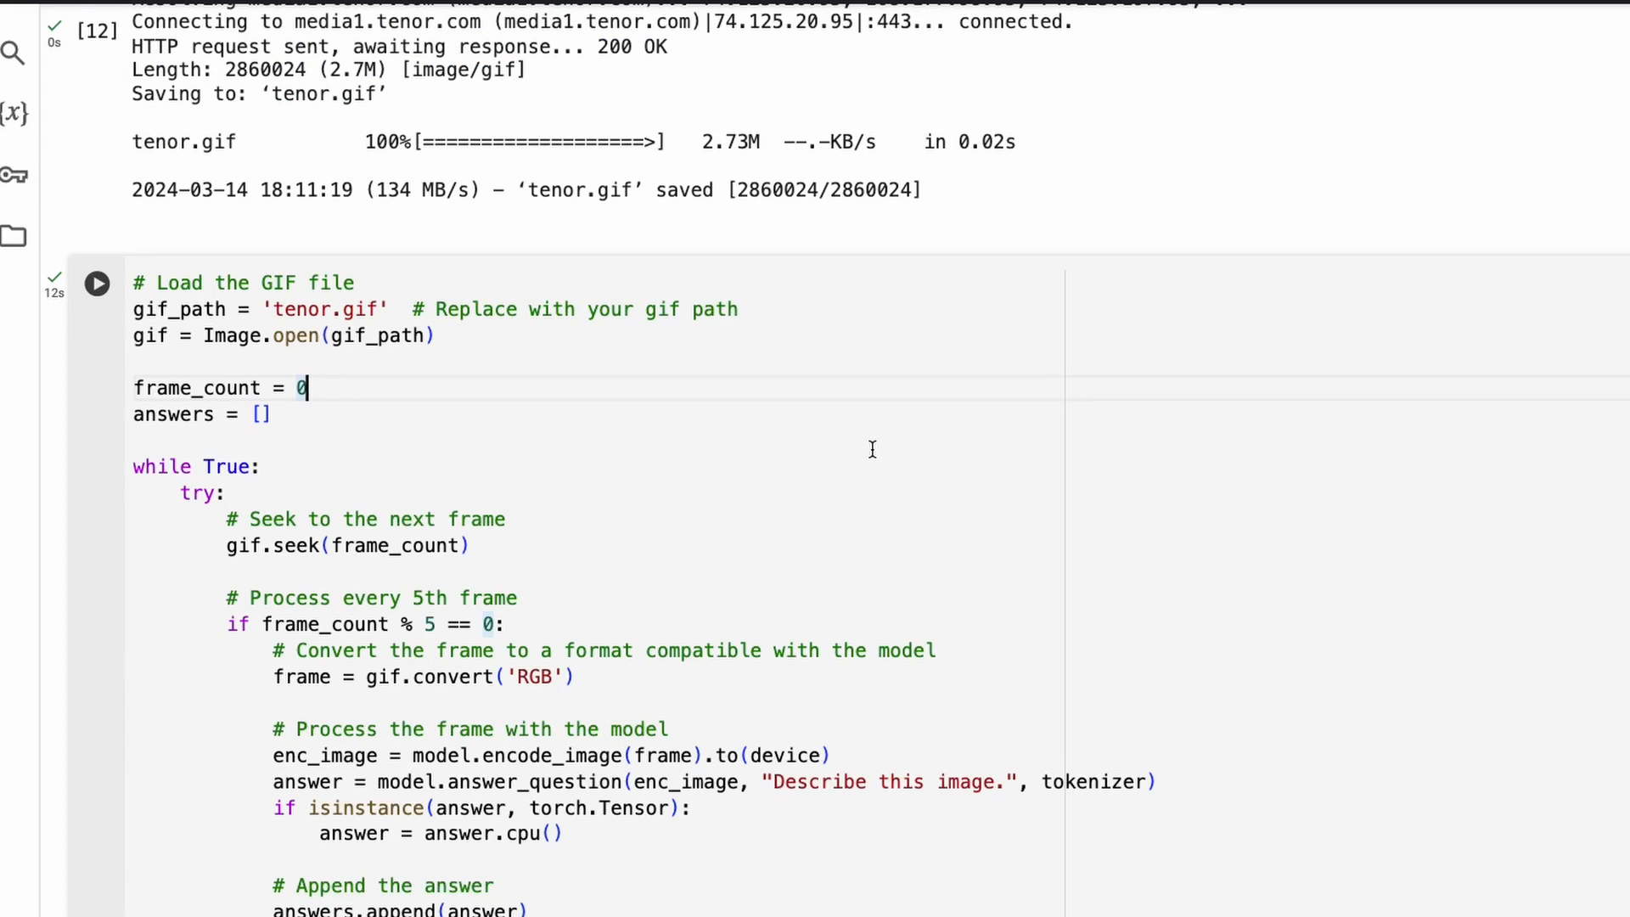
drag(224, 518, 468, 545)
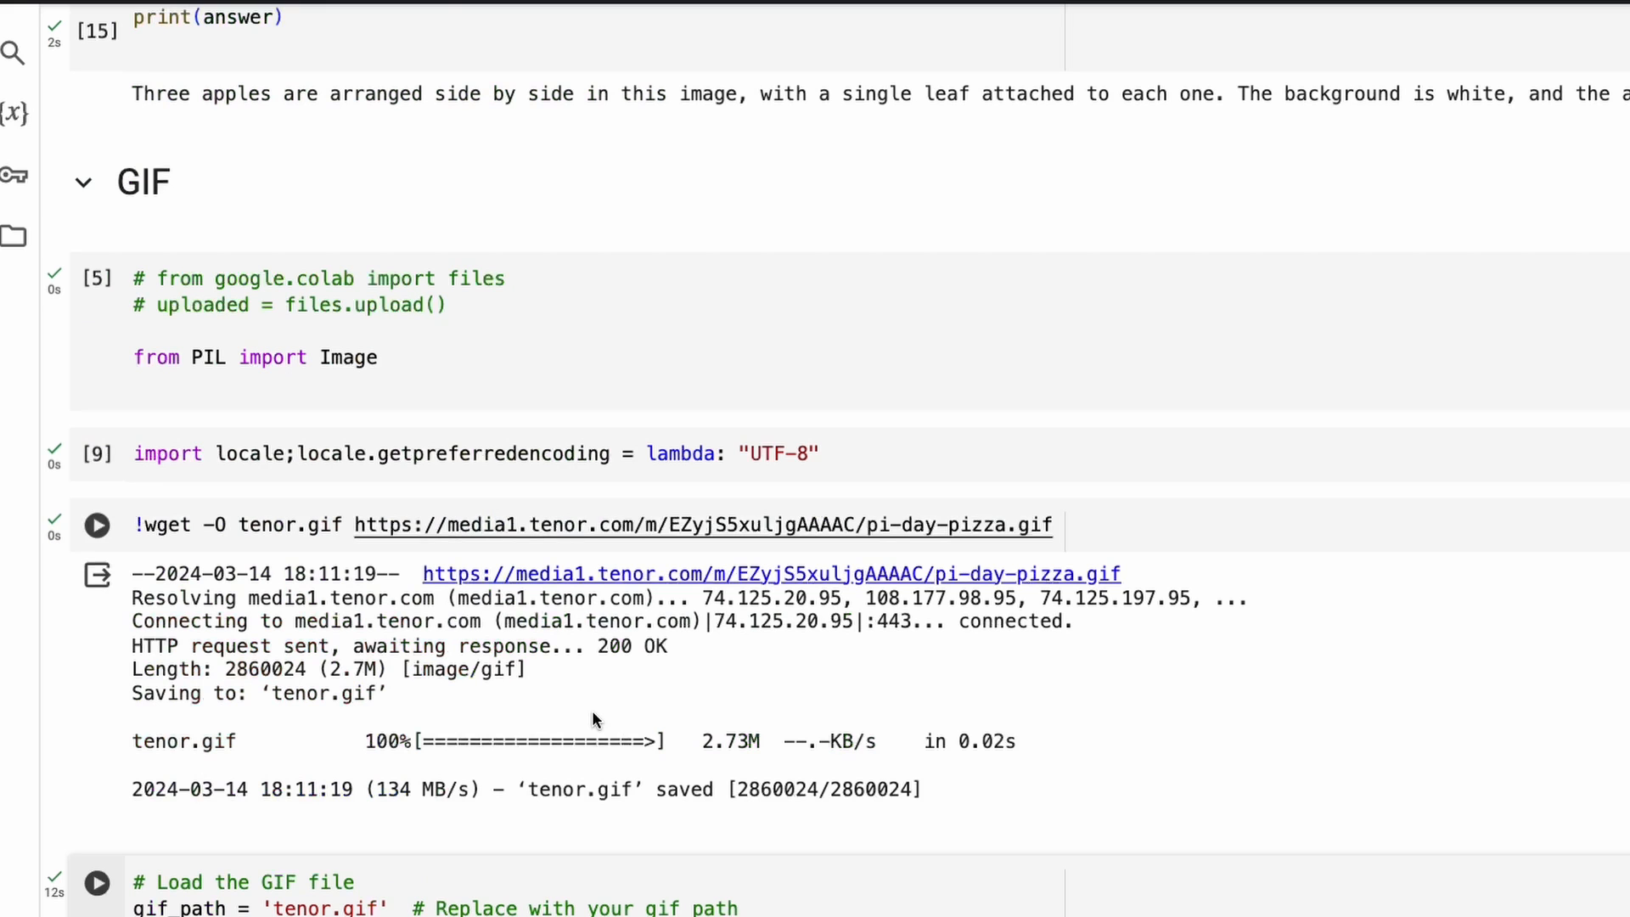
scroll(down, 3)
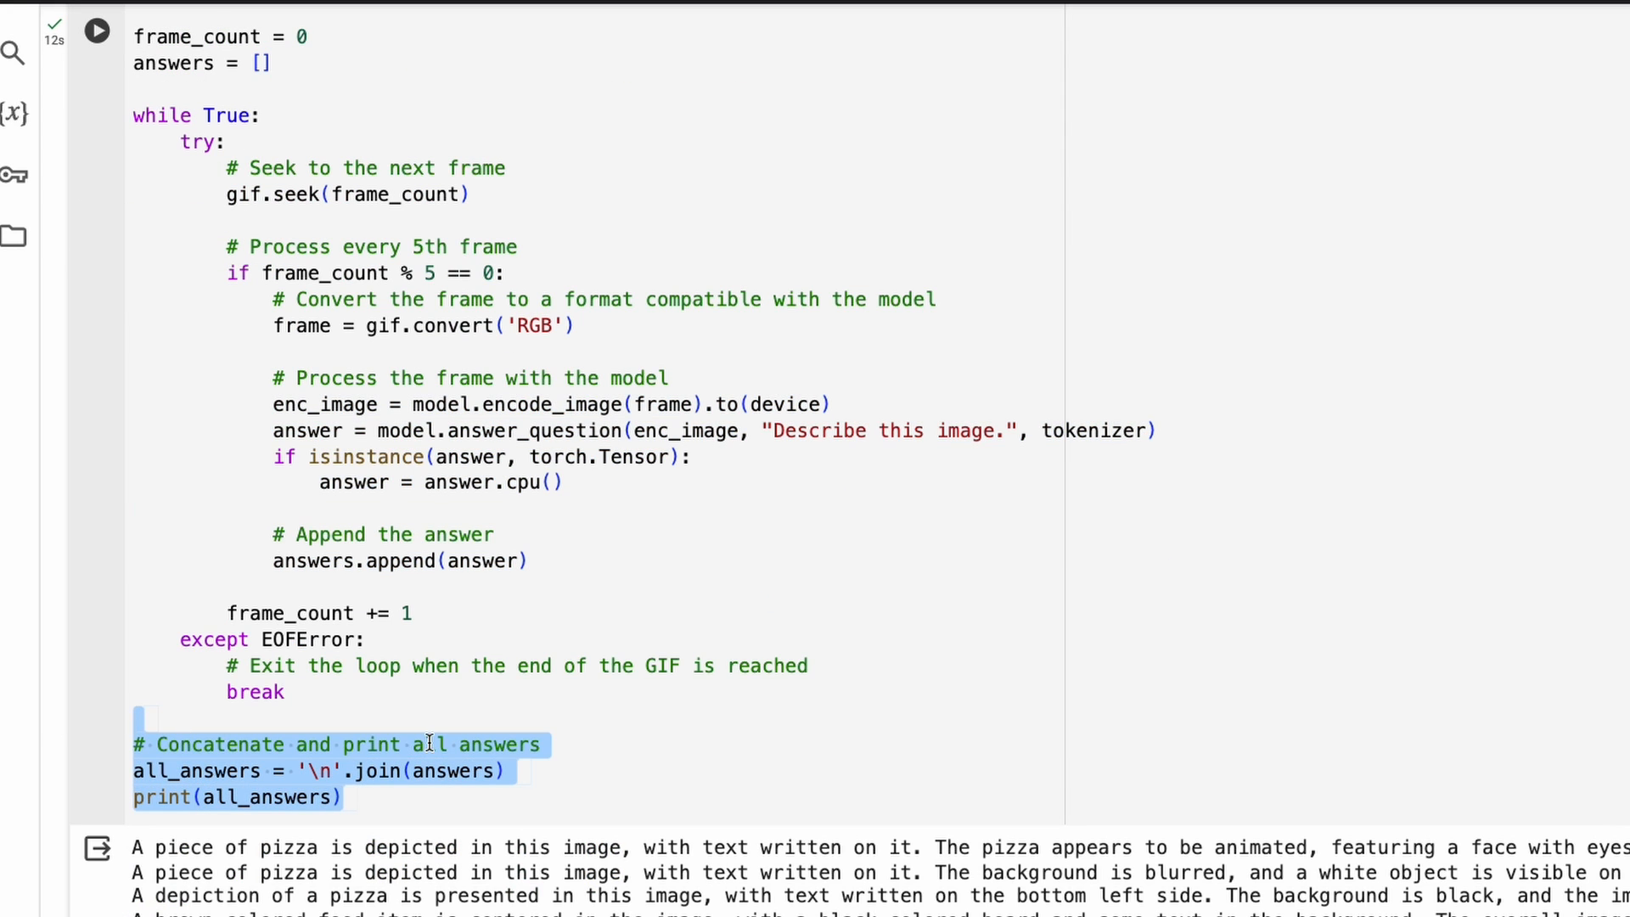
scroll(down, 3)
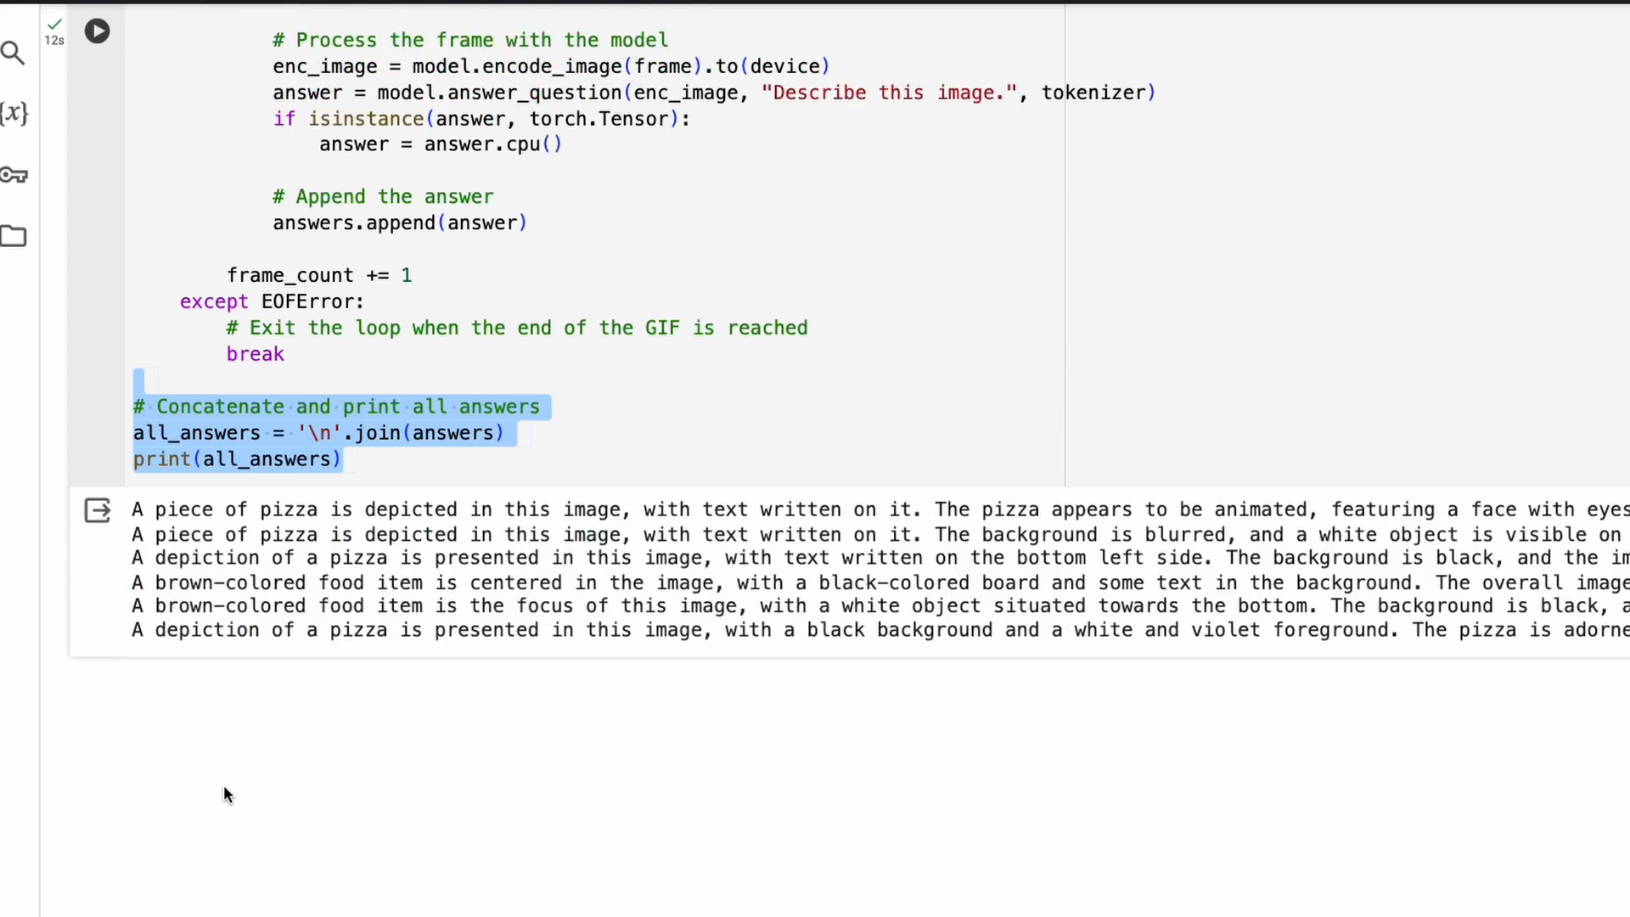
scroll(down, 3)
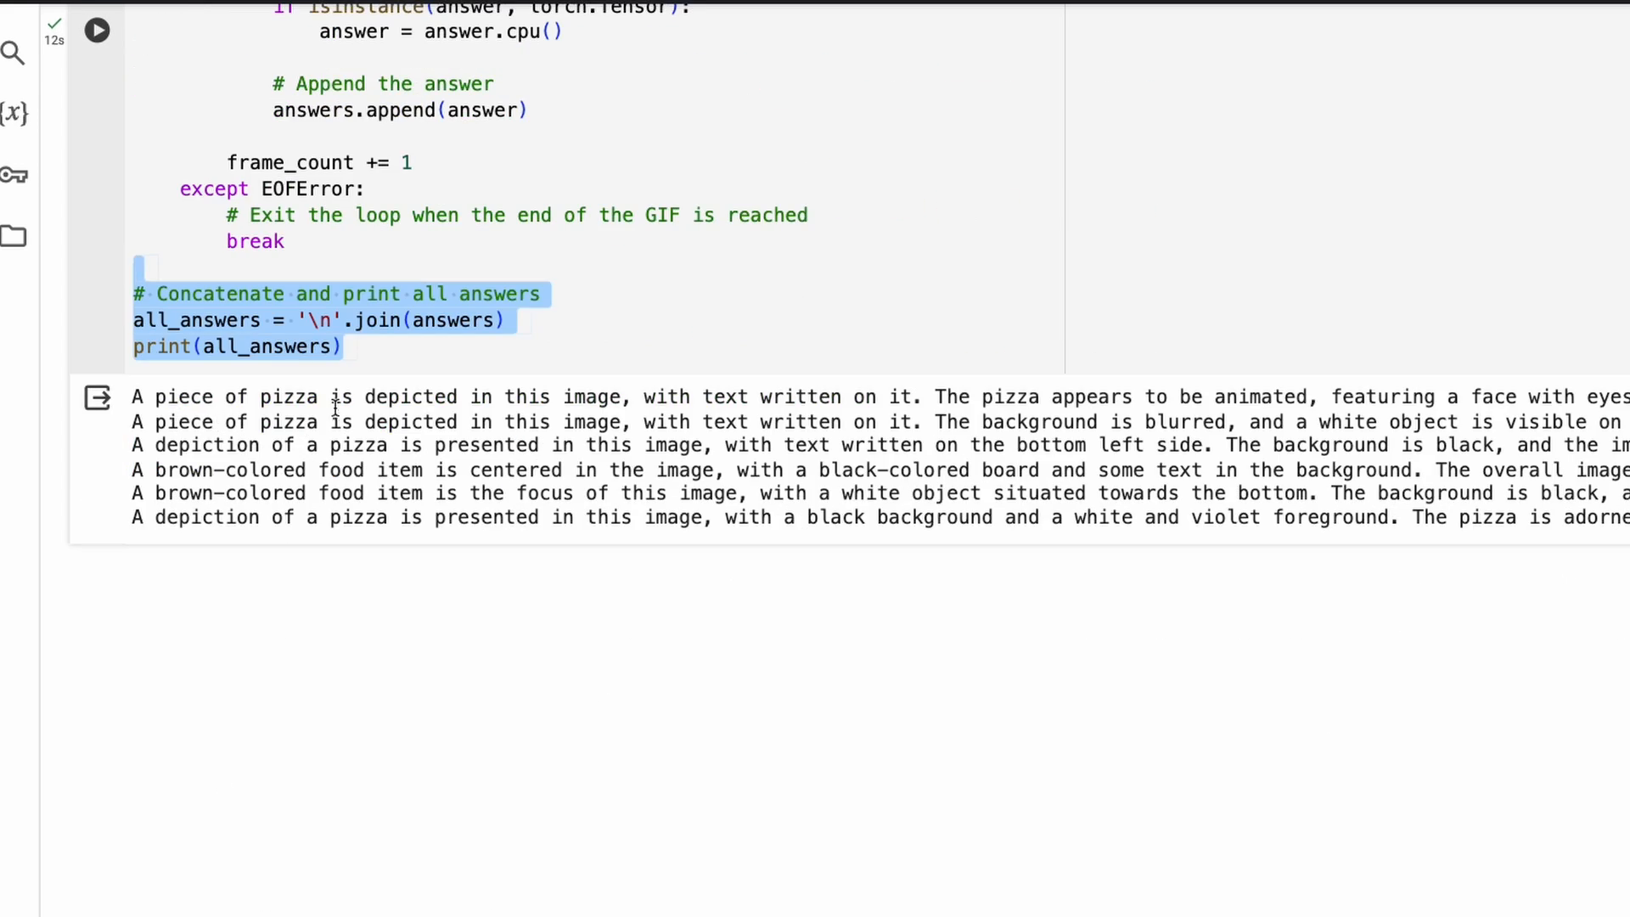
mouse_move(837, 421)
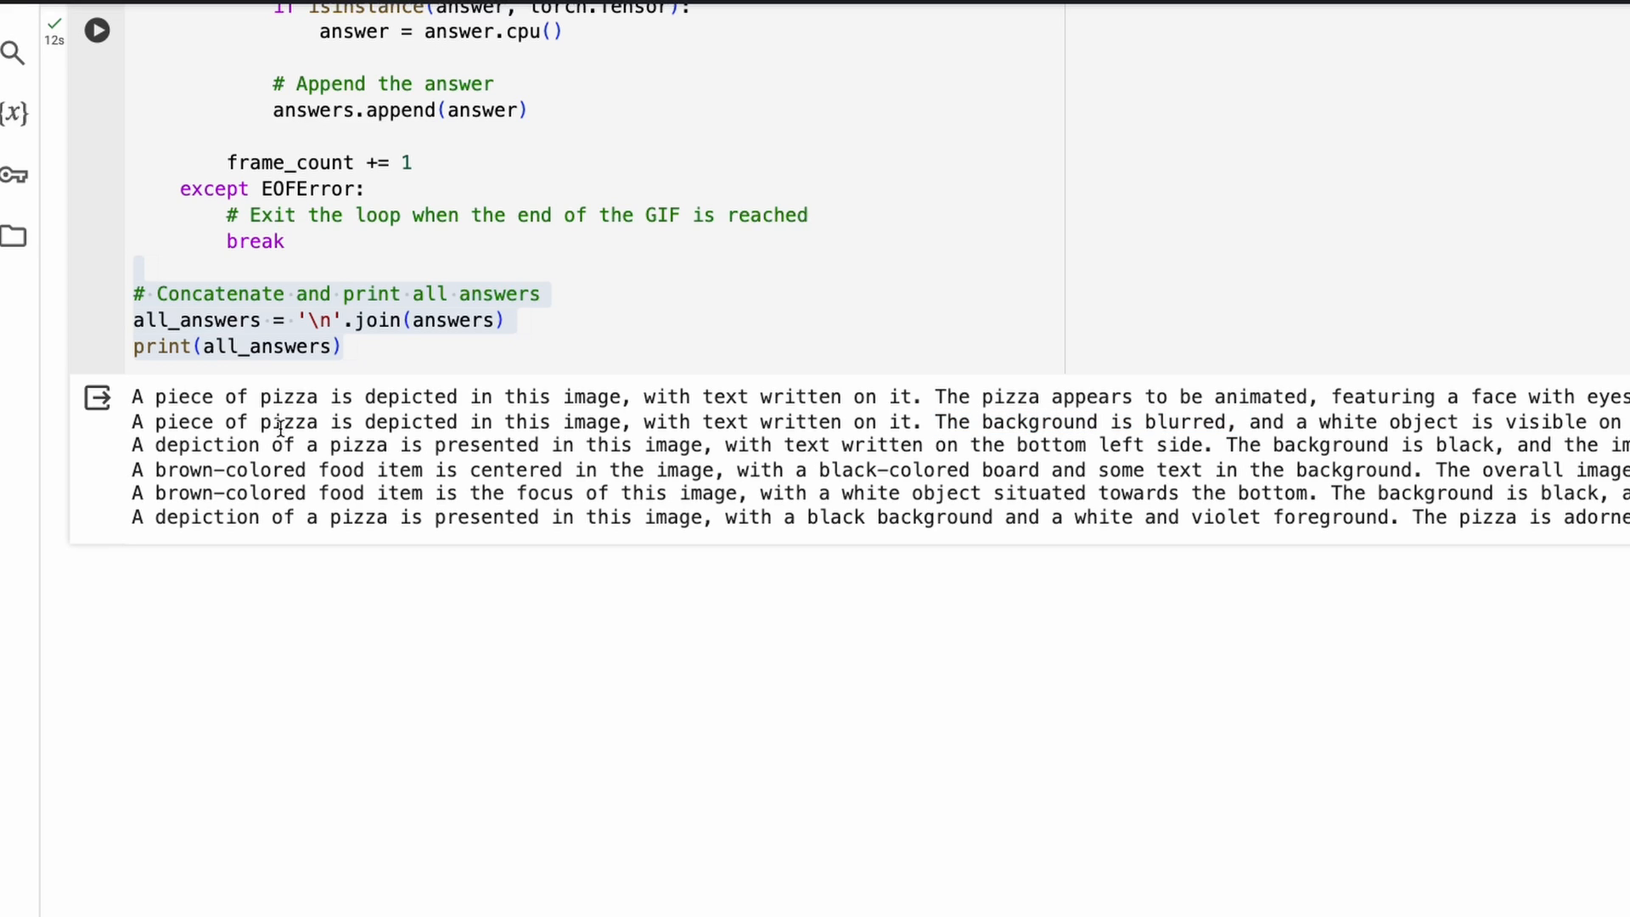
drag(406, 445, 715, 445)
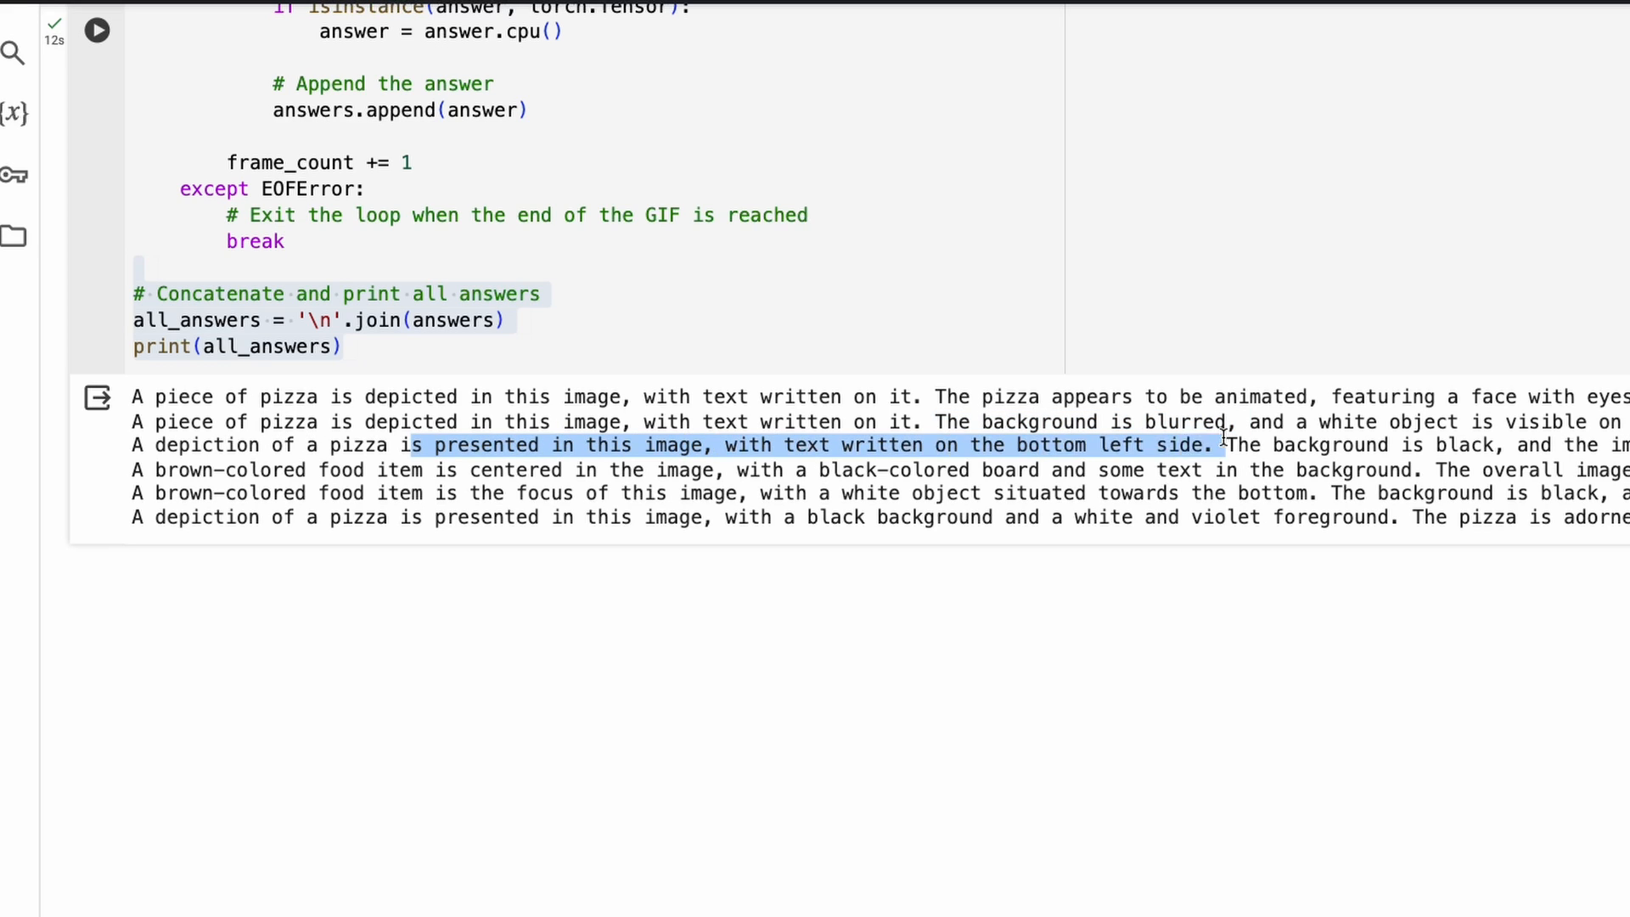
mouse_move(1395, 513)
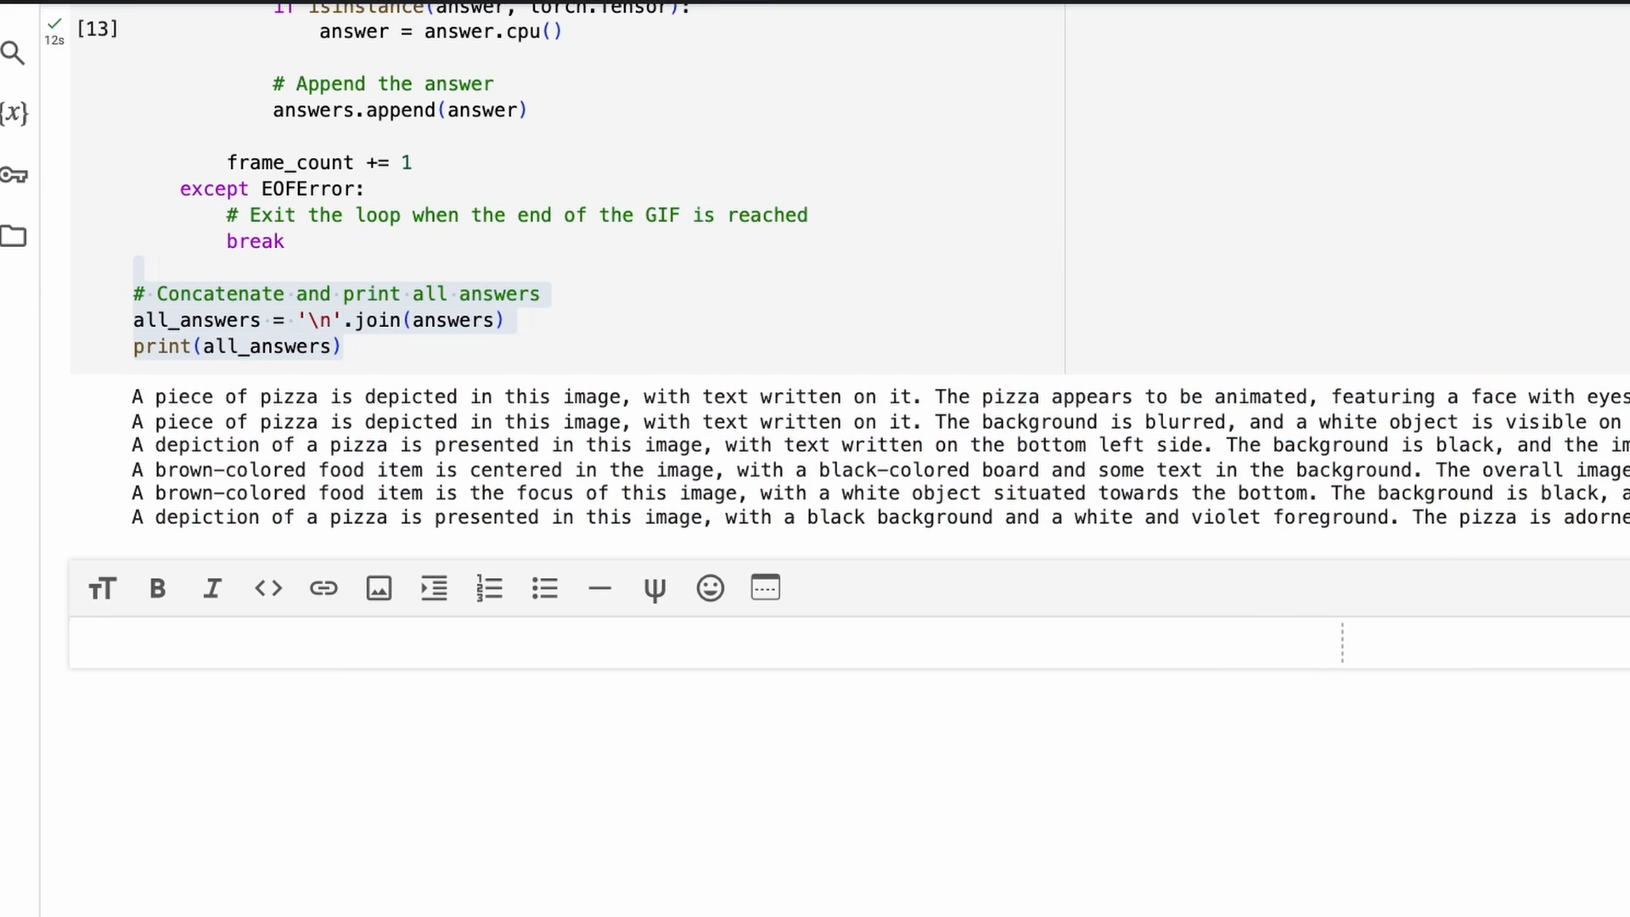
- Write '#TODO: Ask an LLM to summarize!' in the new text cell below the GIF output
text(#TODO: A)
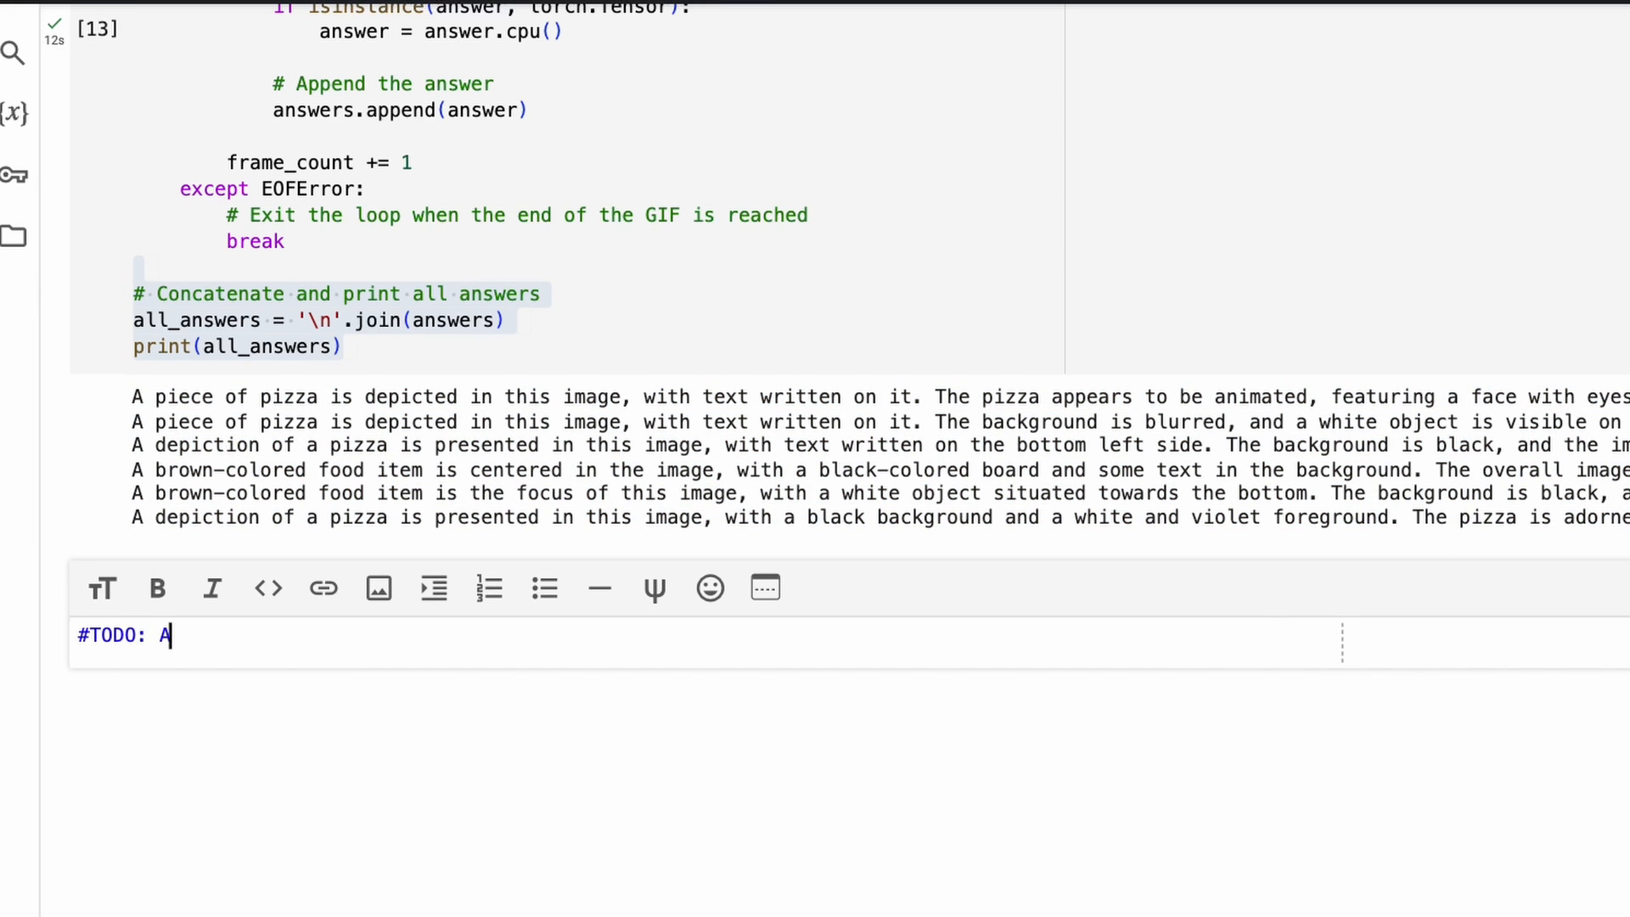
text(sk an LLM,)
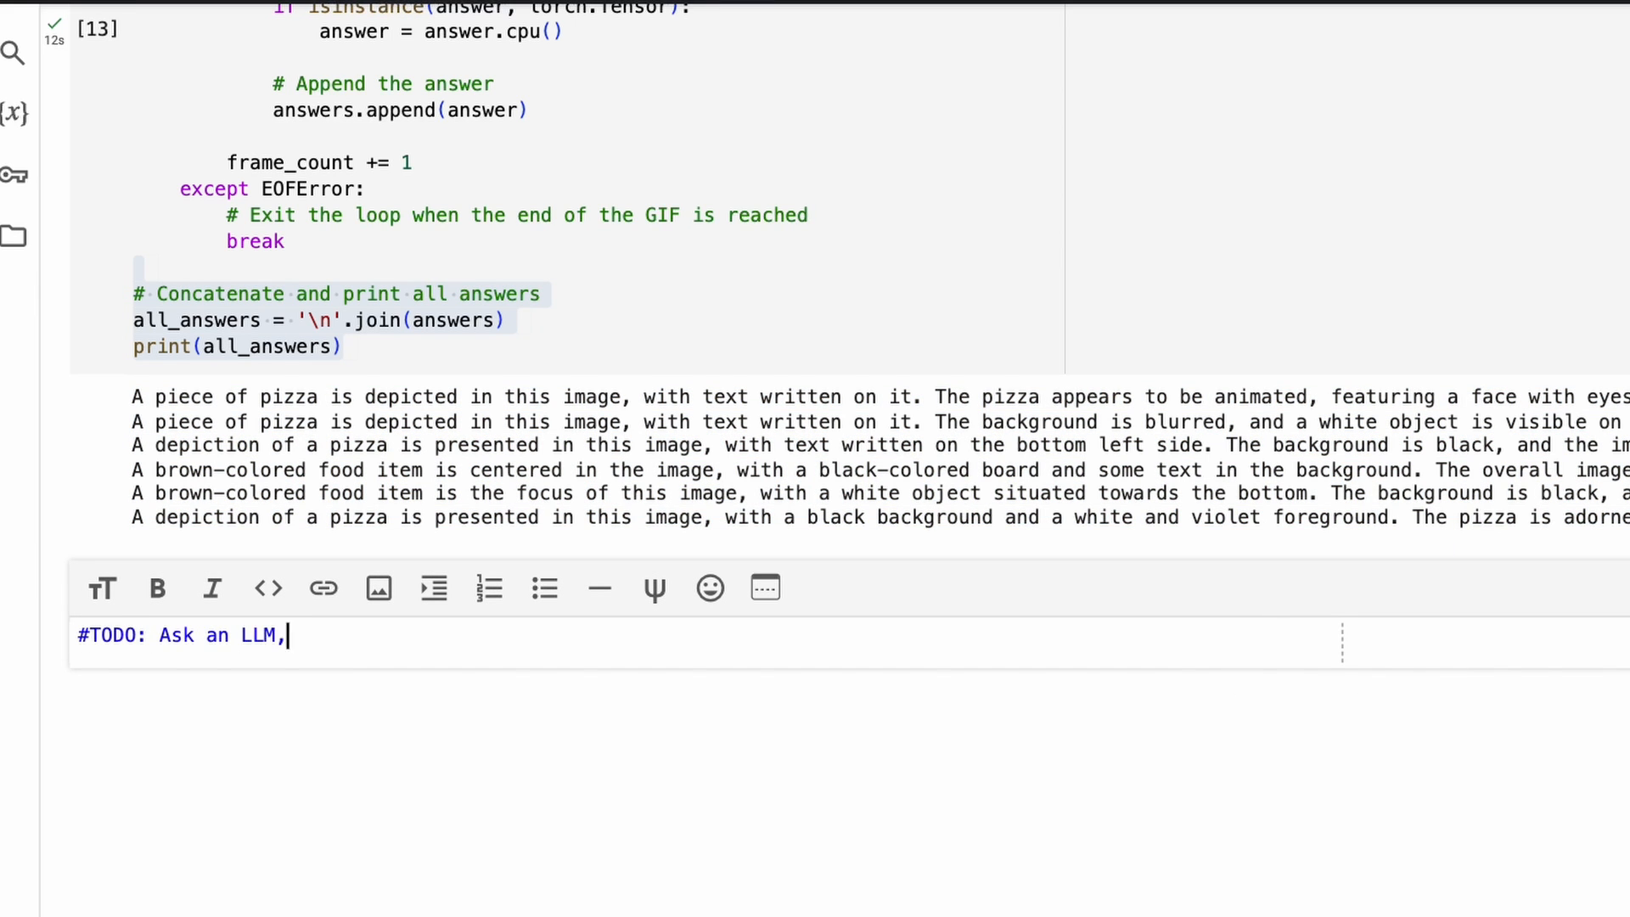
text(to summarie)
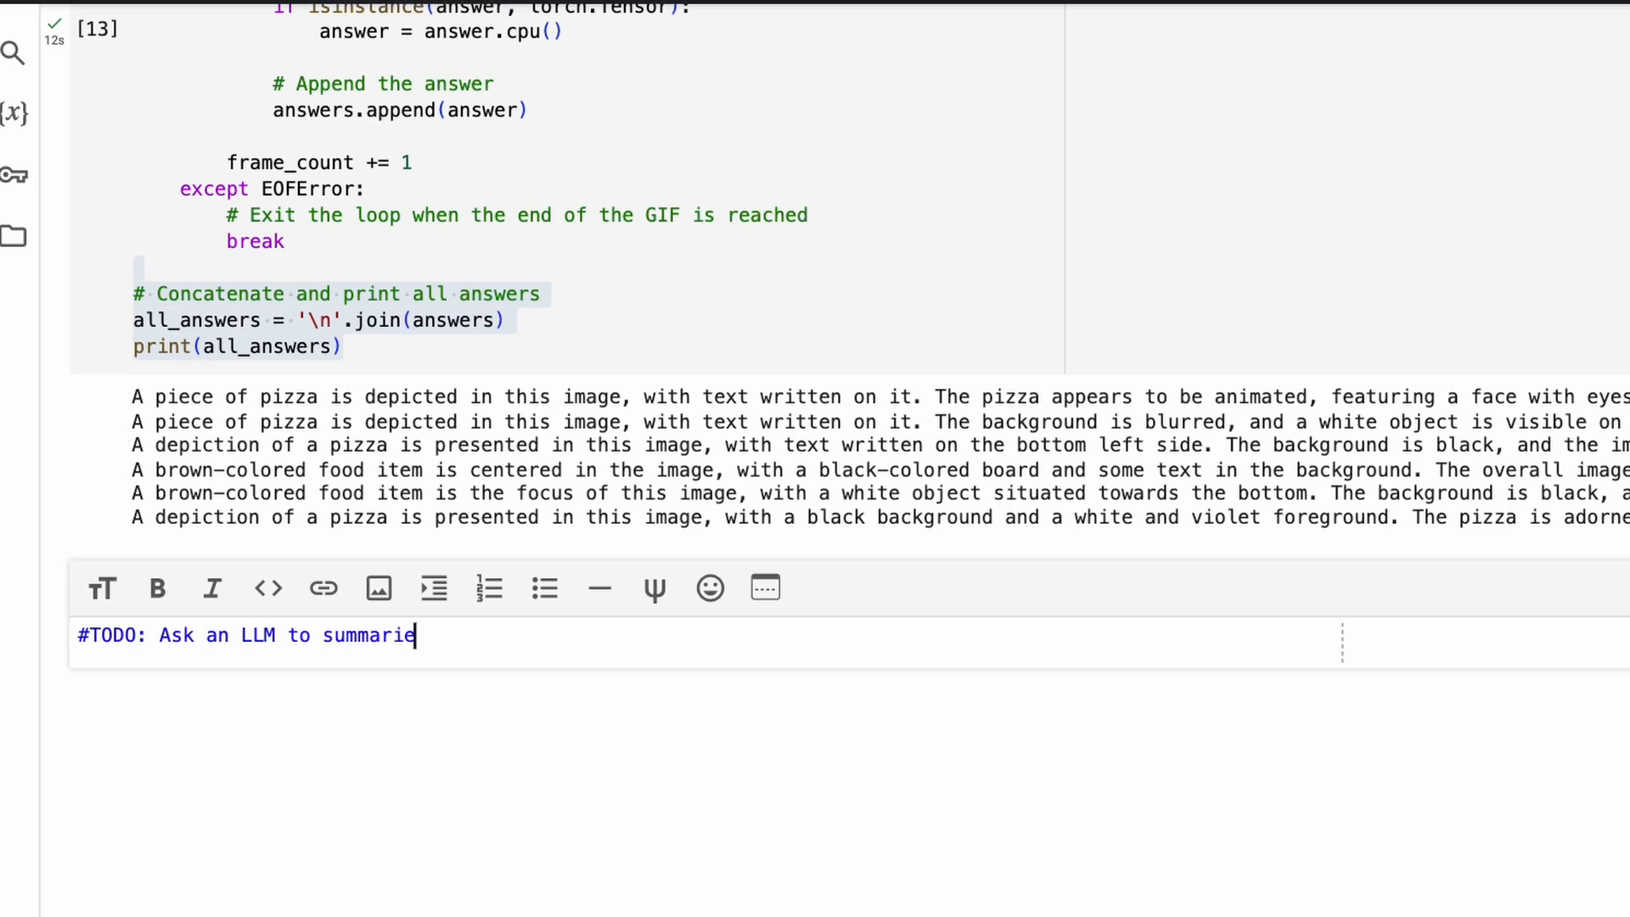
text(ze!)
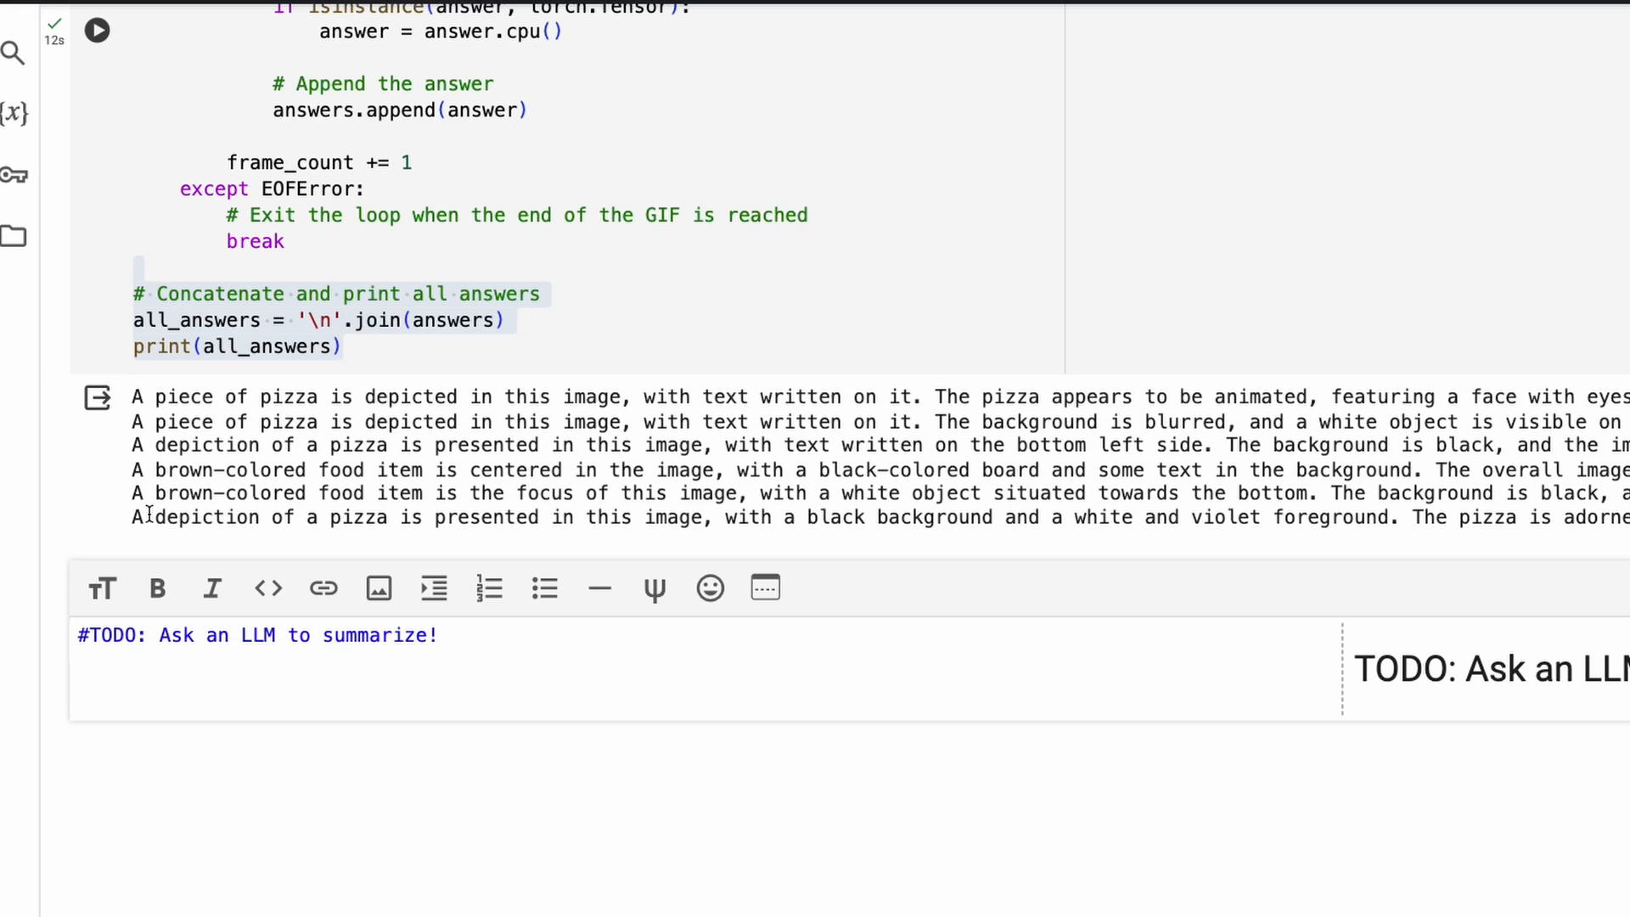
scroll(down, 3)
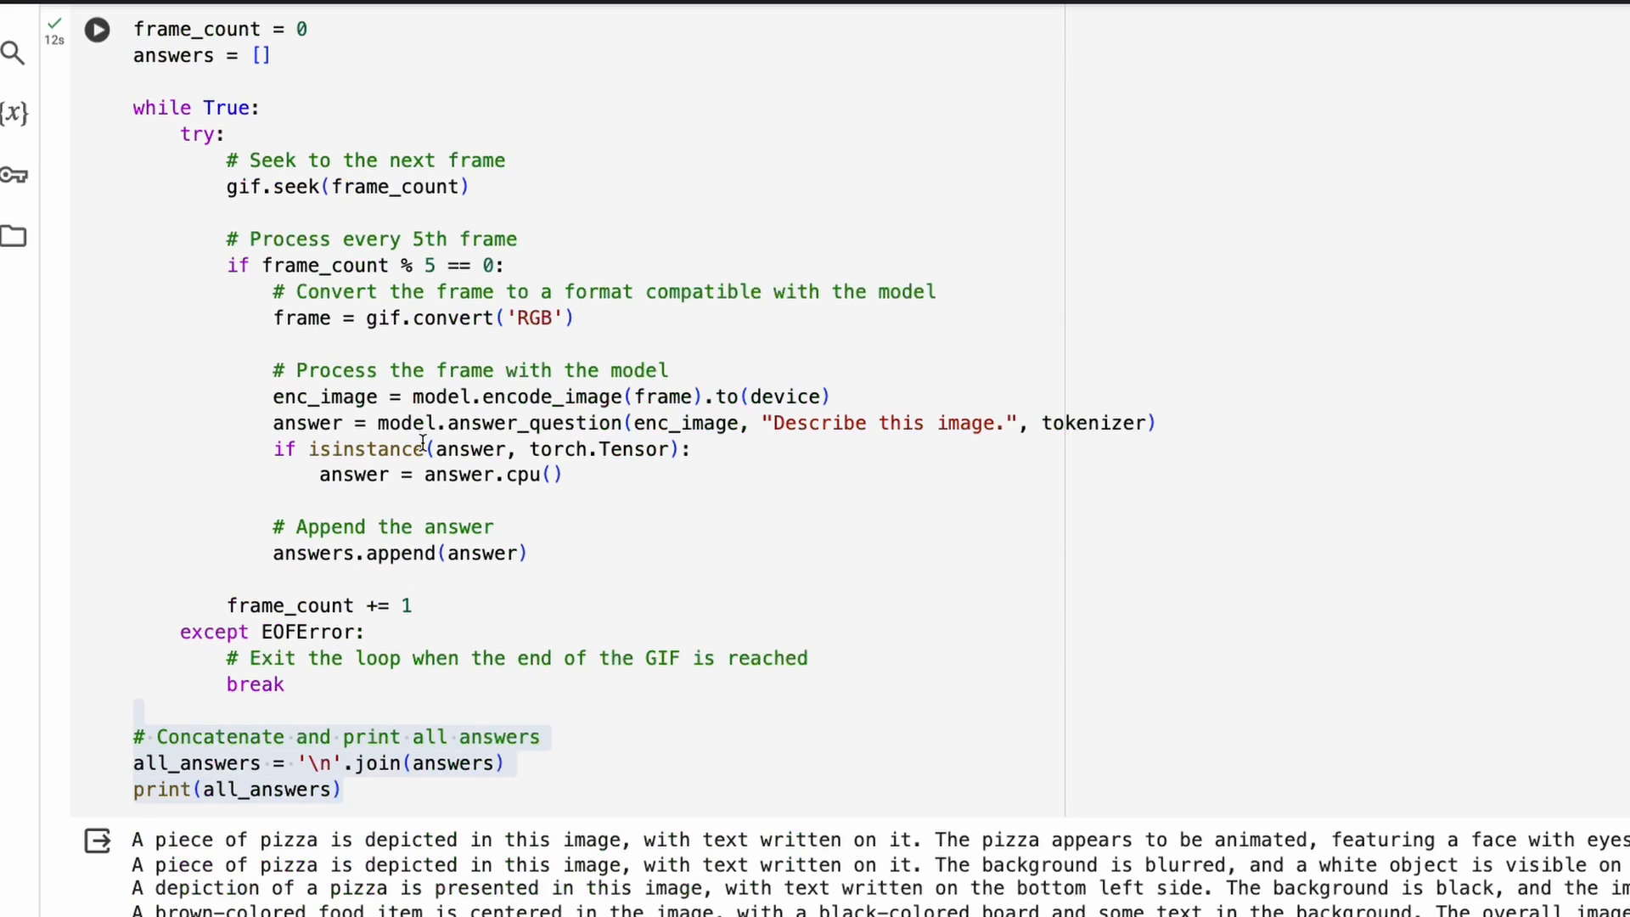
scroll(down, 3)
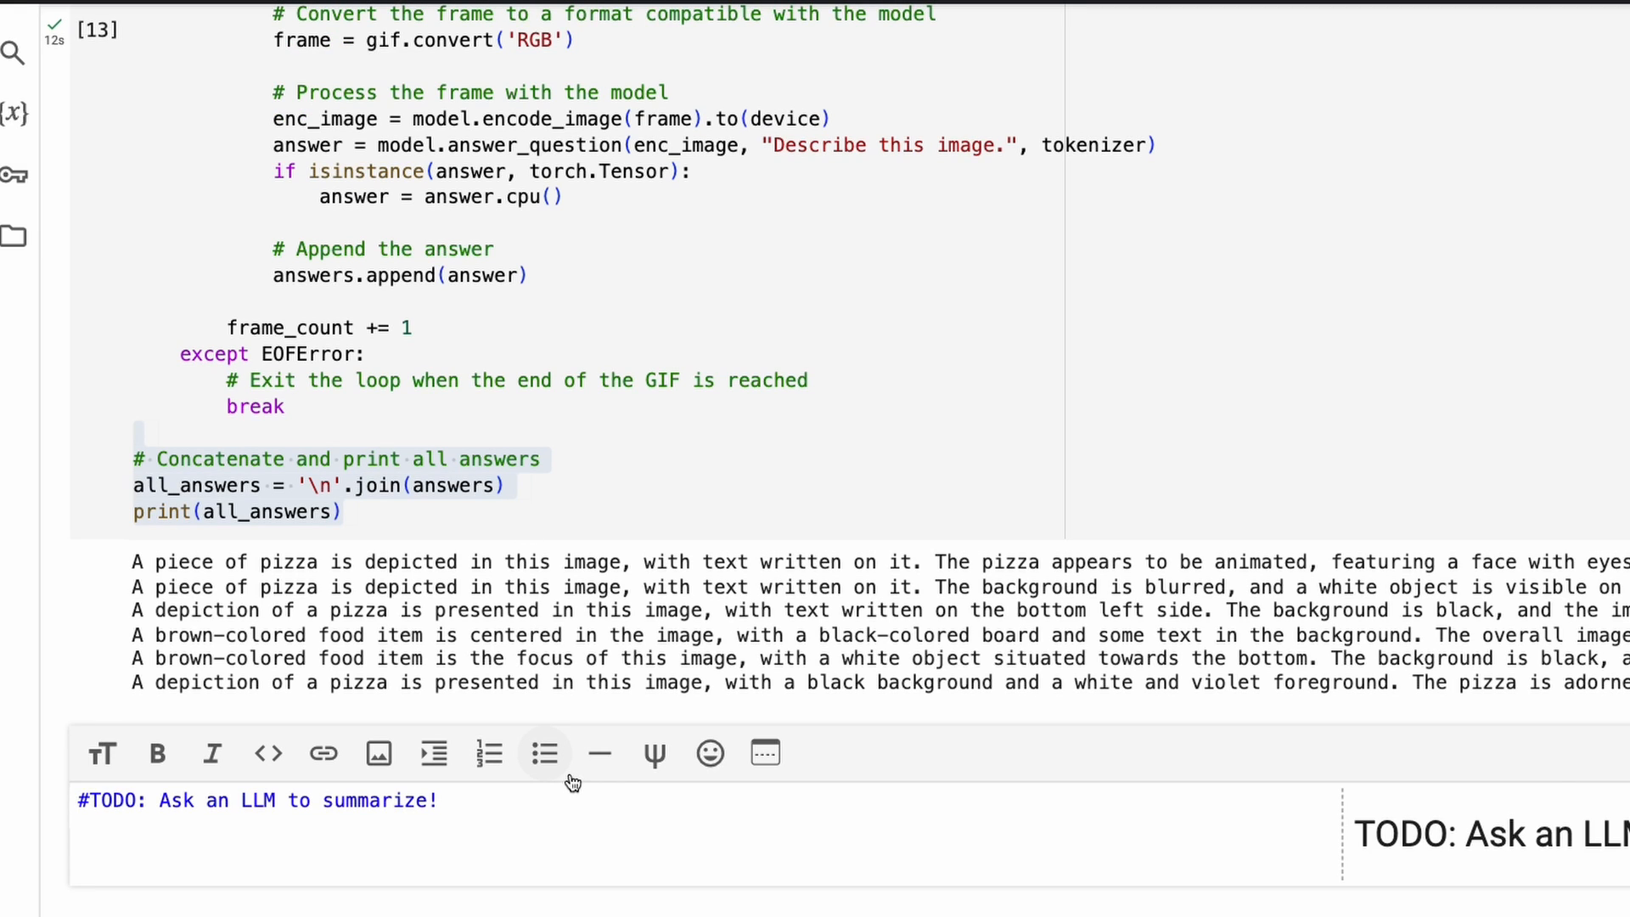
mouse_move(542, 753)
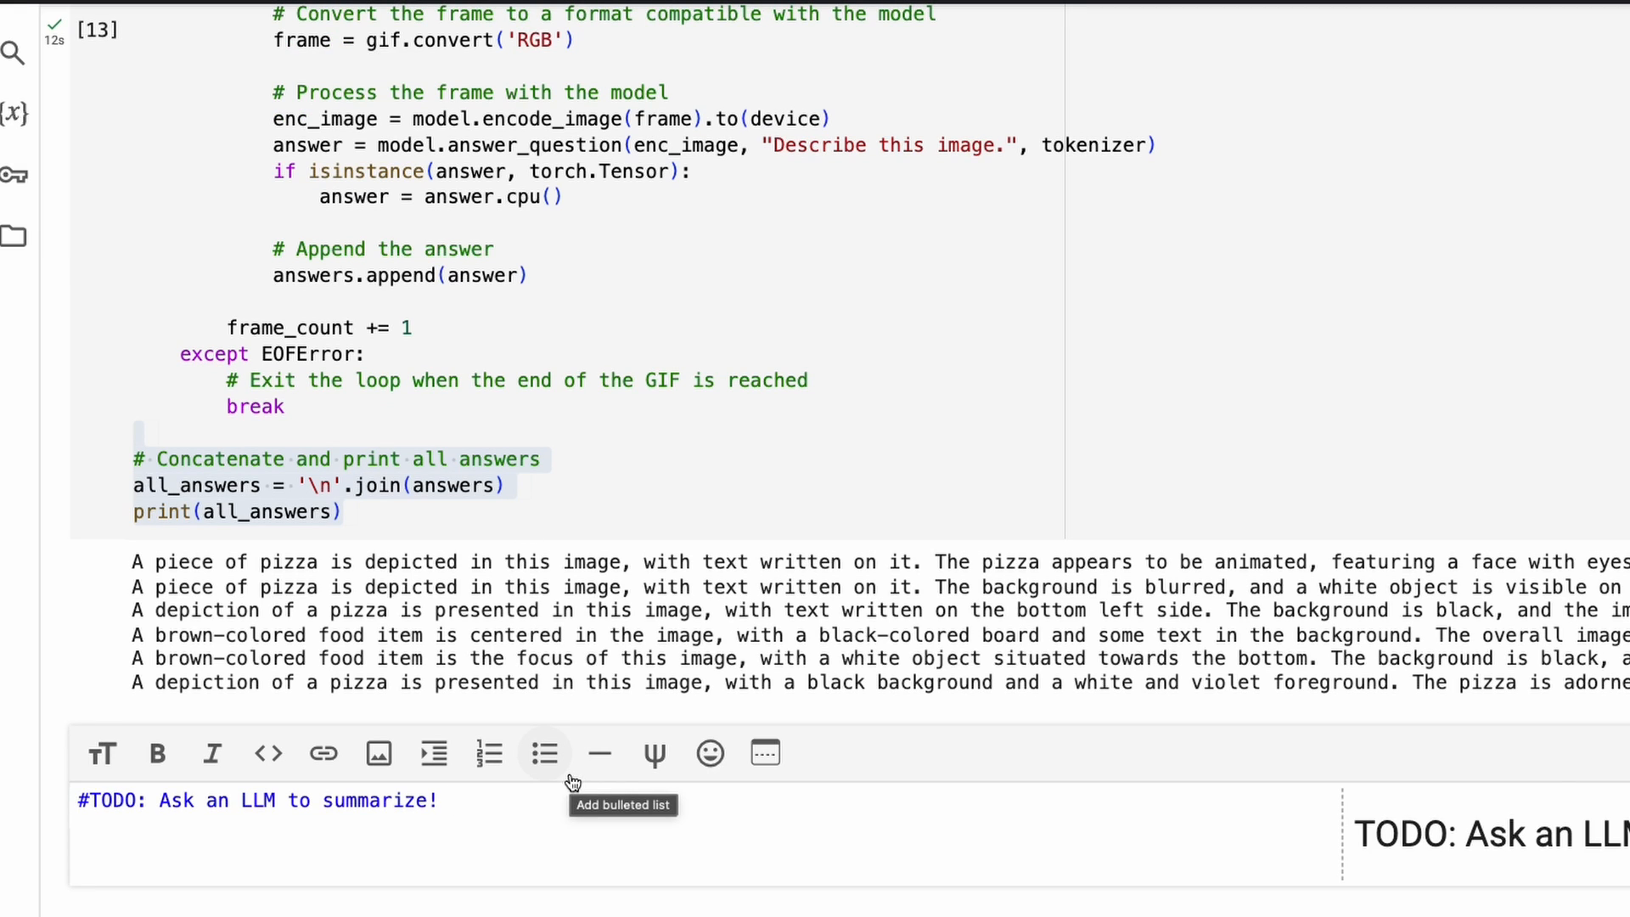
mouse_move(577, 763)
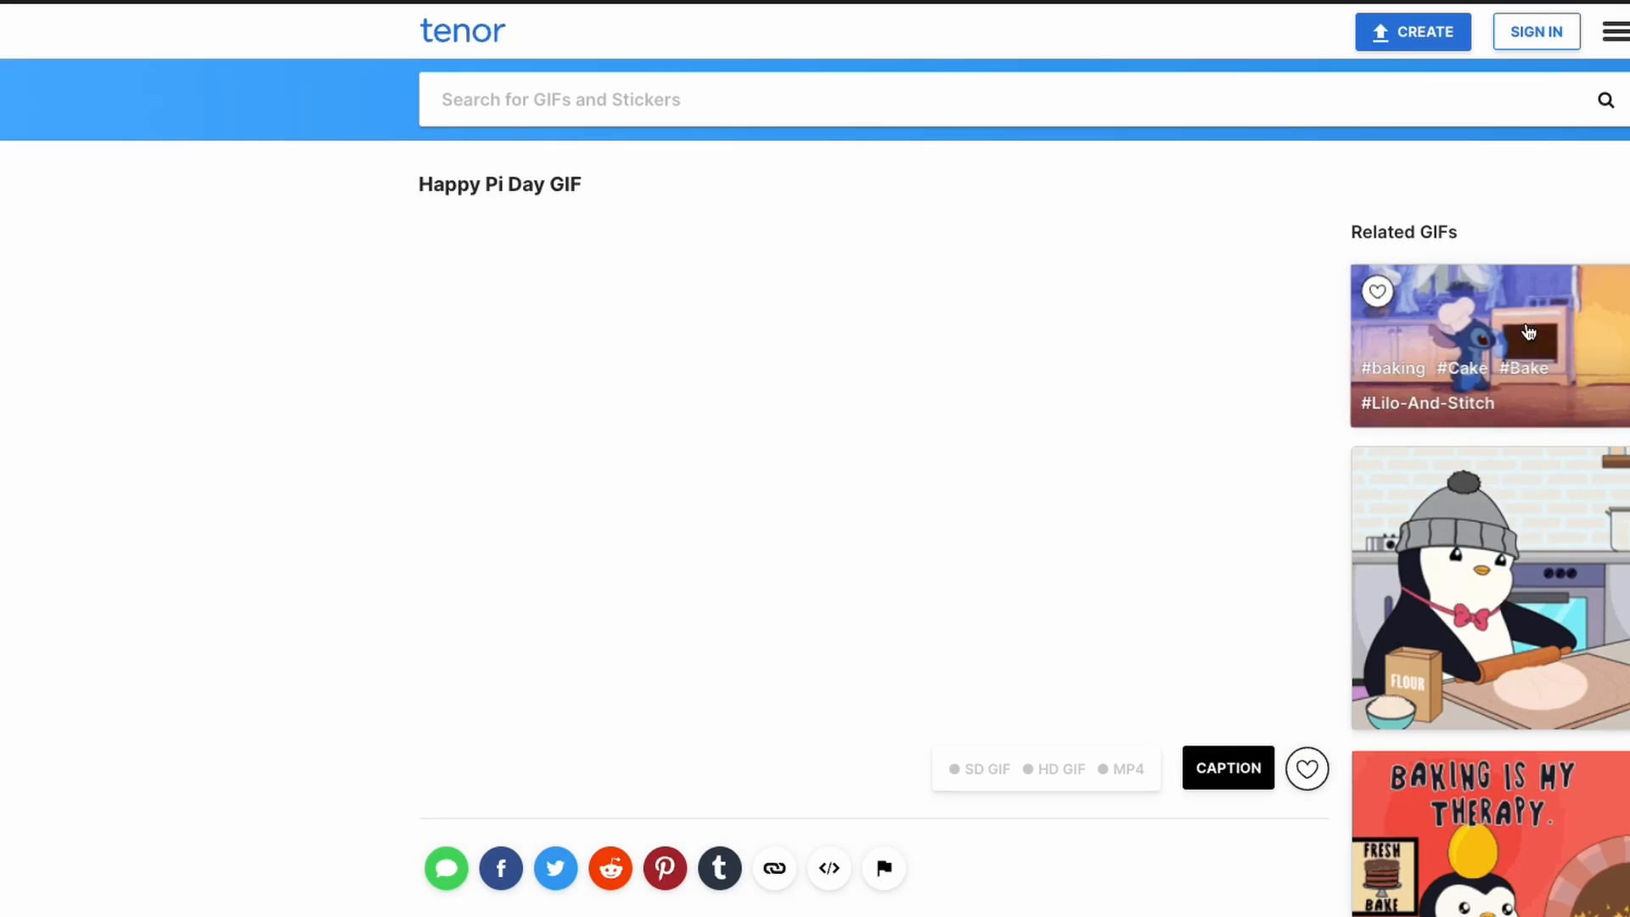
- Copy the image address of the Happy Pi Day GIF on Tenor
right_click(800, 561)
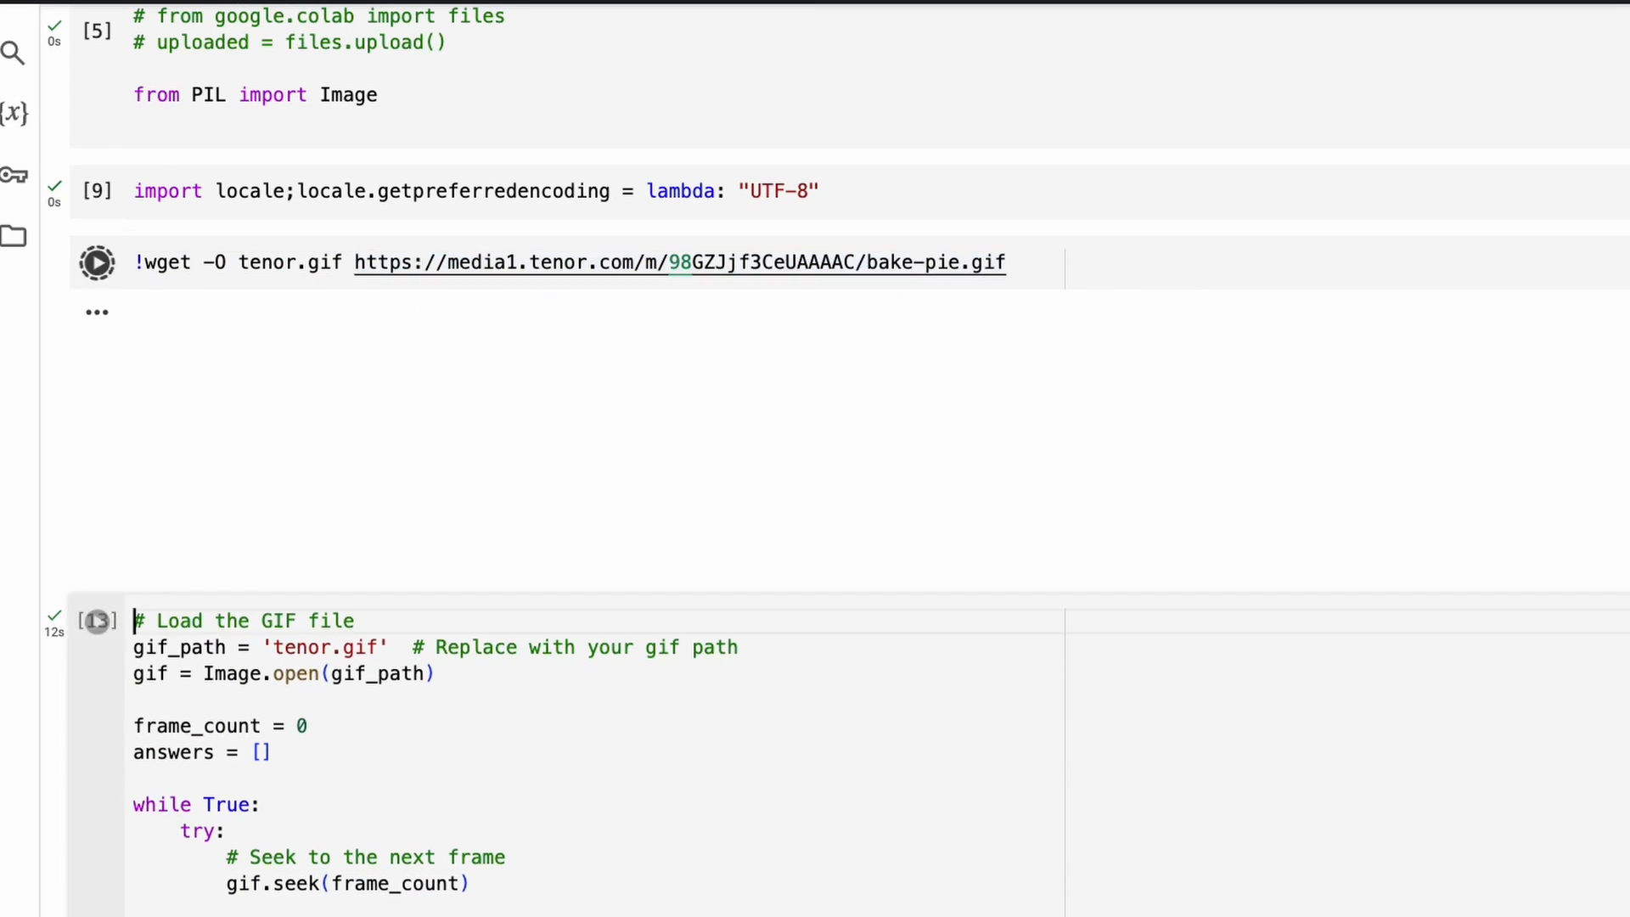
- Download the new Tenor pie GIF as tenor.gif via the wget cell
click(96, 263)
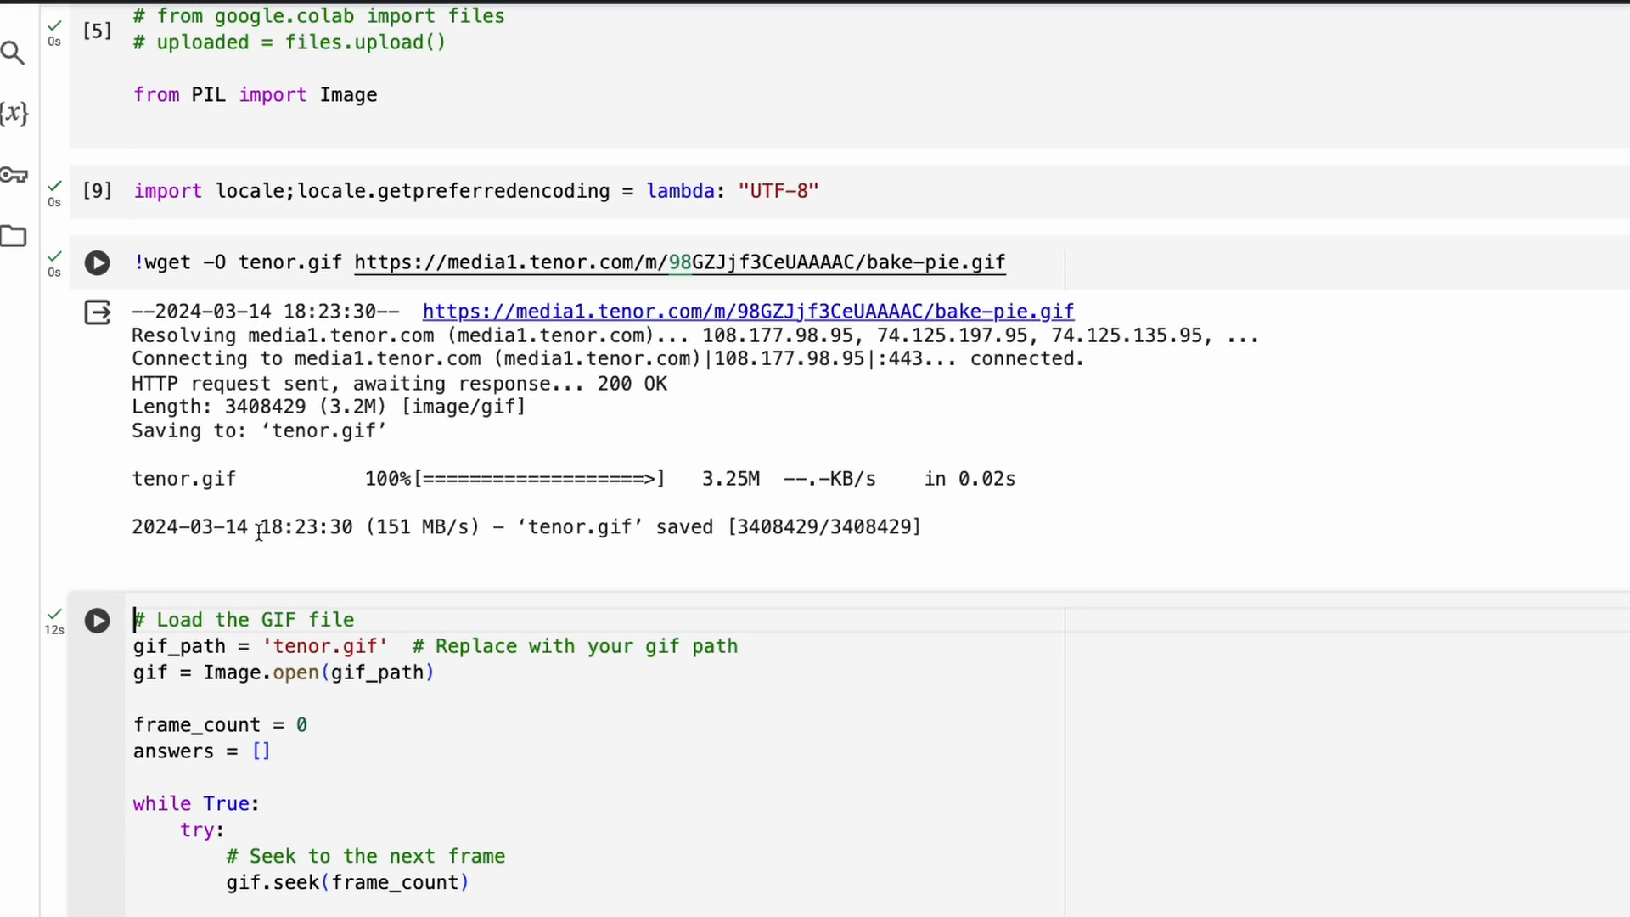
double_click(323, 645)
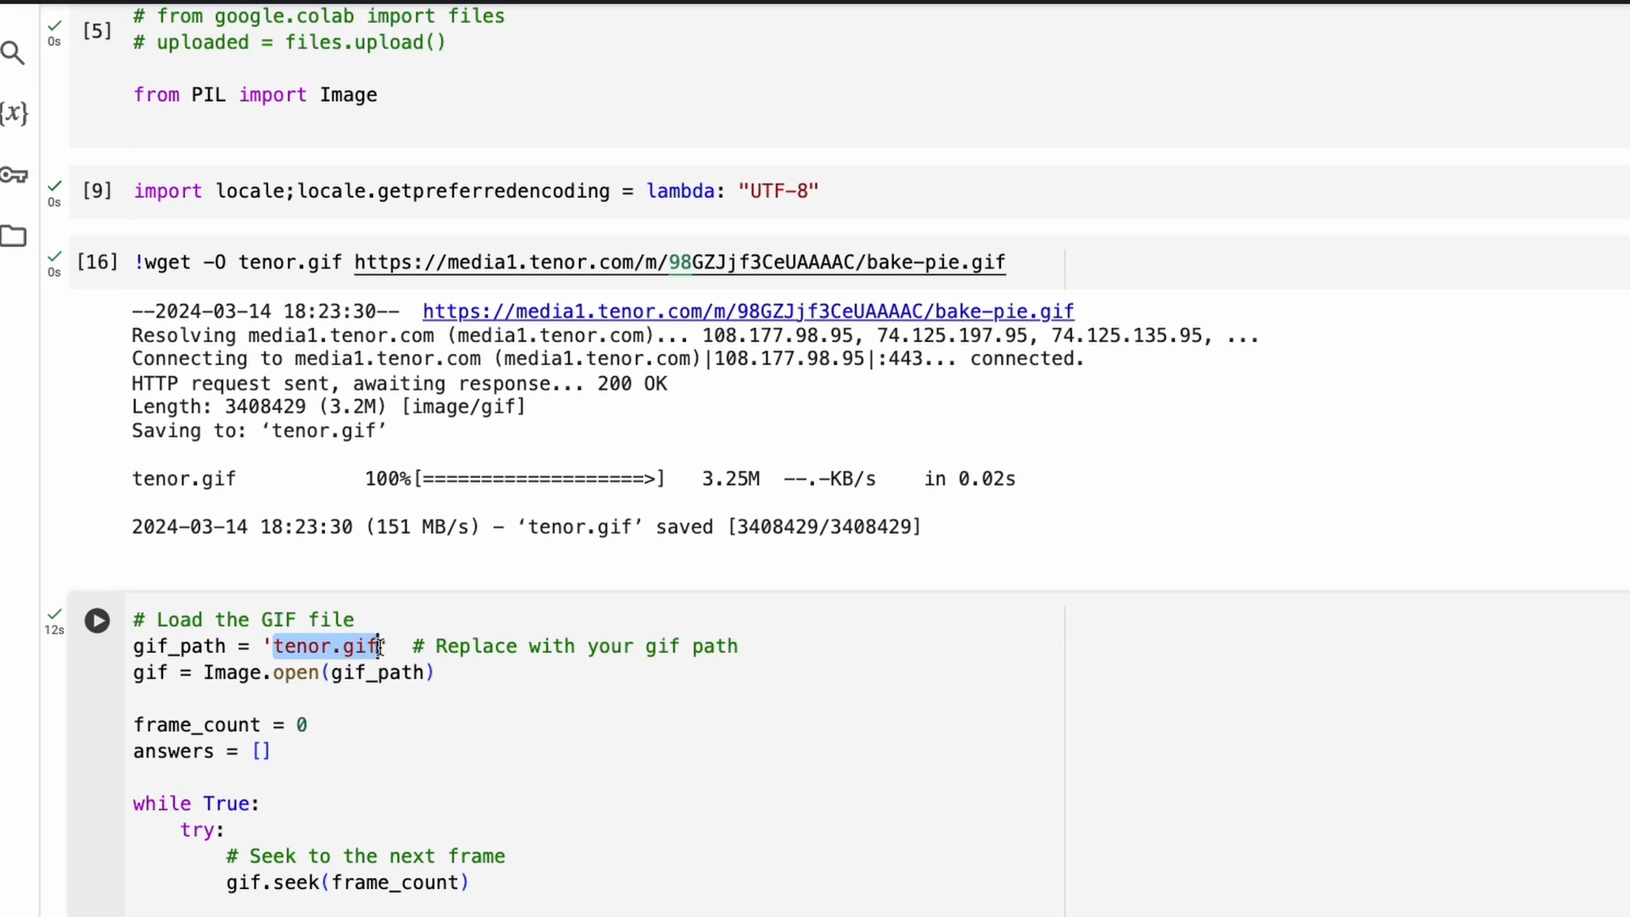
scroll(down, 3)
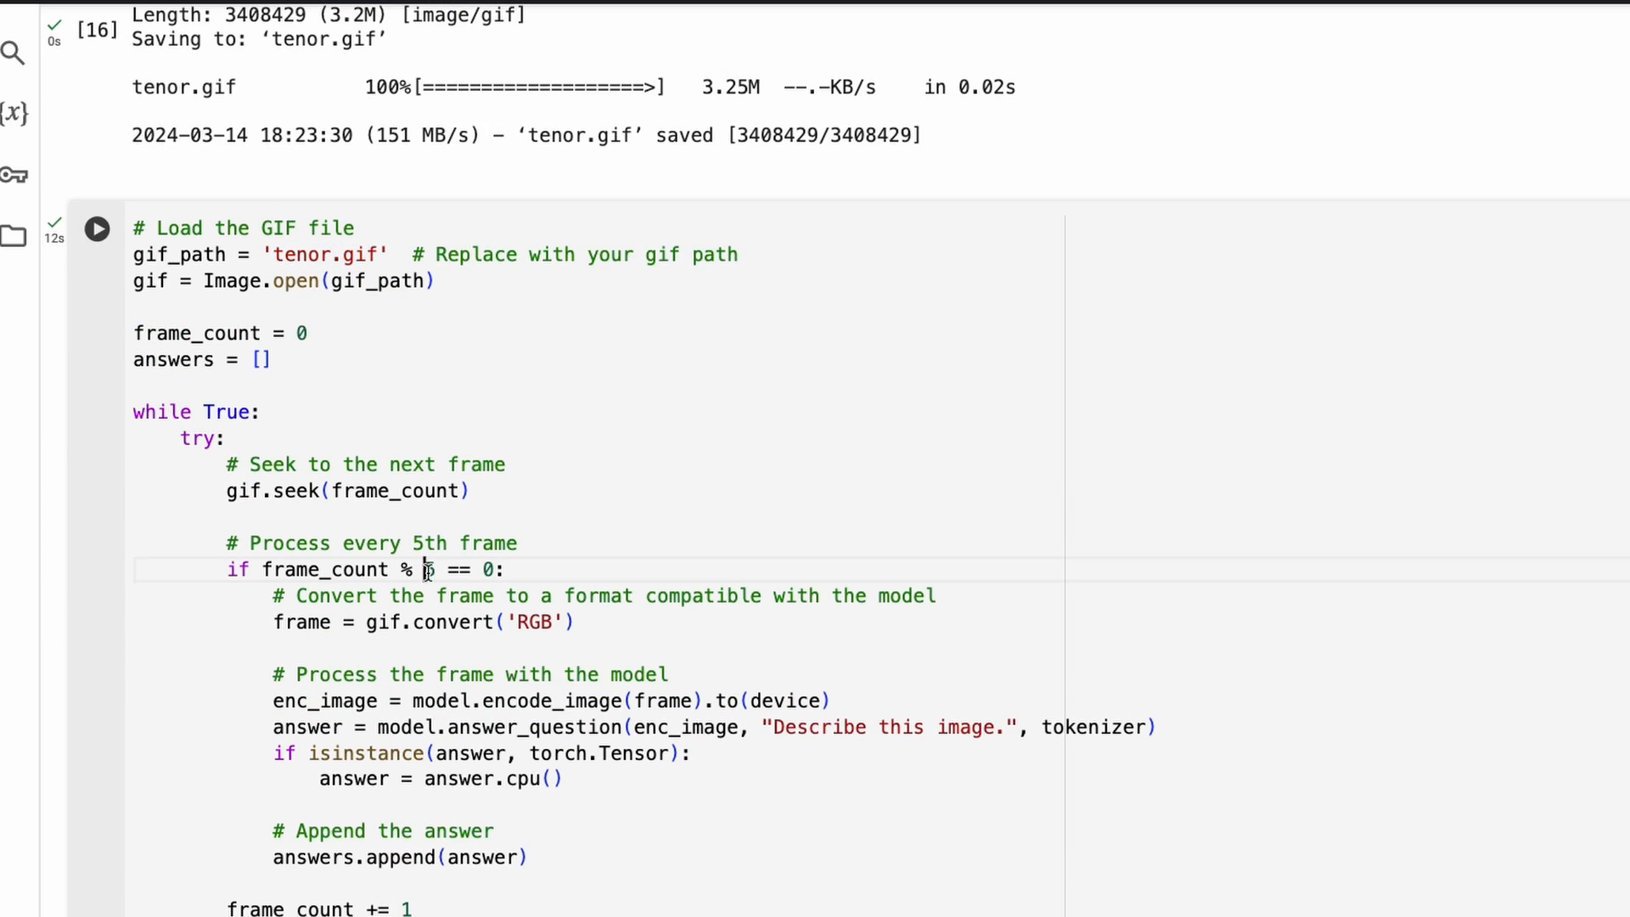
- Sample every 10th frame and run the GIF loop, printing four pie descriptions
text(0)
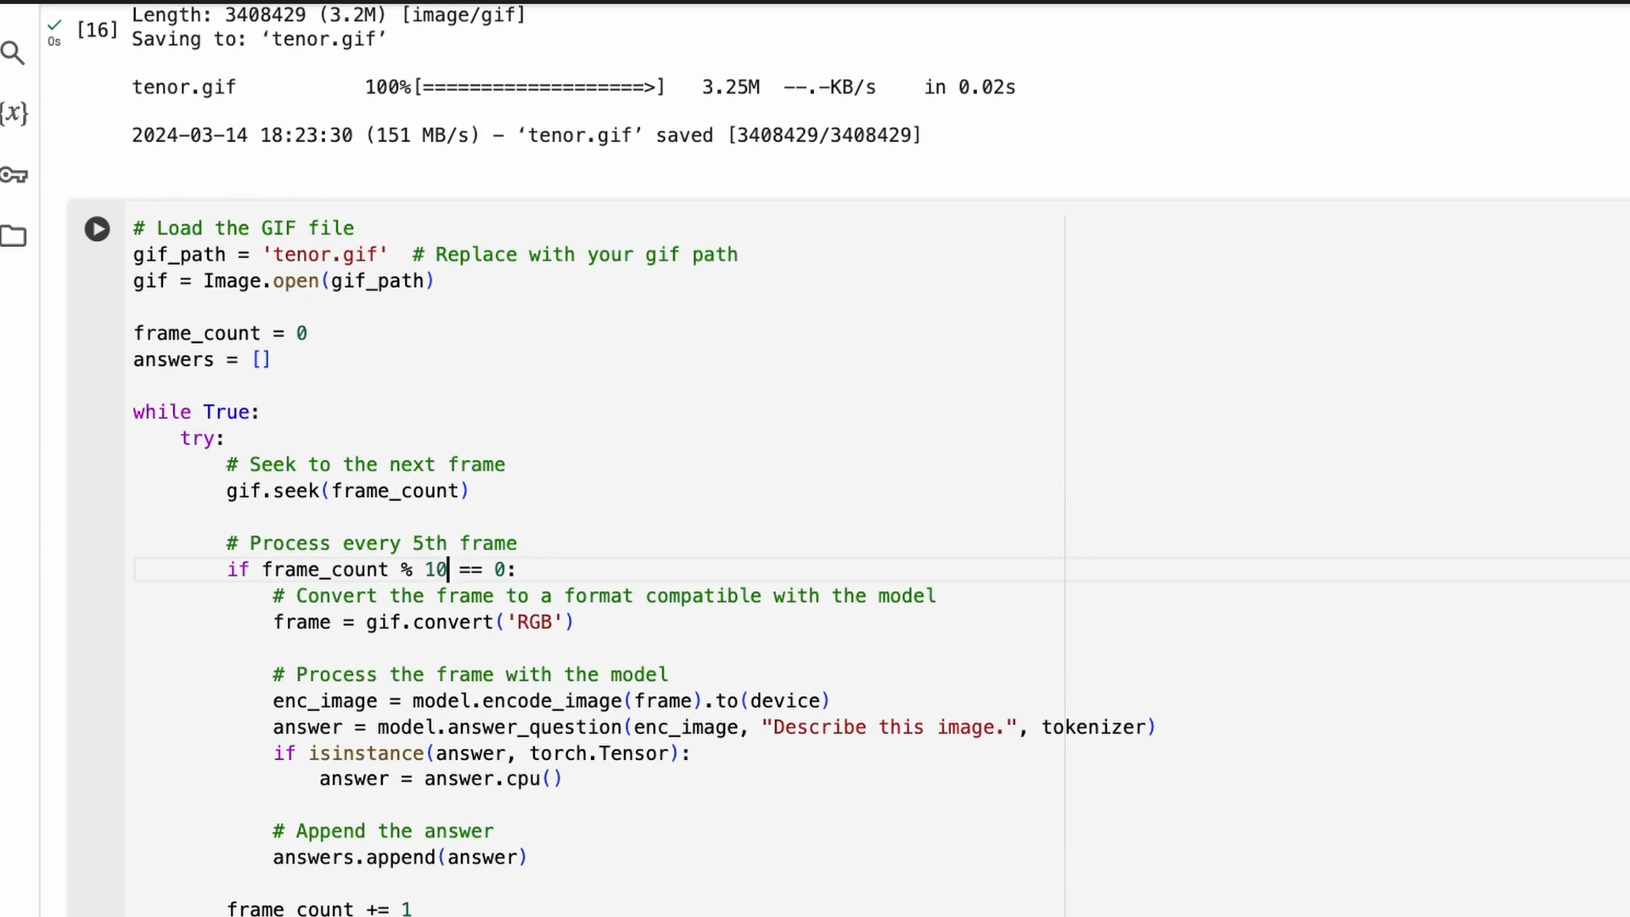
scroll(down, 3)
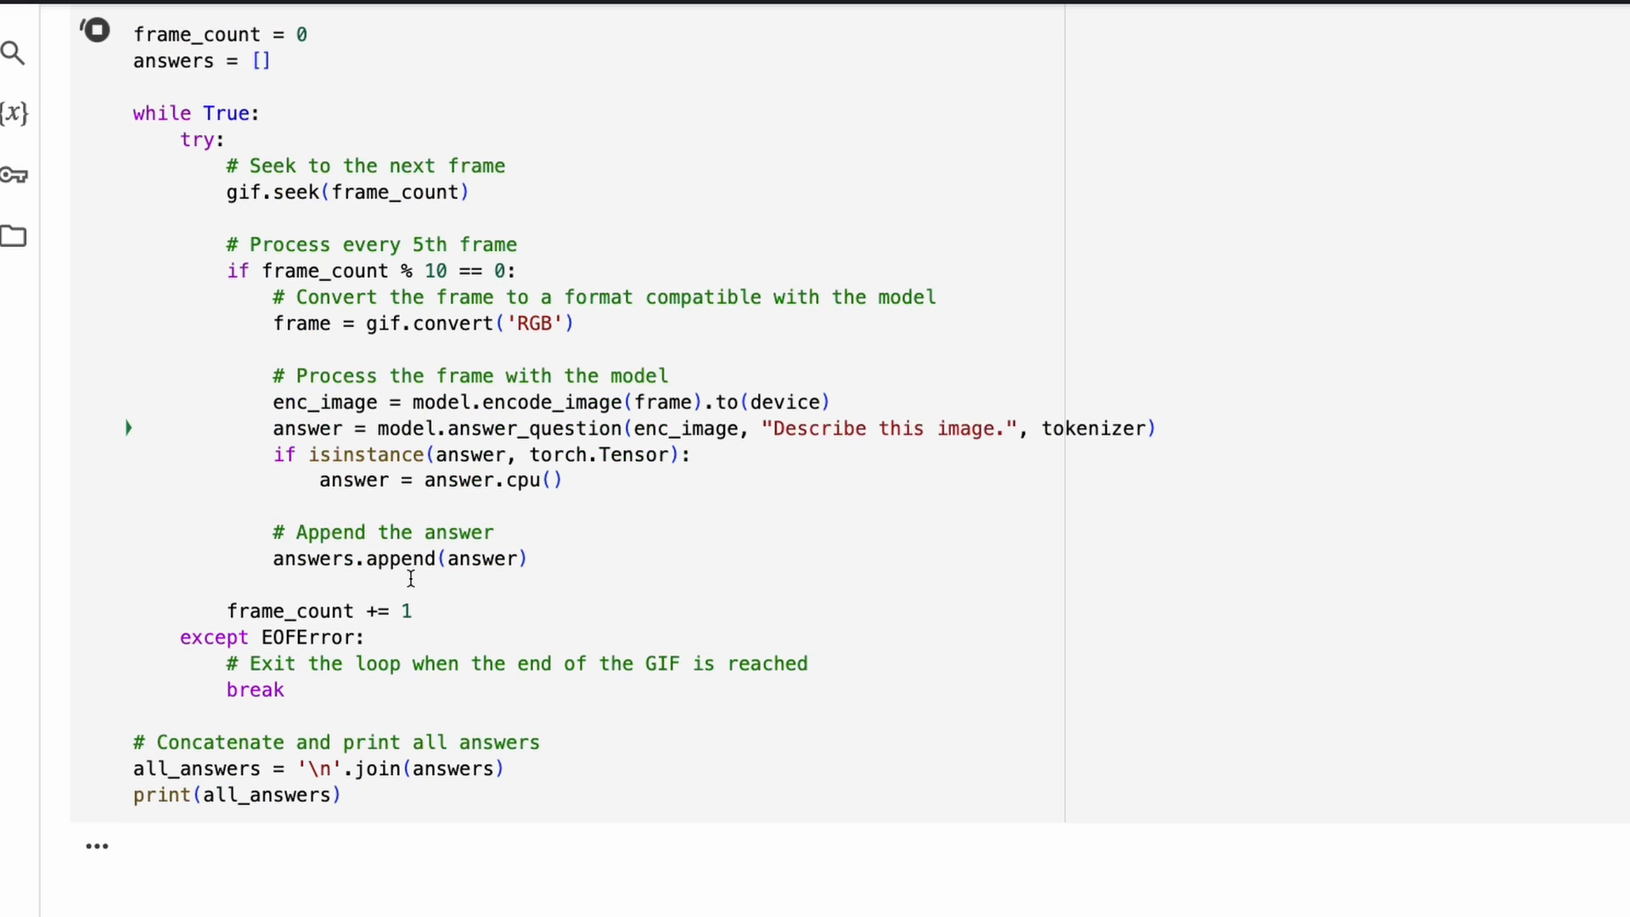
scroll(down, 3)
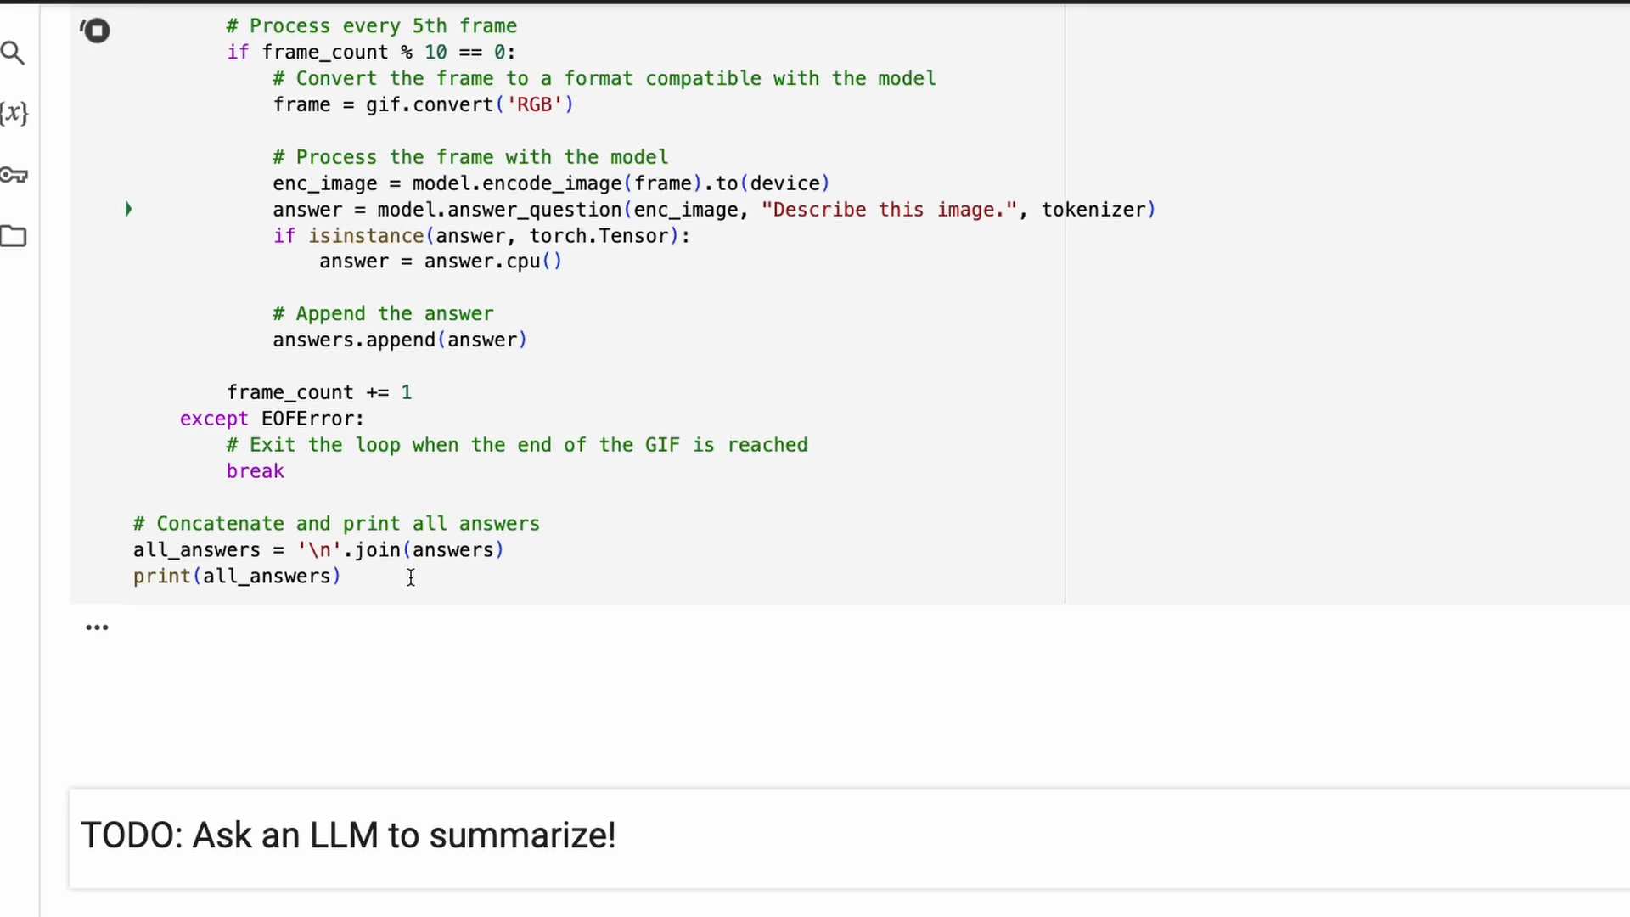
click(93, 29)
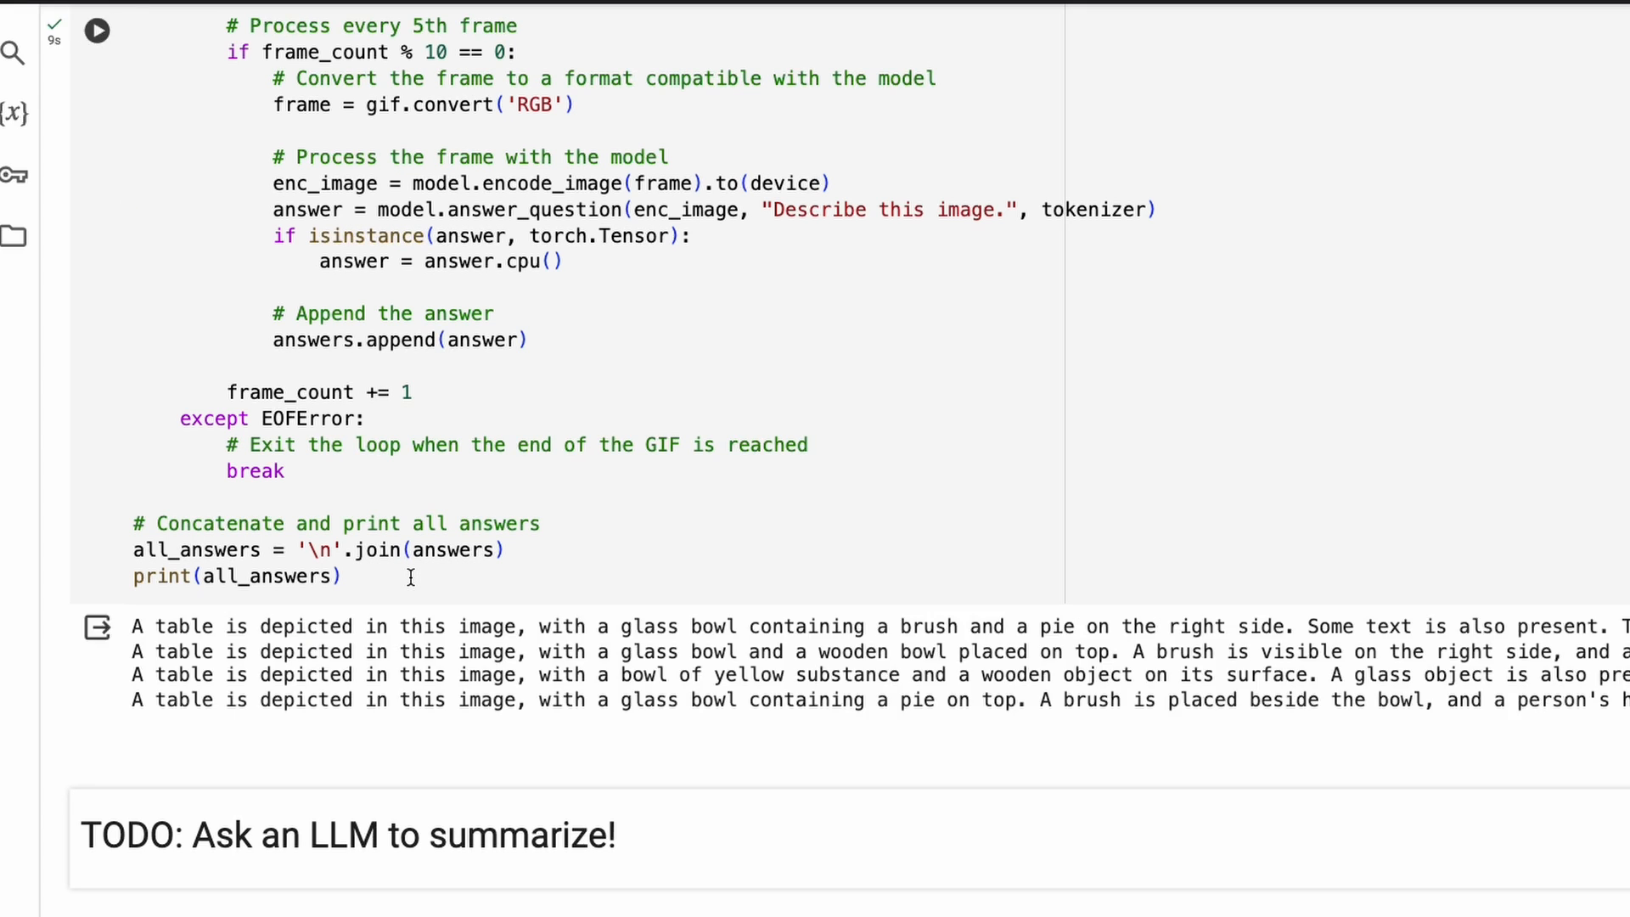
scroll(down, 3)
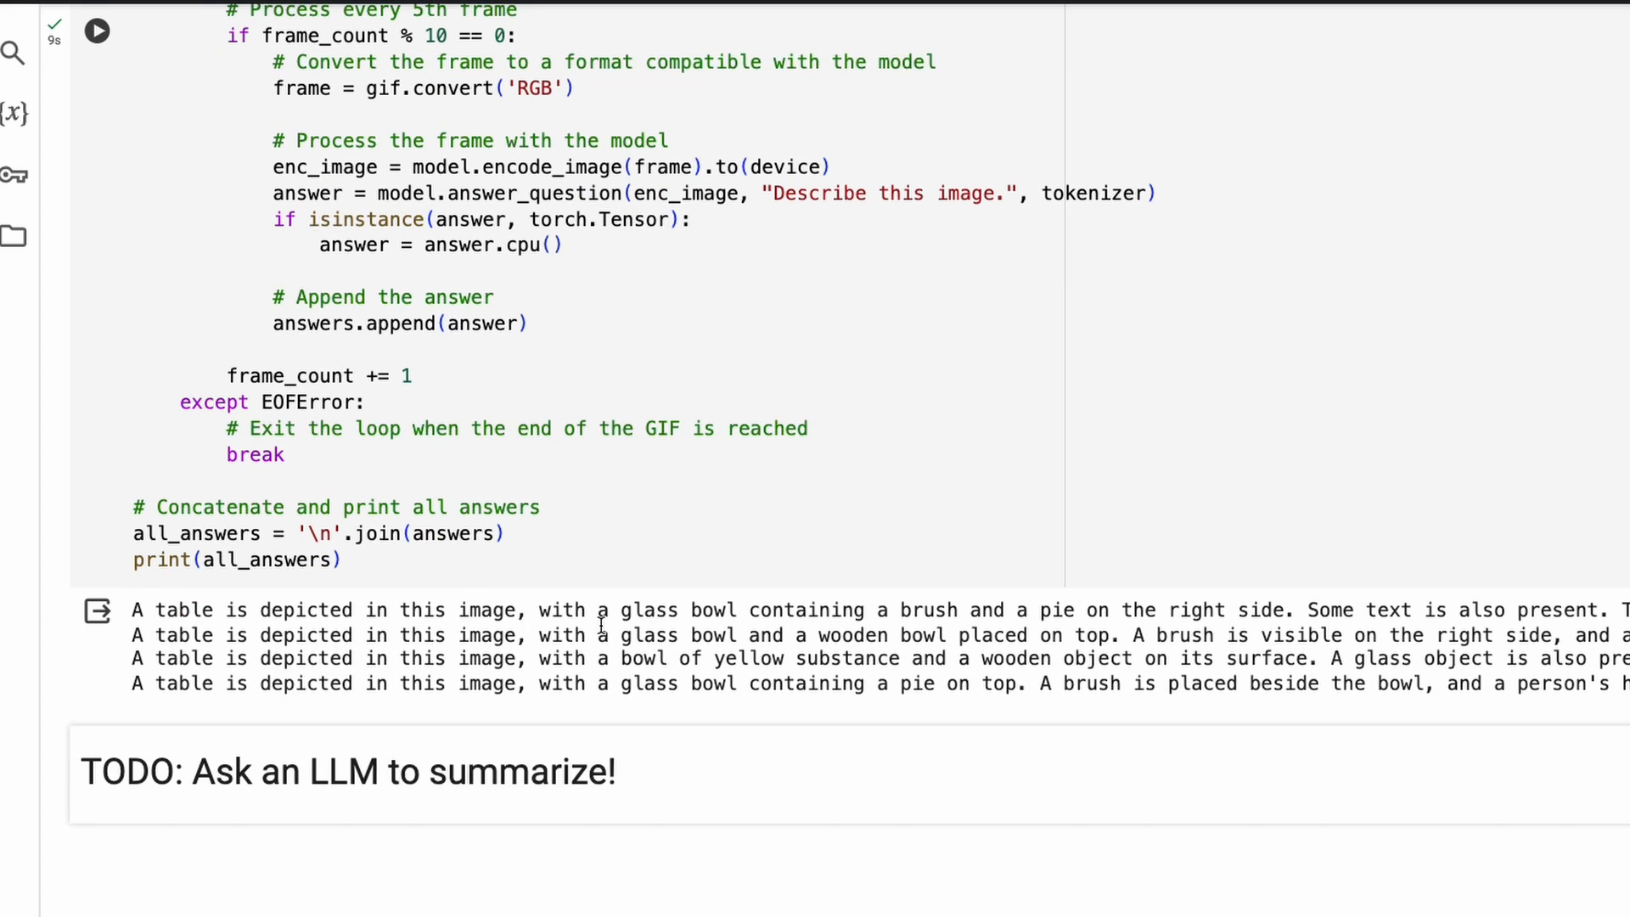
scroll(right, 3)
text(G)
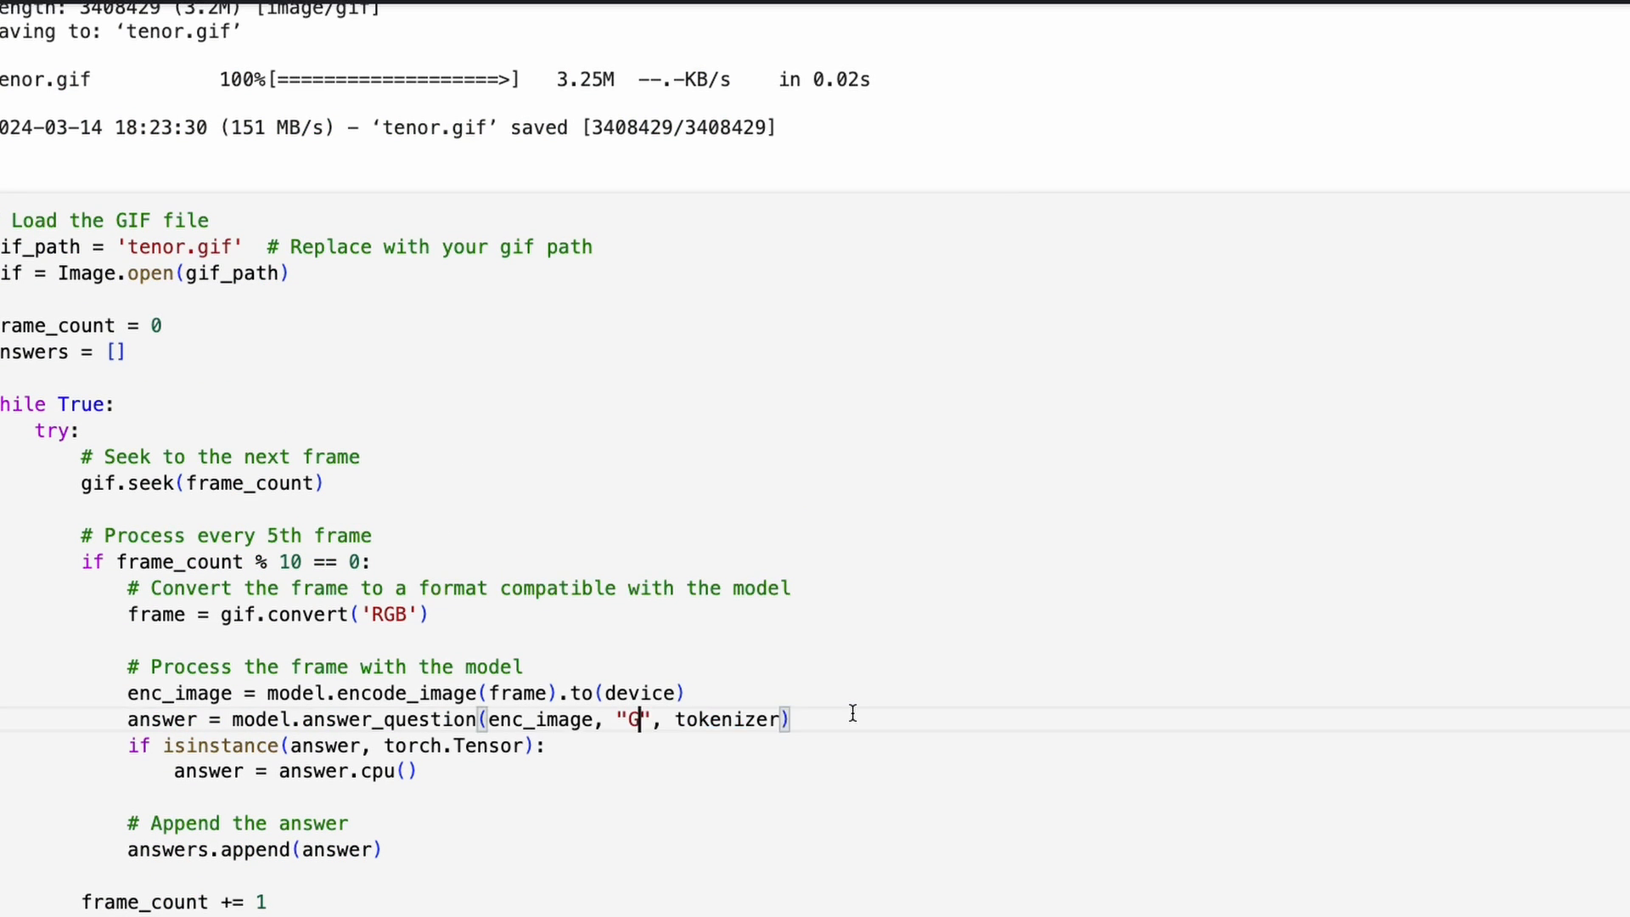
- Reword the GIF loop prompt to 'Give me the description of the image'
text(ive me the desc)
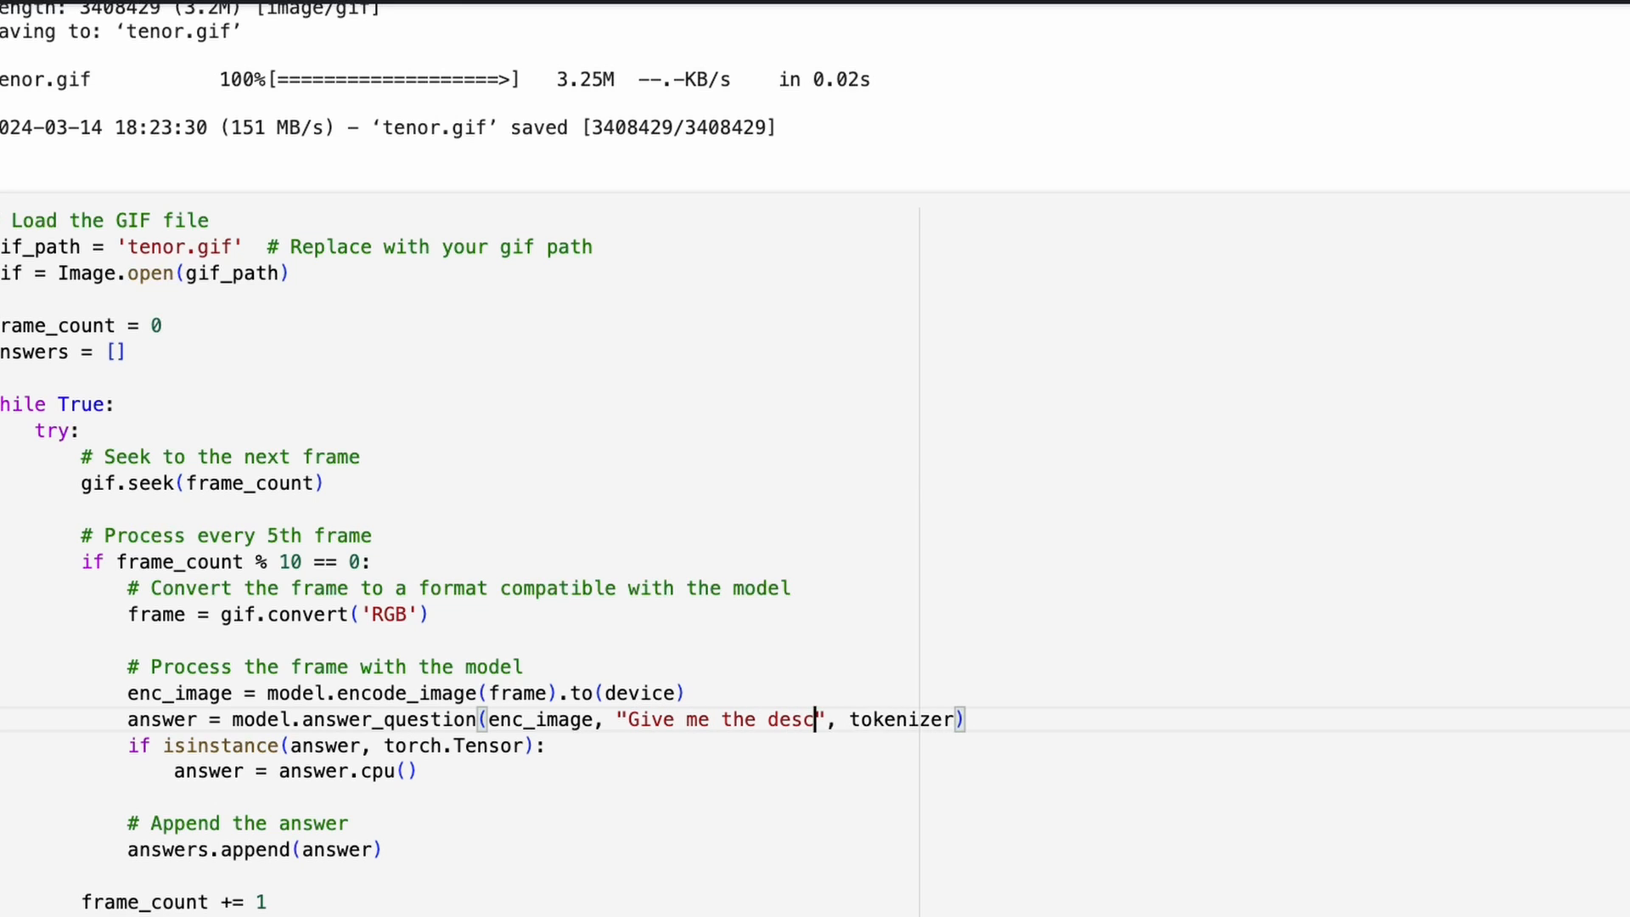
text(ription of the i)
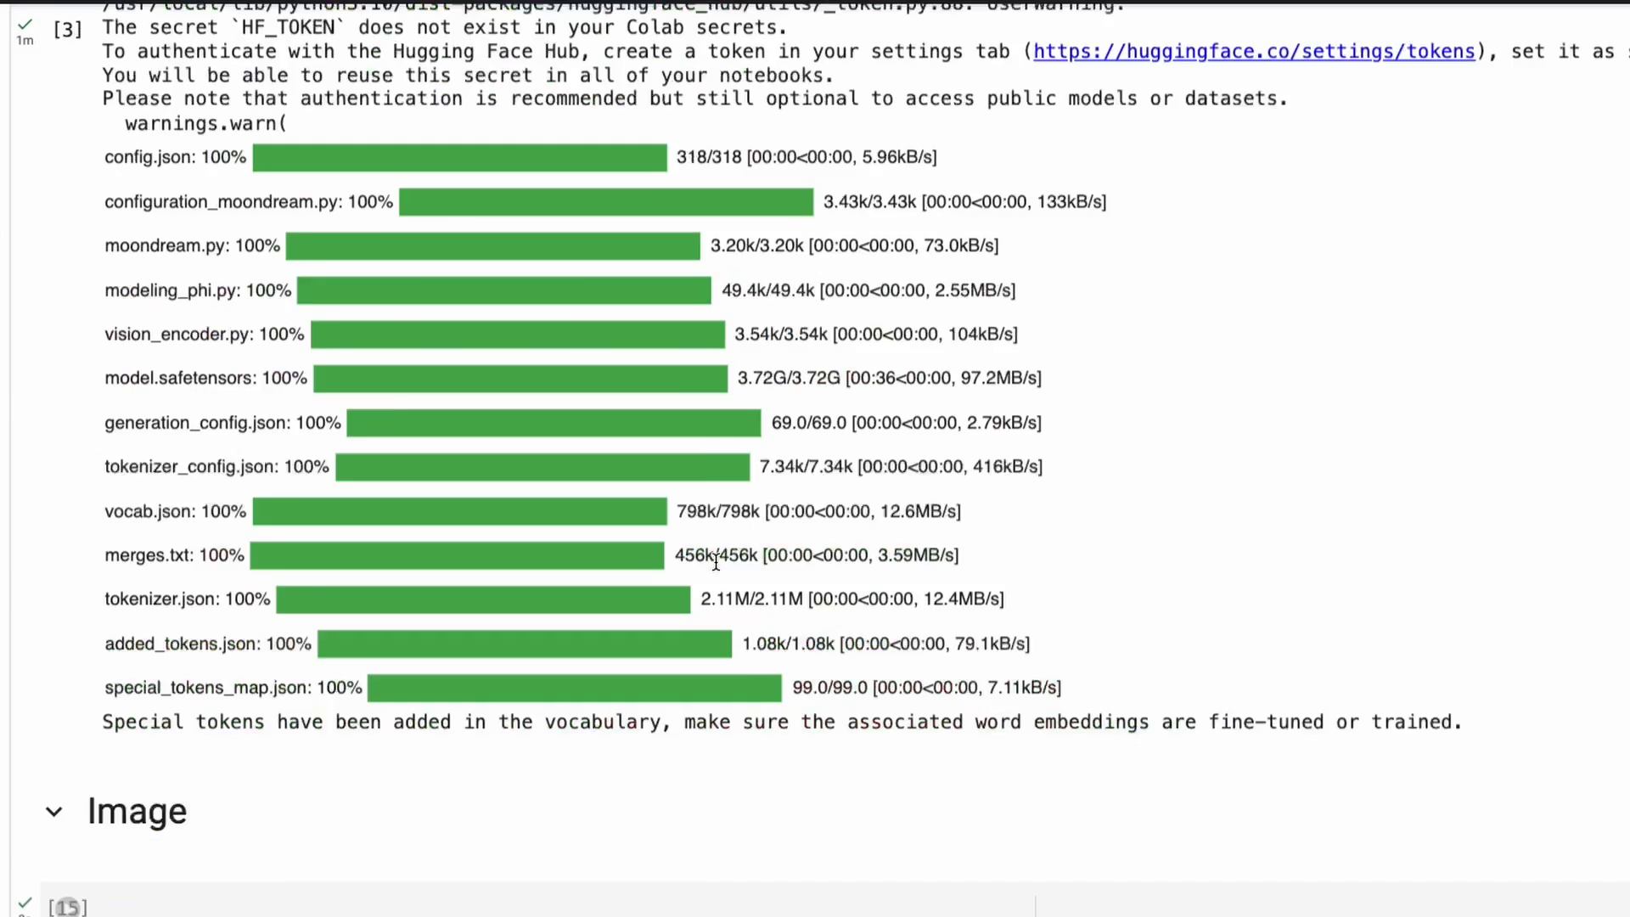
scroll(down, 3)
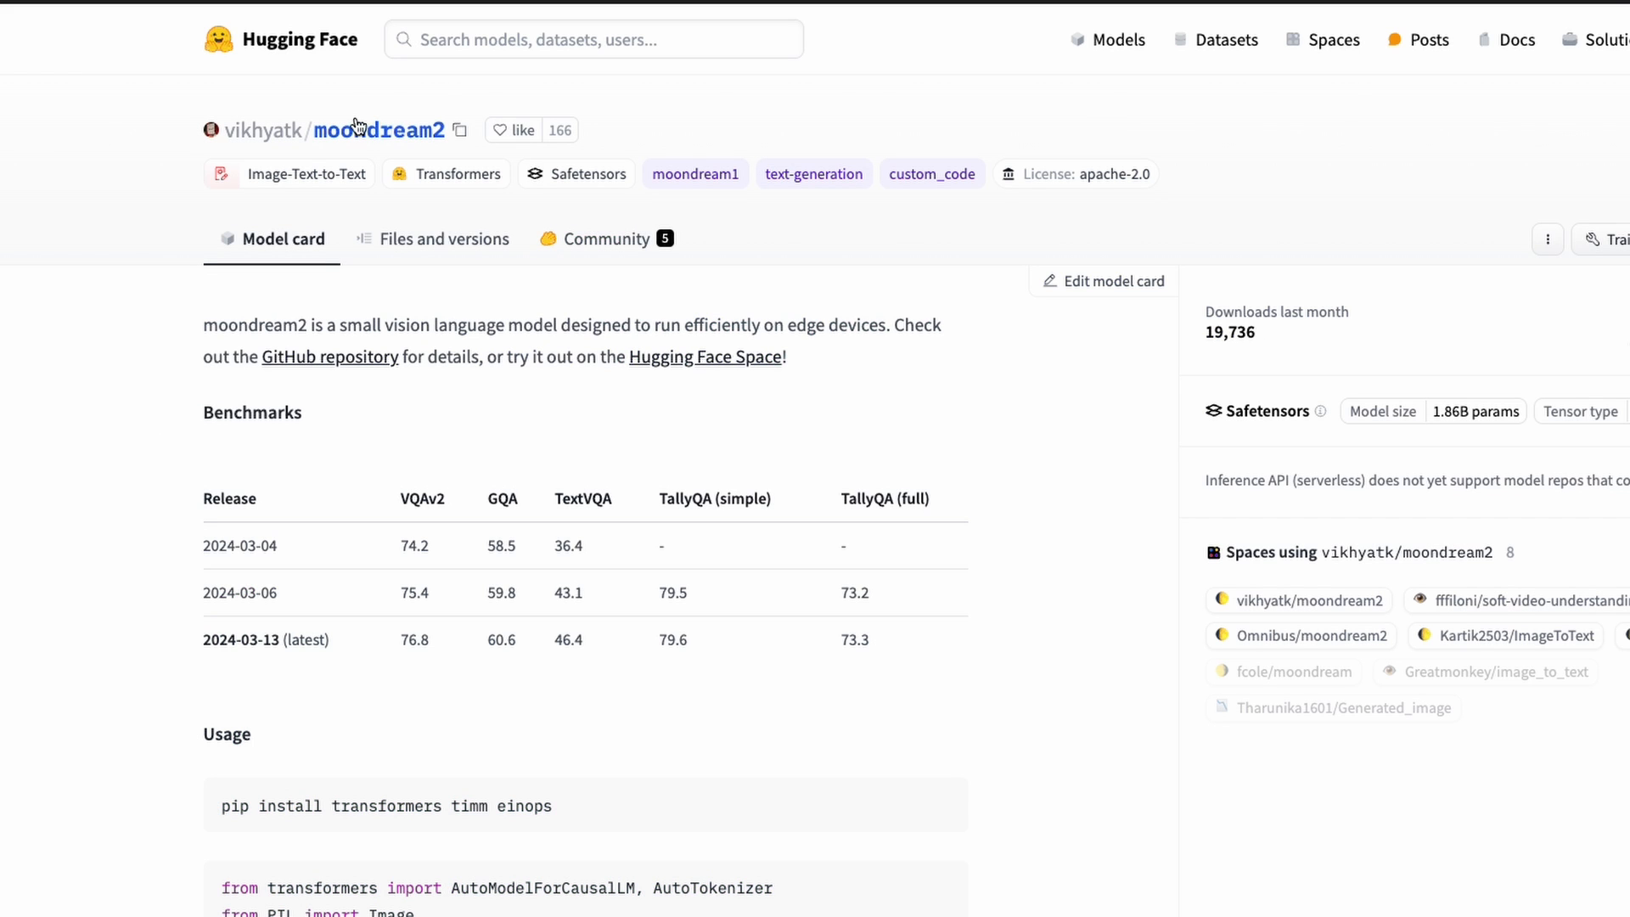
- Like the vikhyatk/moondream2 model card on Hugging Face
click(500, 129)
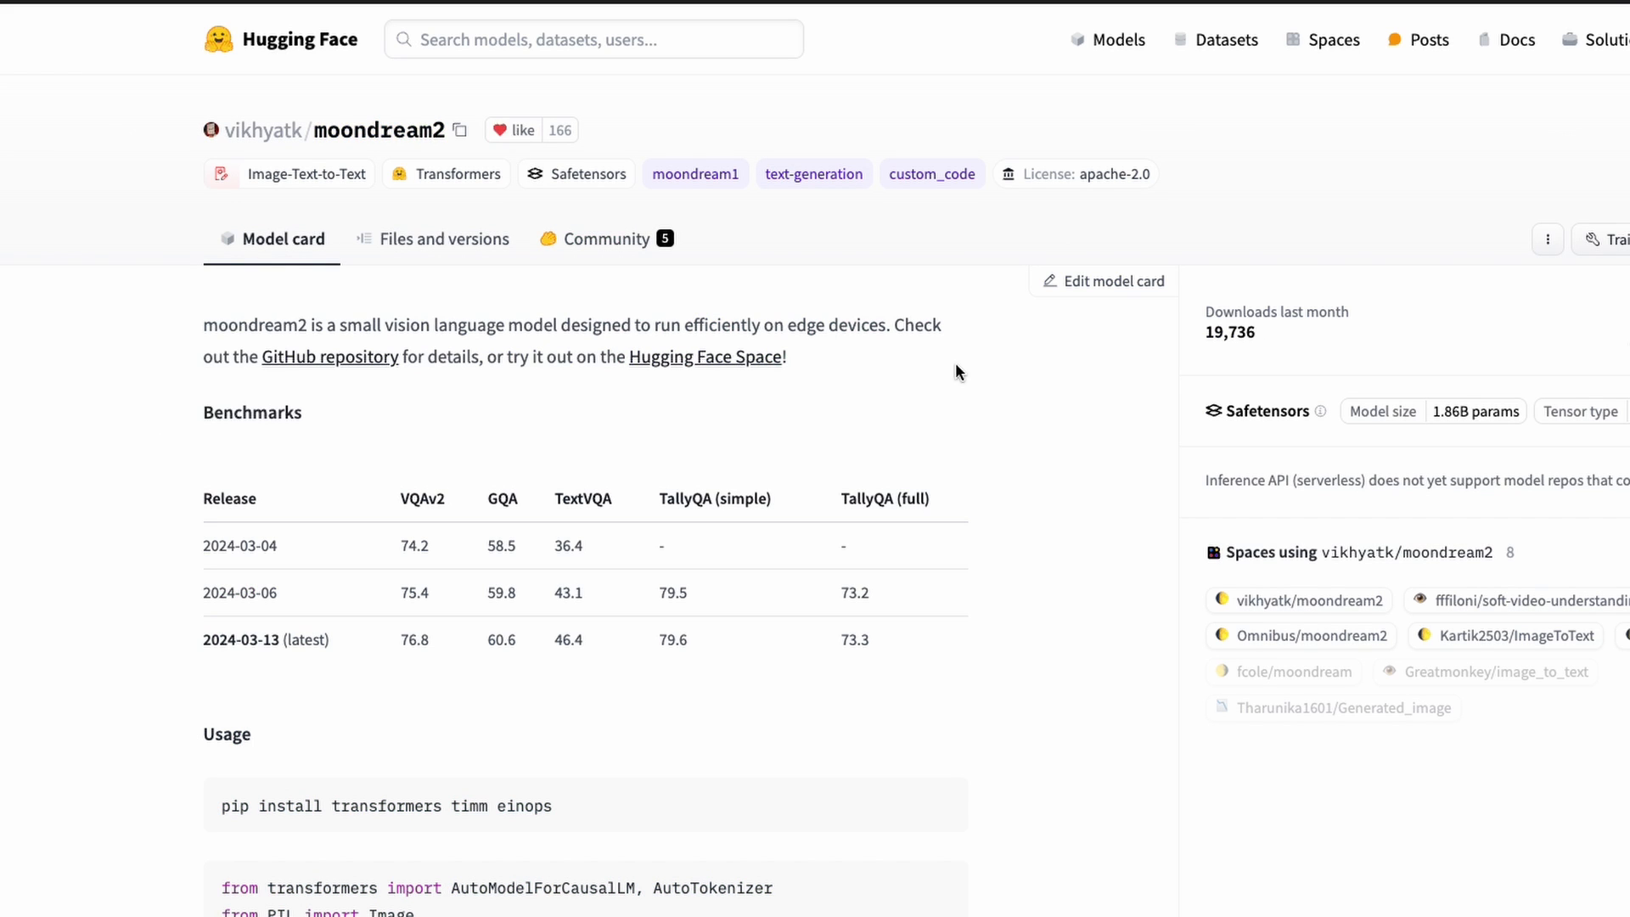